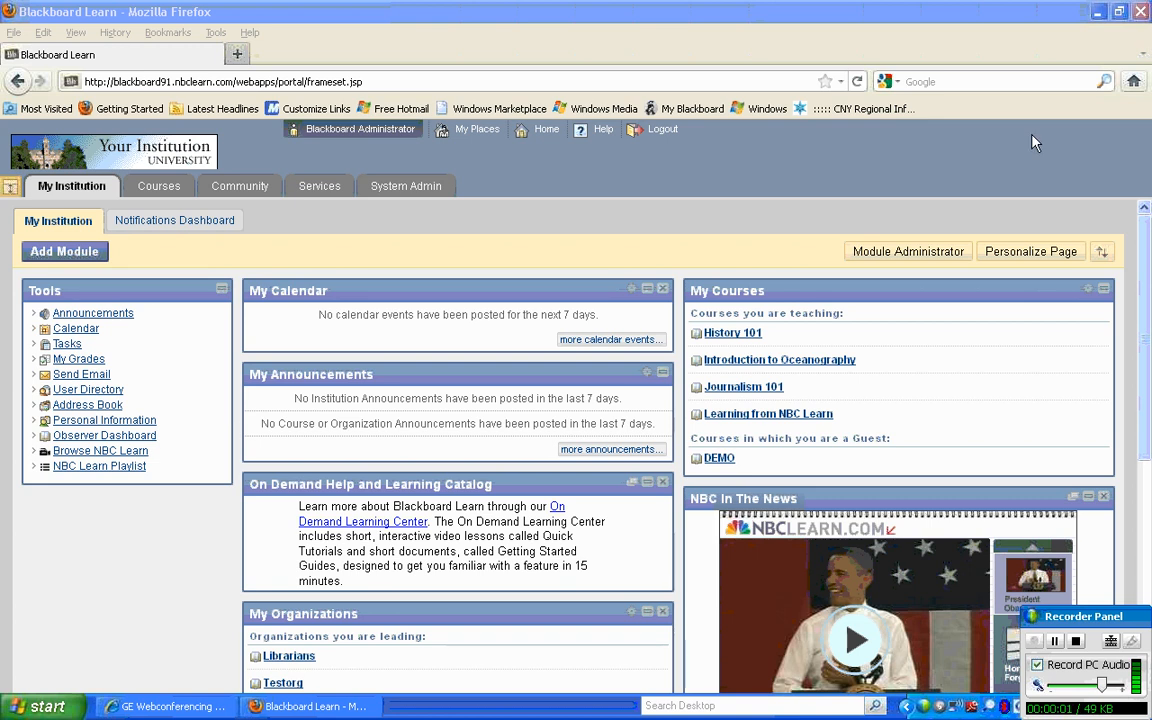
{"action": "mouse_move", "coordinate": [1036, 224]}
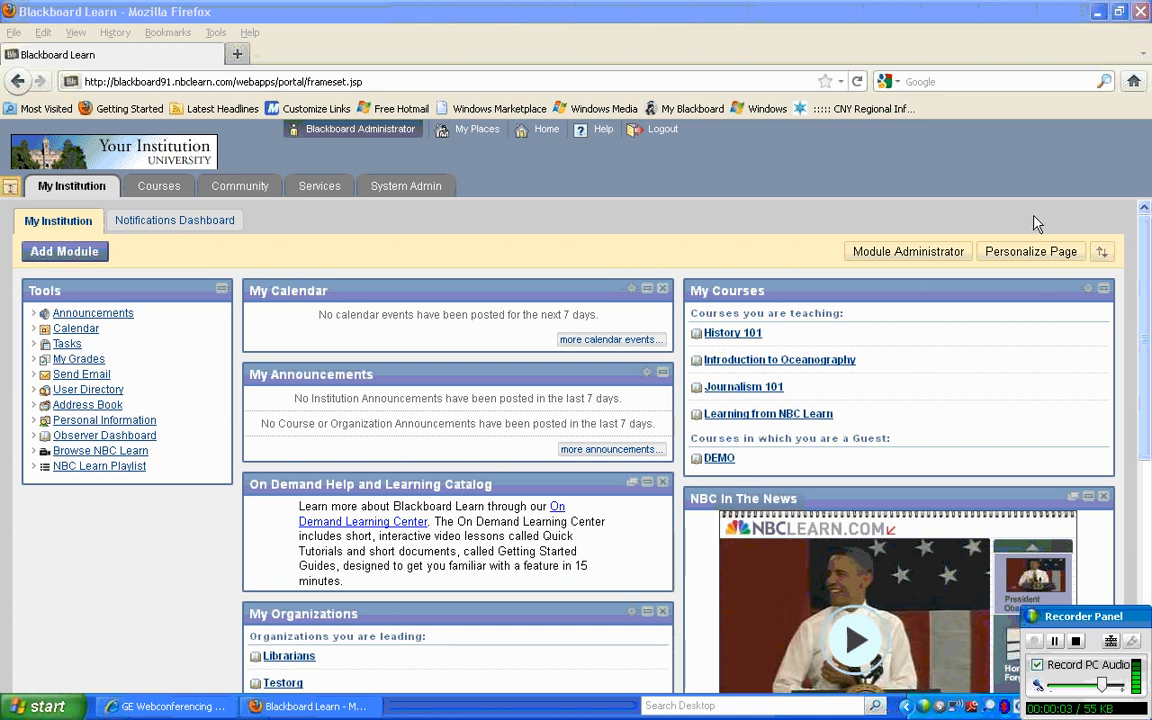
{"action": "mouse_move", "coordinate": [1024, 212]}
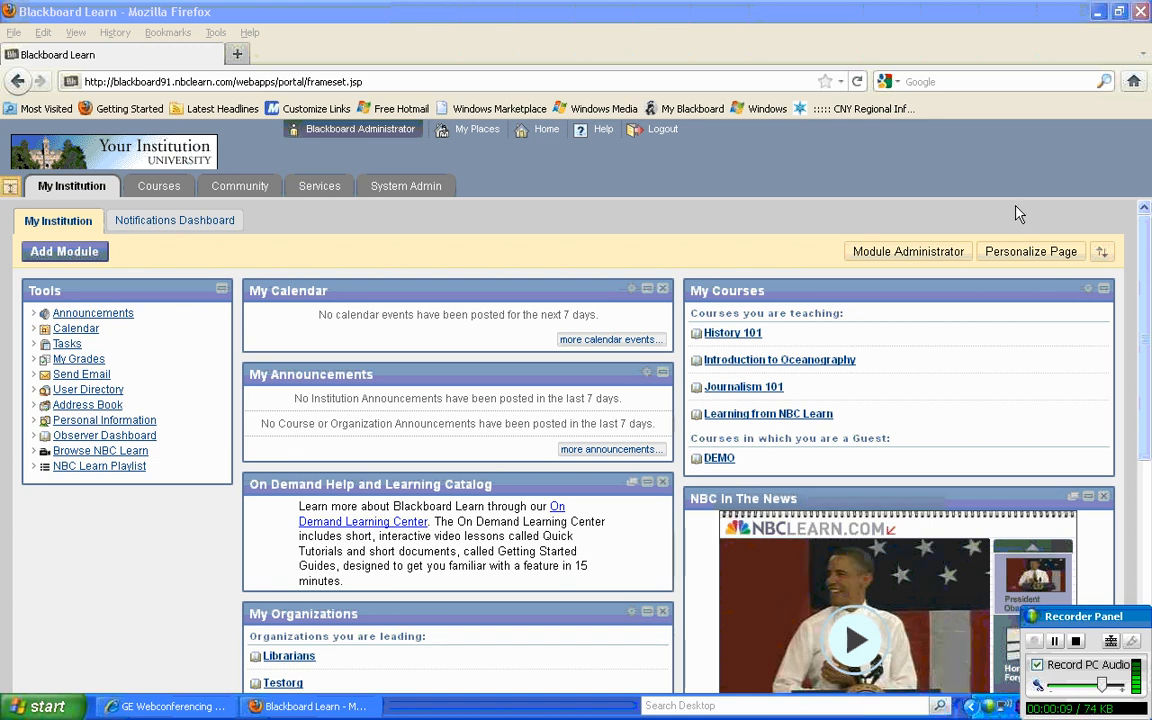
{"action": "mouse_move", "coordinate": [984, 218]}
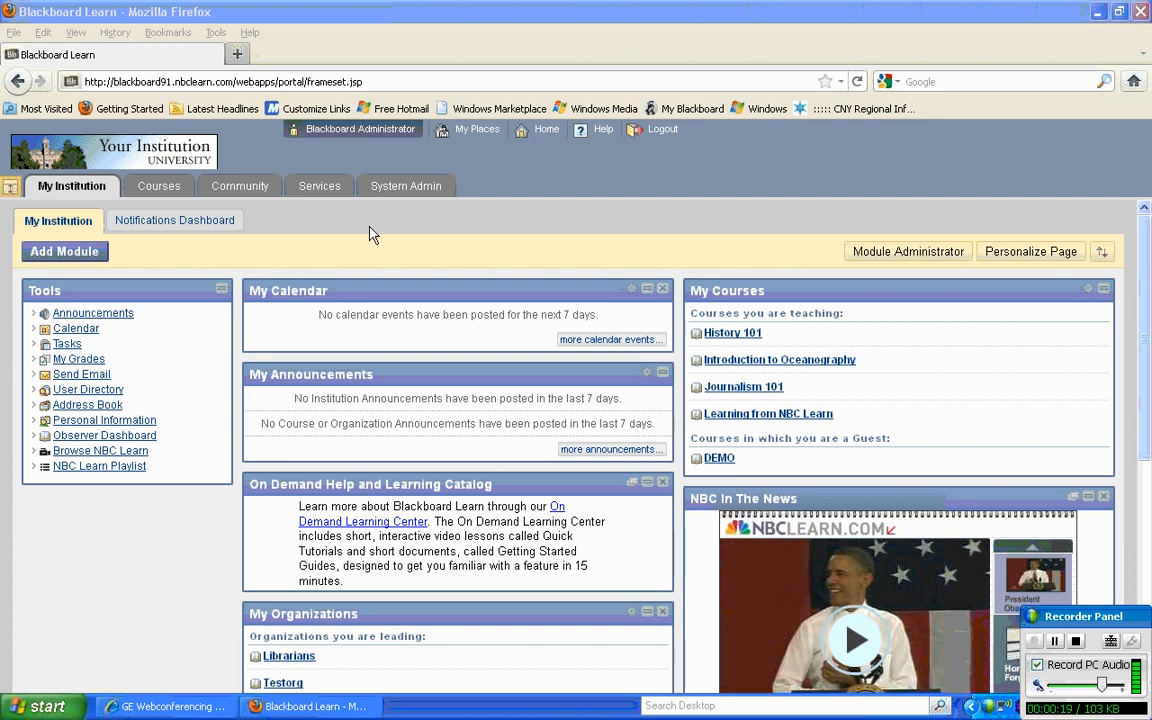
{"action": "mouse_move", "coordinate": [280, 252]}
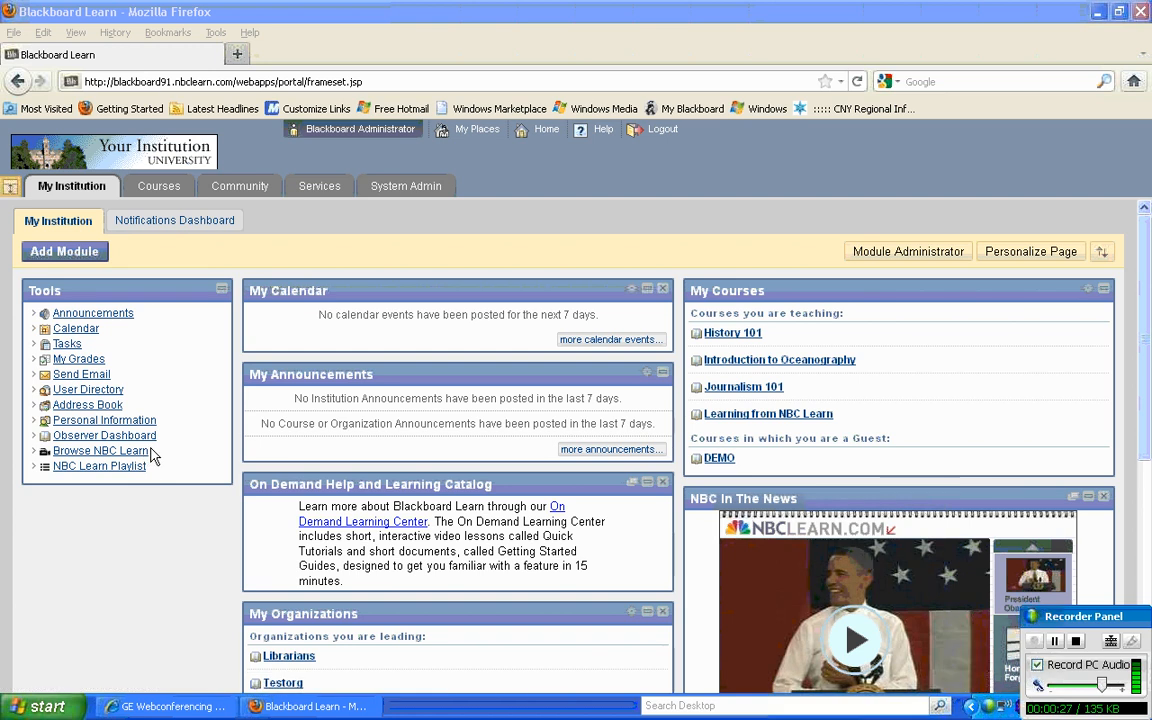
{"action": "mouse_move", "coordinate": [148, 470]}
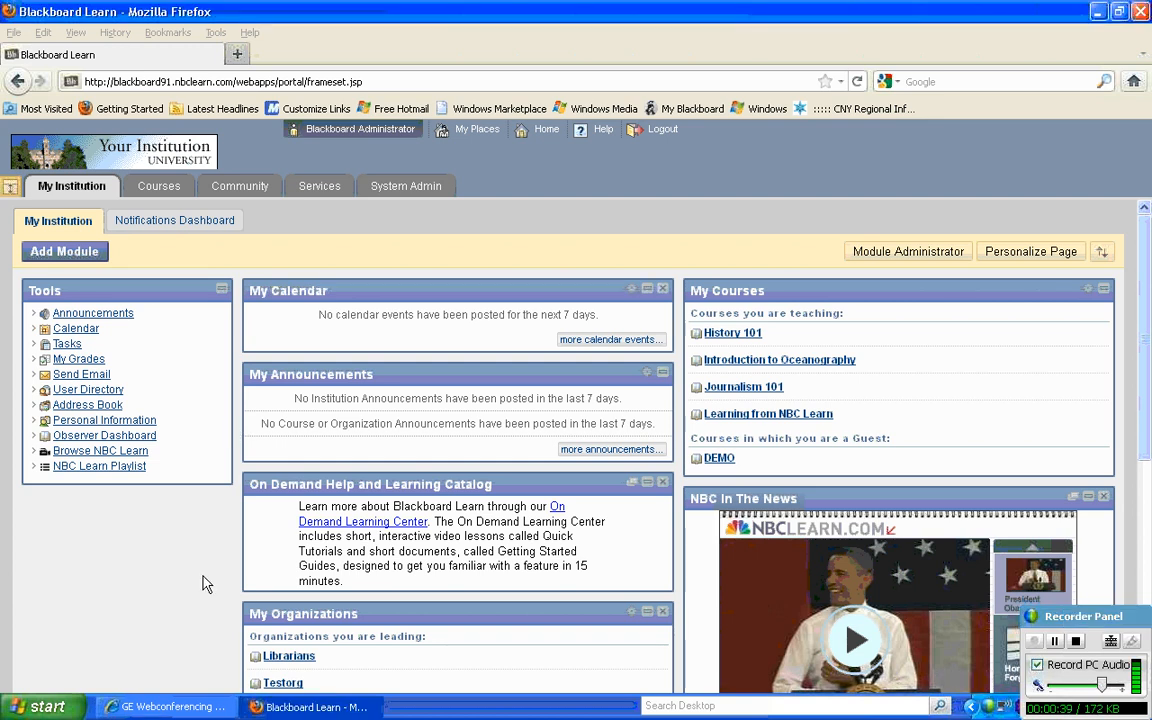
Go from the Blackboard home page to the NBC Learn video archive via Browse NBC Learn
{"action": "scroll", "scroll_direction": "down", "scroll_amount": 3}
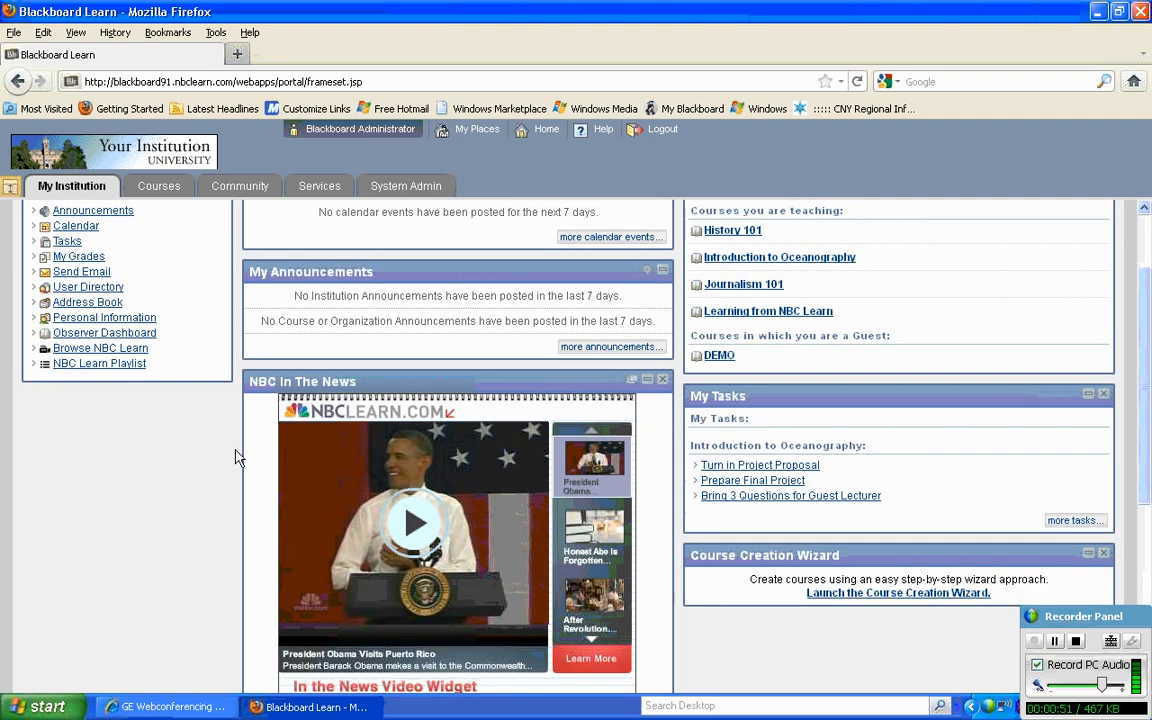
{"action": "mouse_move", "coordinate": [378, 552]}
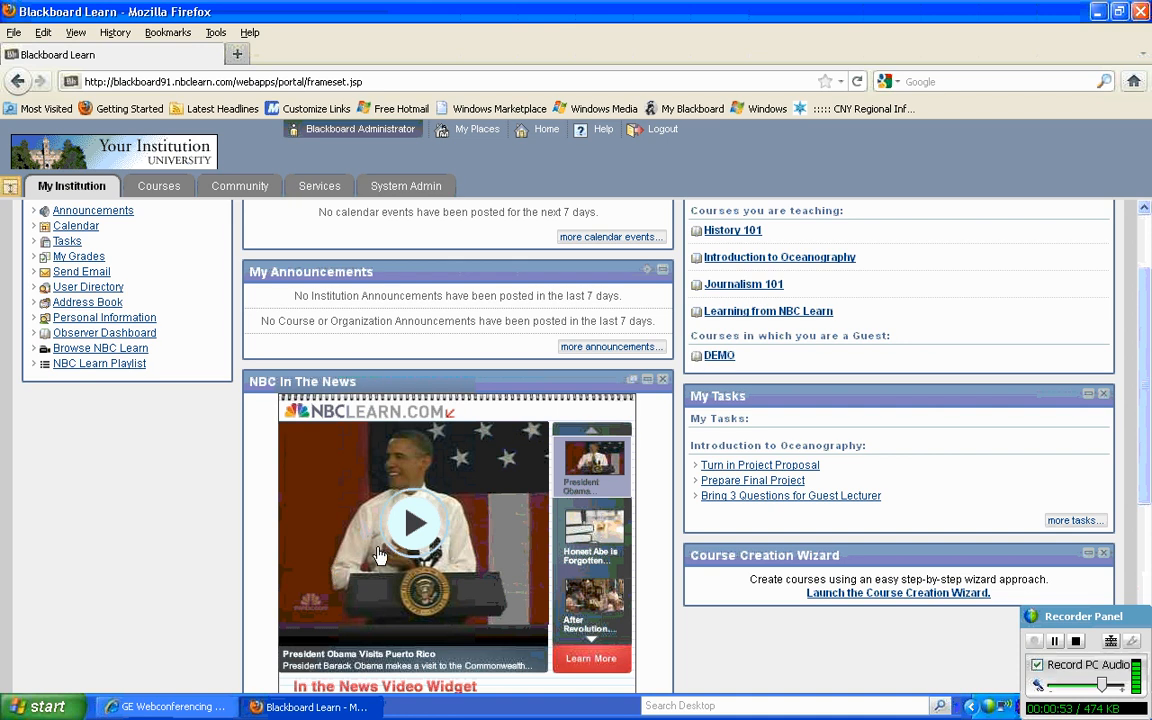
{"action": "mouse_move", "coordinate": [372, 540]}
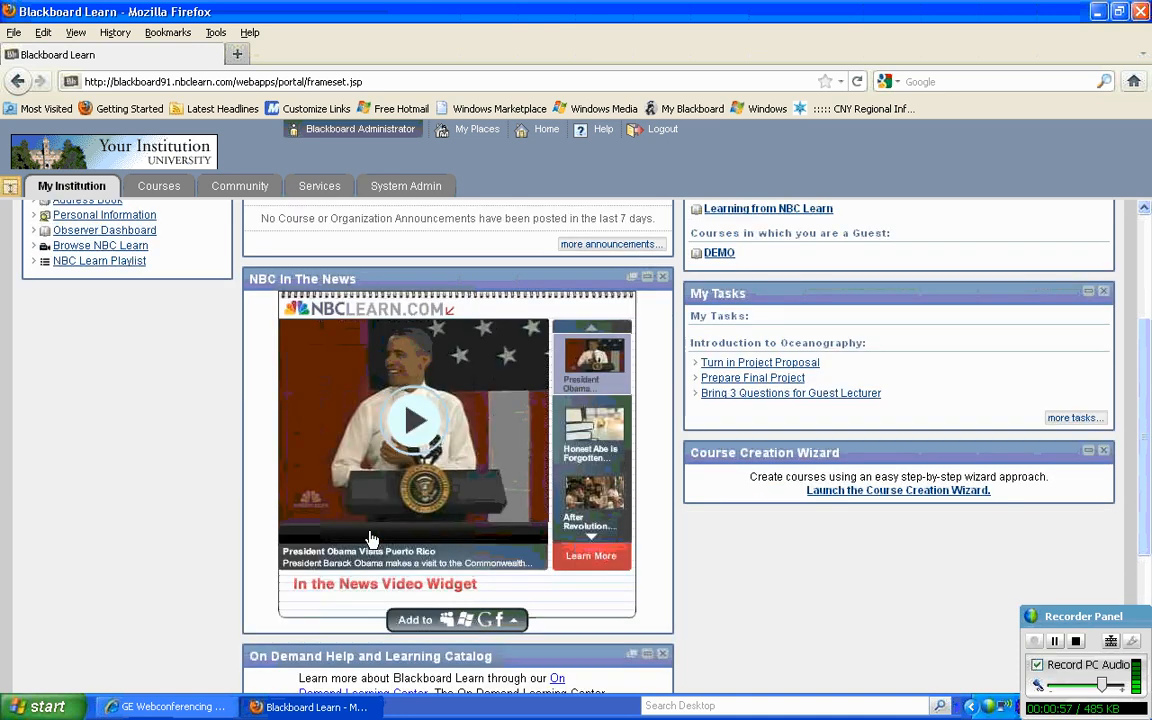
{"action": "mouse_move", "coordinate": [390, 590]}
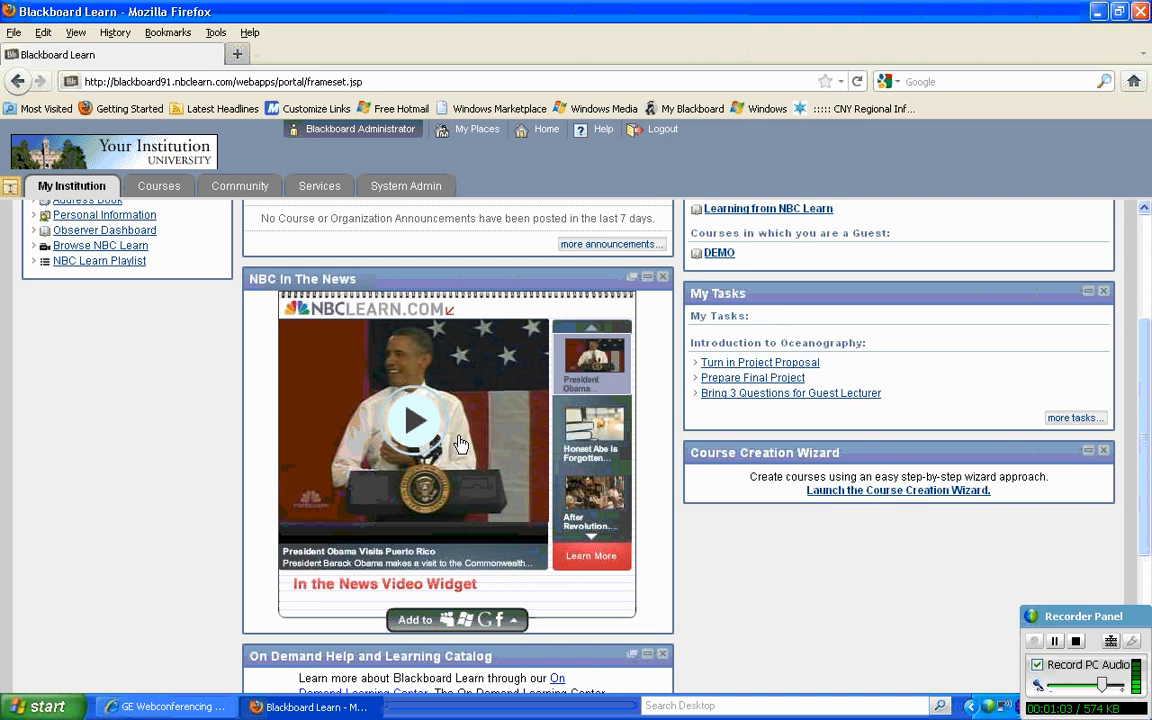
{"action": "mouse_move", "coordinate": [480, 416]}
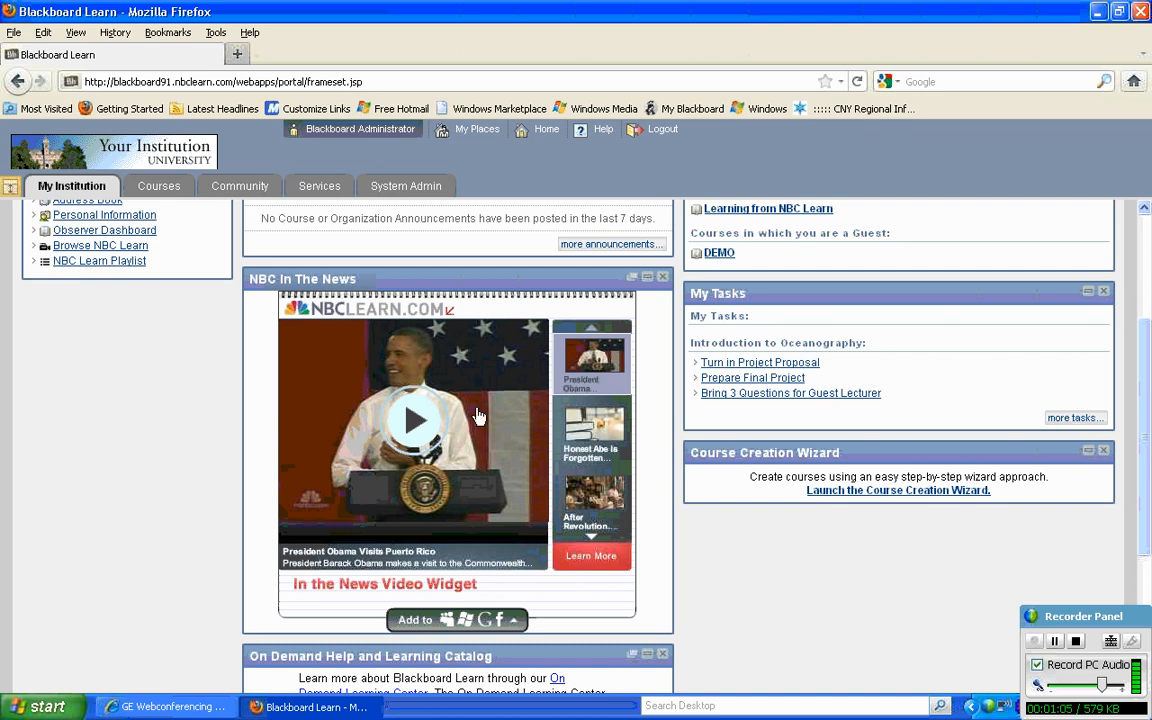
{"action": "scroll", "scroll_direction": "up", "scroll_amount": 3}
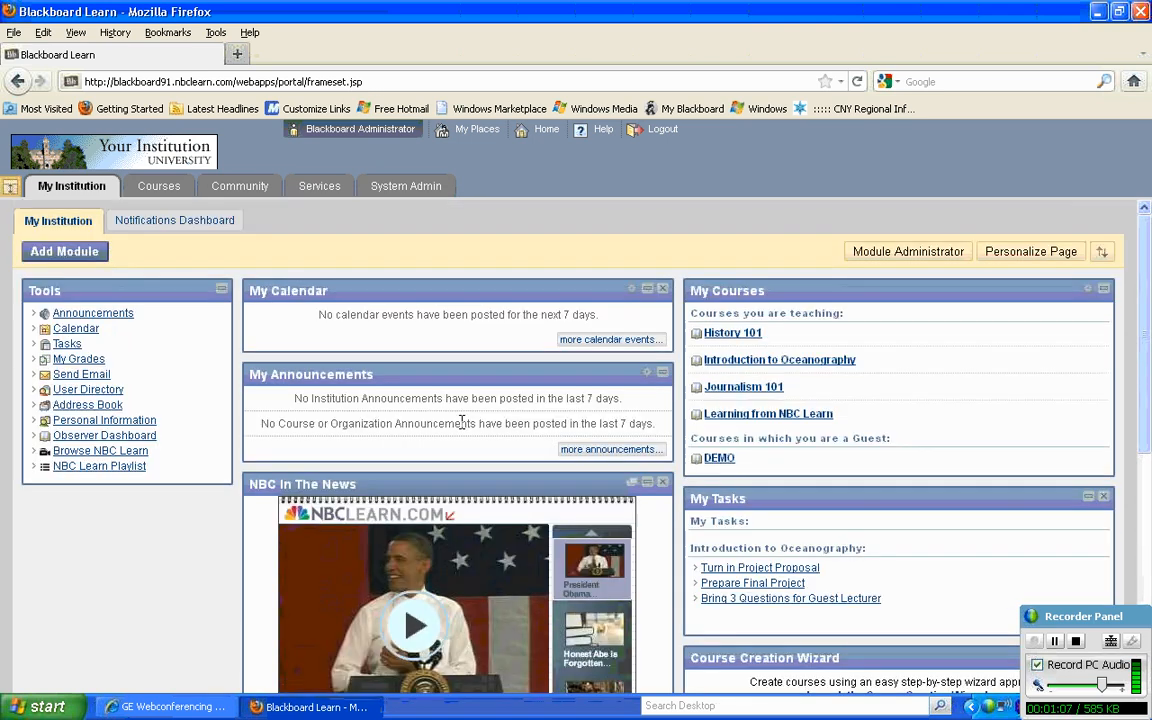
{"action": "mouse_move", "coordinate": [908, 252]}
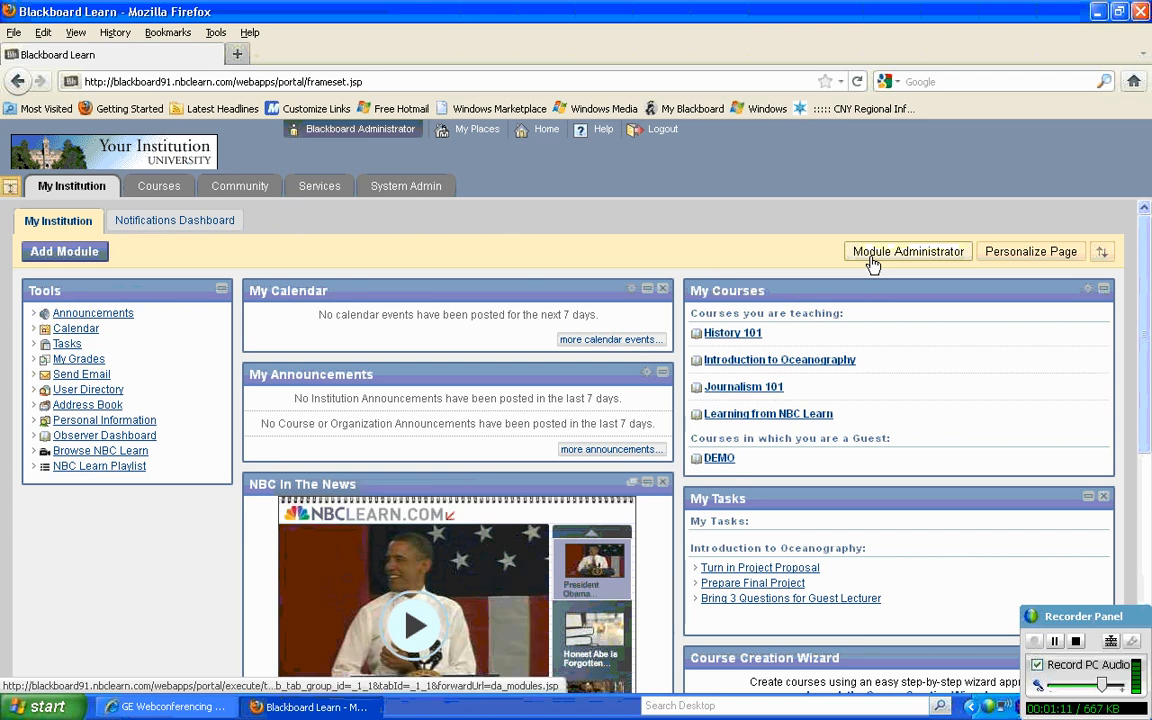
{"action": "mouse_move", "coordinate": [212, 468]}
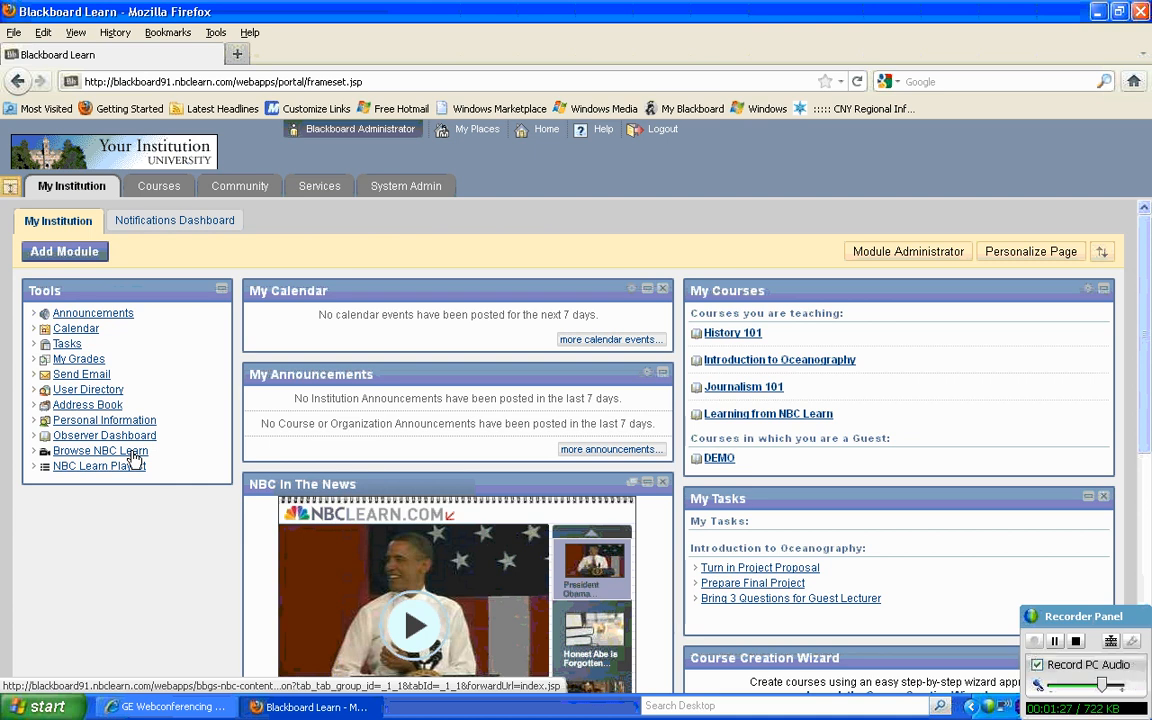
{"action": "left_click", "coordinate": [100, 452]}
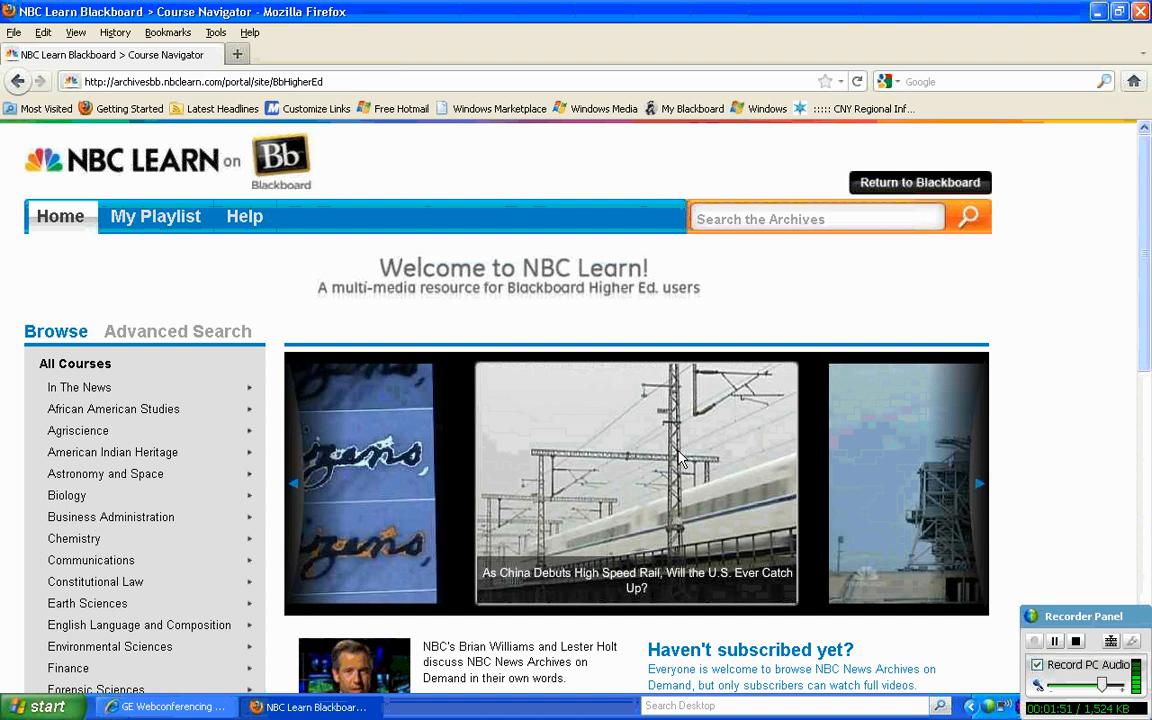
{"action": "mouse_move", "coordinate": [704, 458]}
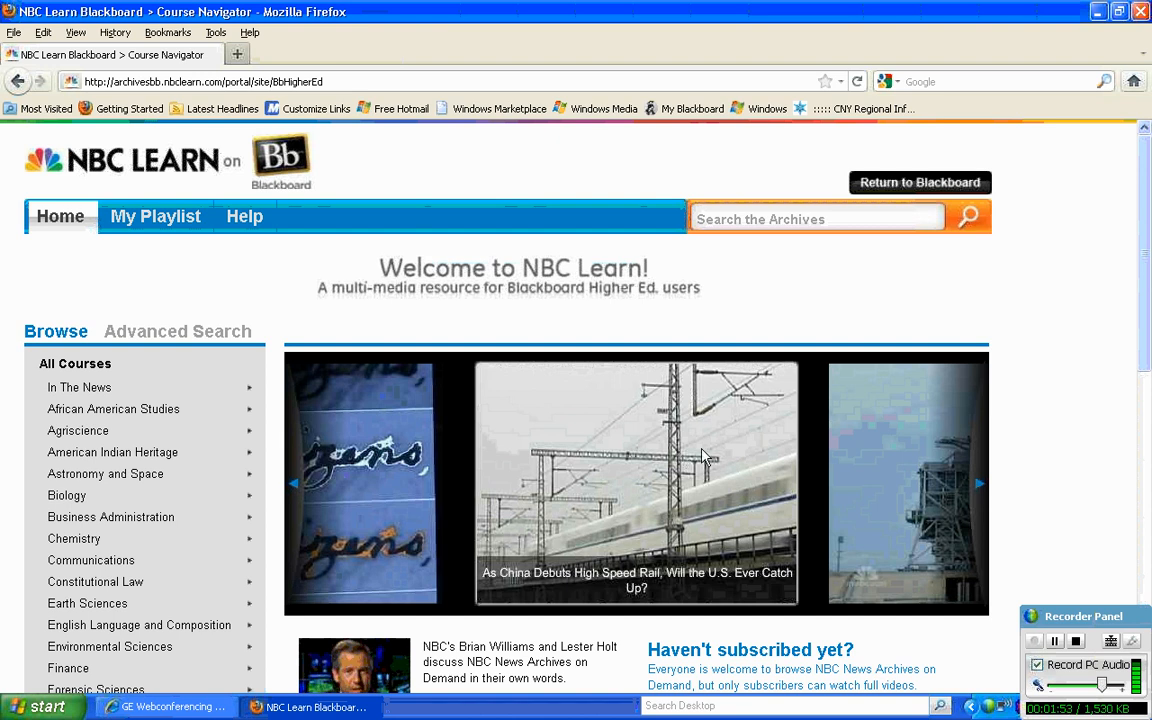
{"action": "mouse_move", "coordinate": [624, 496]}
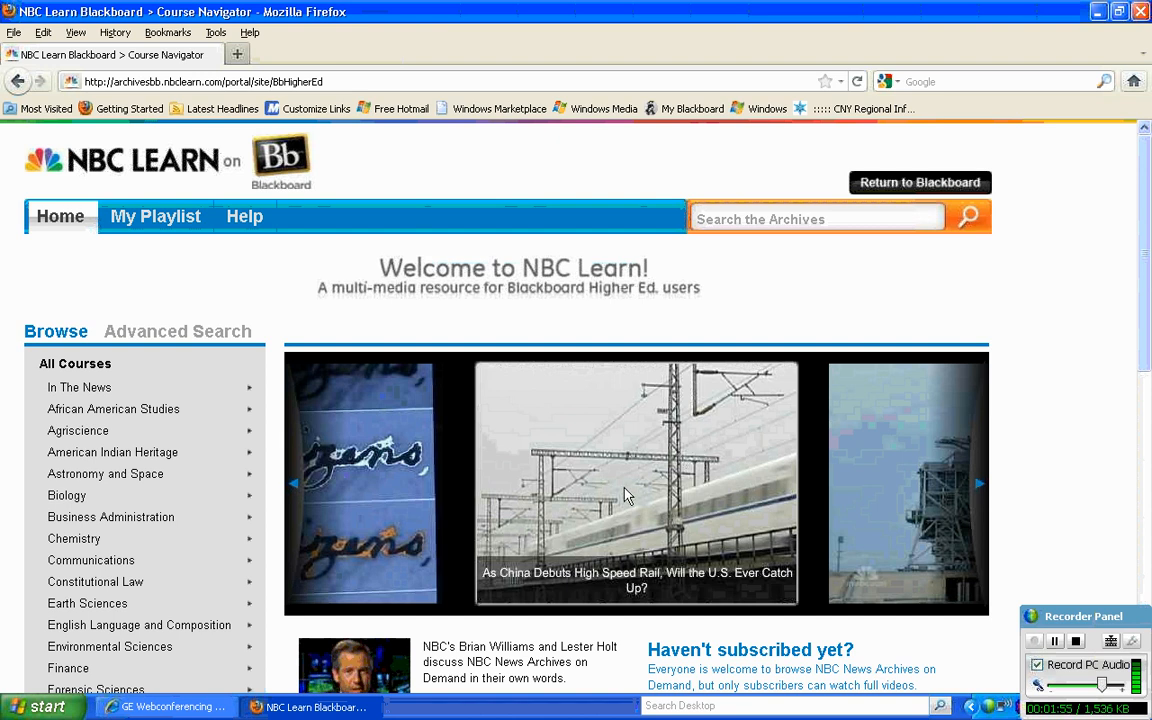
{"action": "mouse_move", "coordinate": [638, 486]}
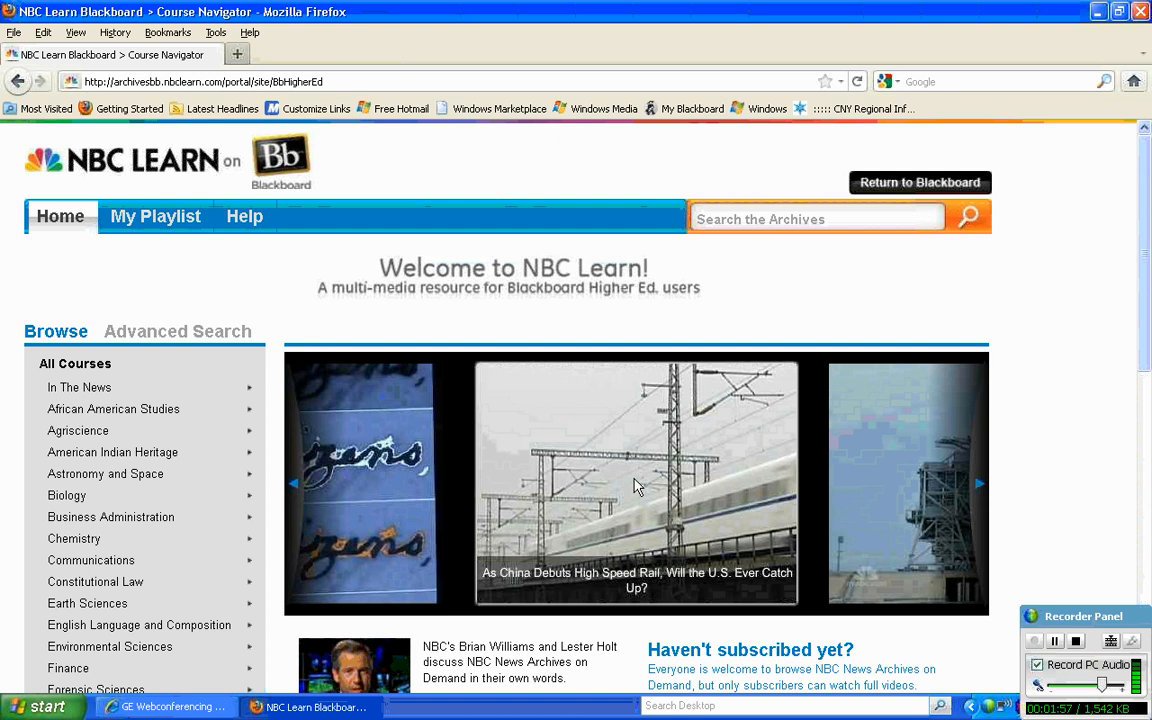
Save the featured China high-speed rail video to the playlist and close its cue card
{"action": "left_click", "coordinate": [636, 482]}
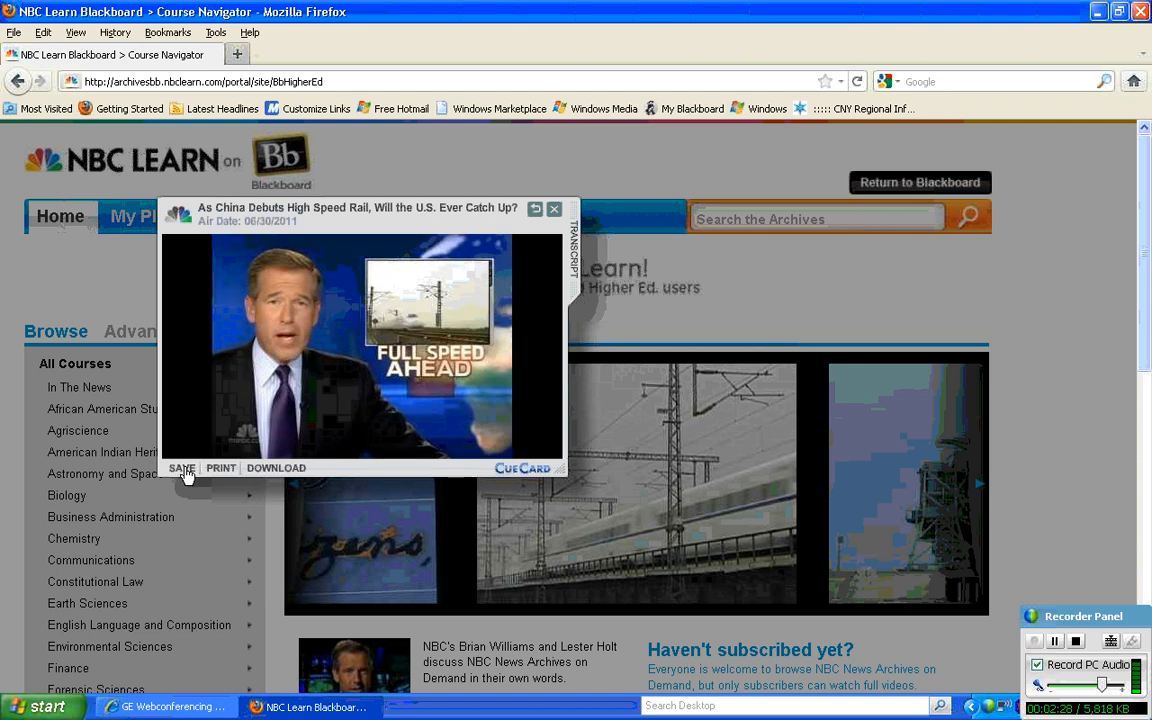
{"action": "left_click", "coordinate": [182, 468]}
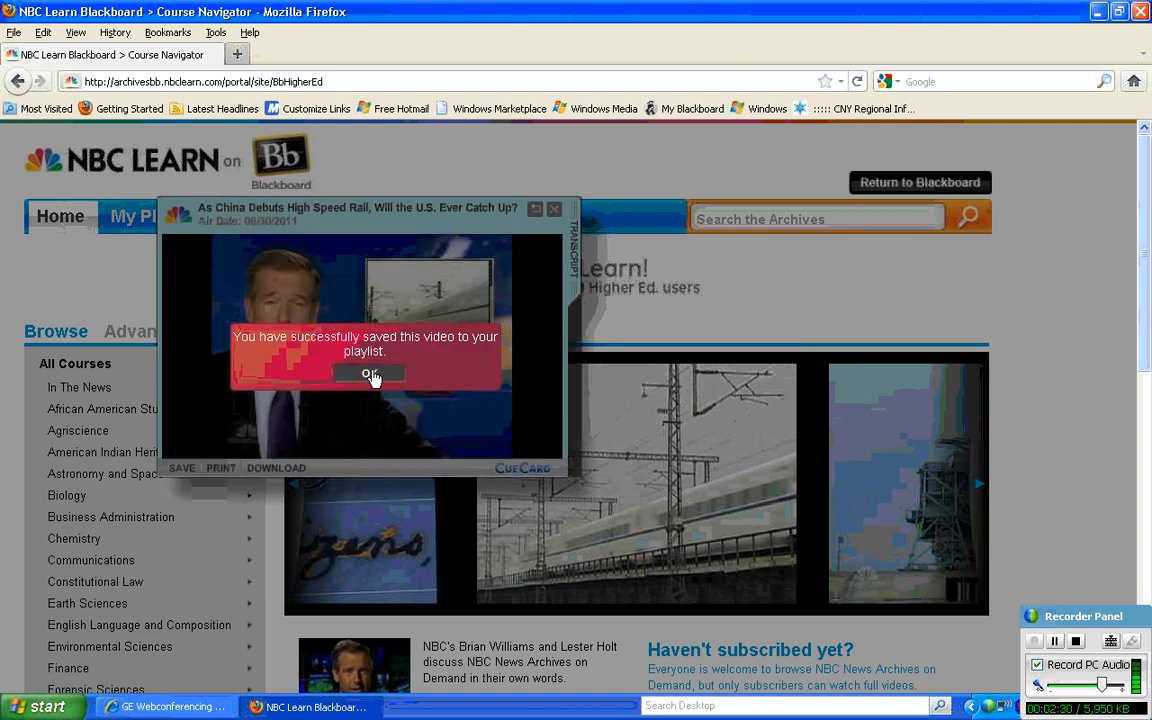
{"action": "left_click", "coordinate": [368, 374]}
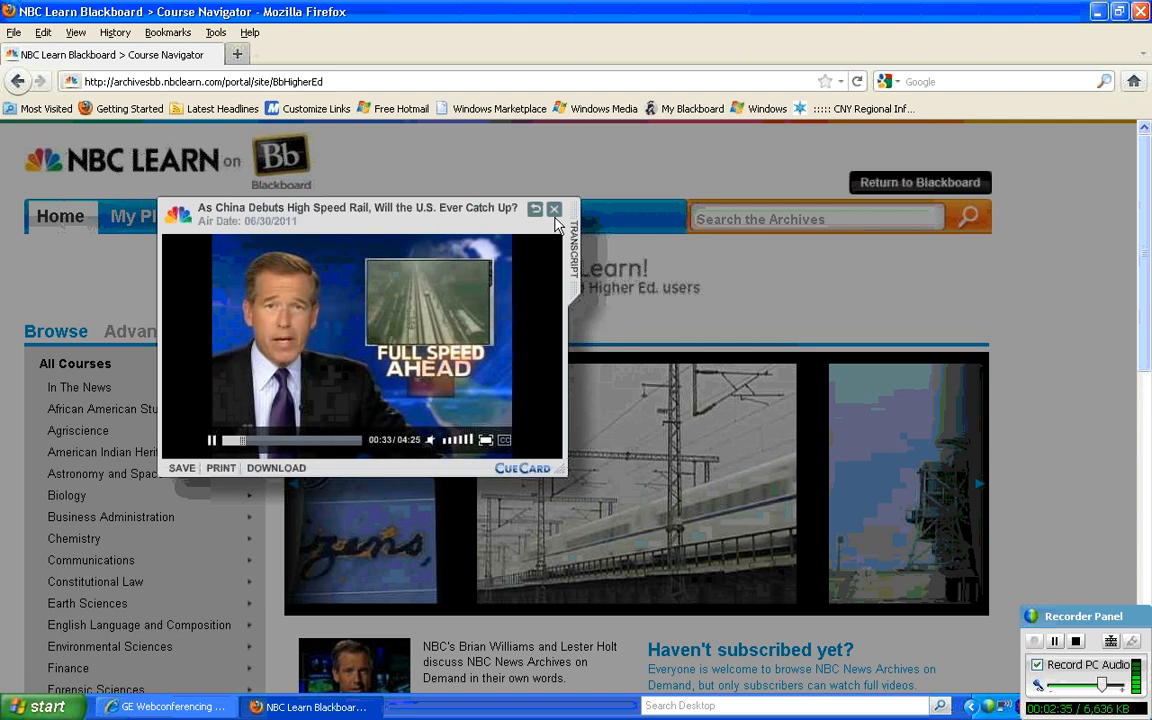
{"action": "left_click", "coordinate": [554, 210]}
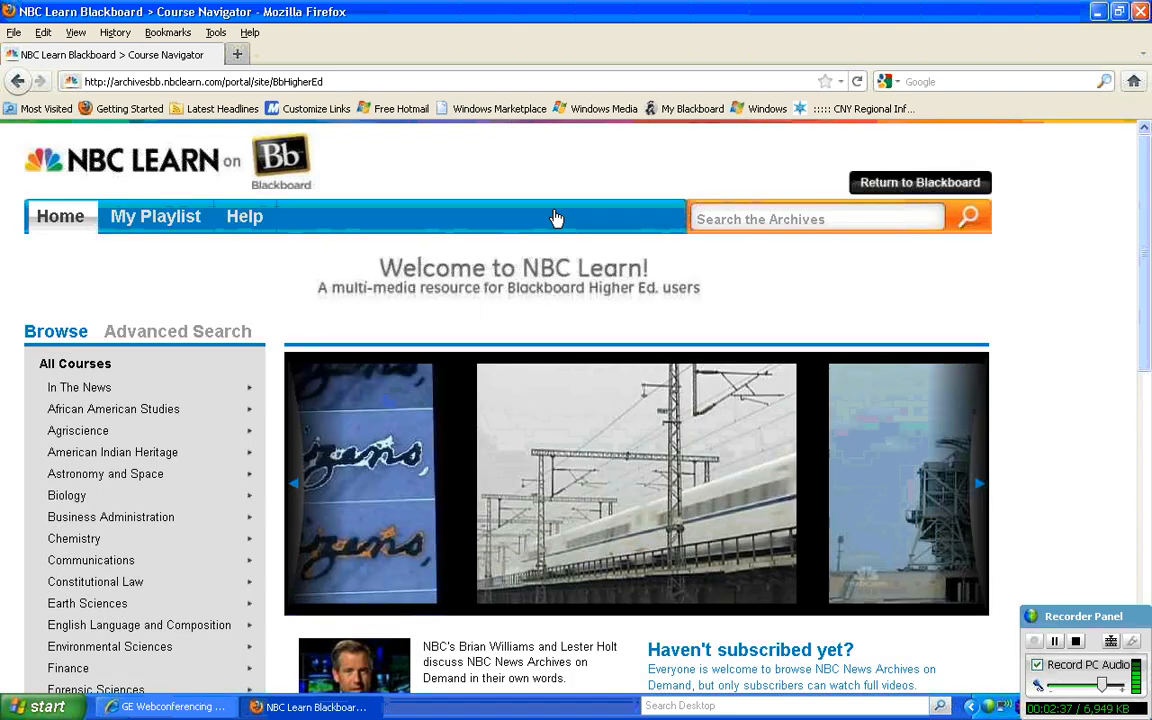
{"action": "mouse_move", "coordinate": [850, 280]}
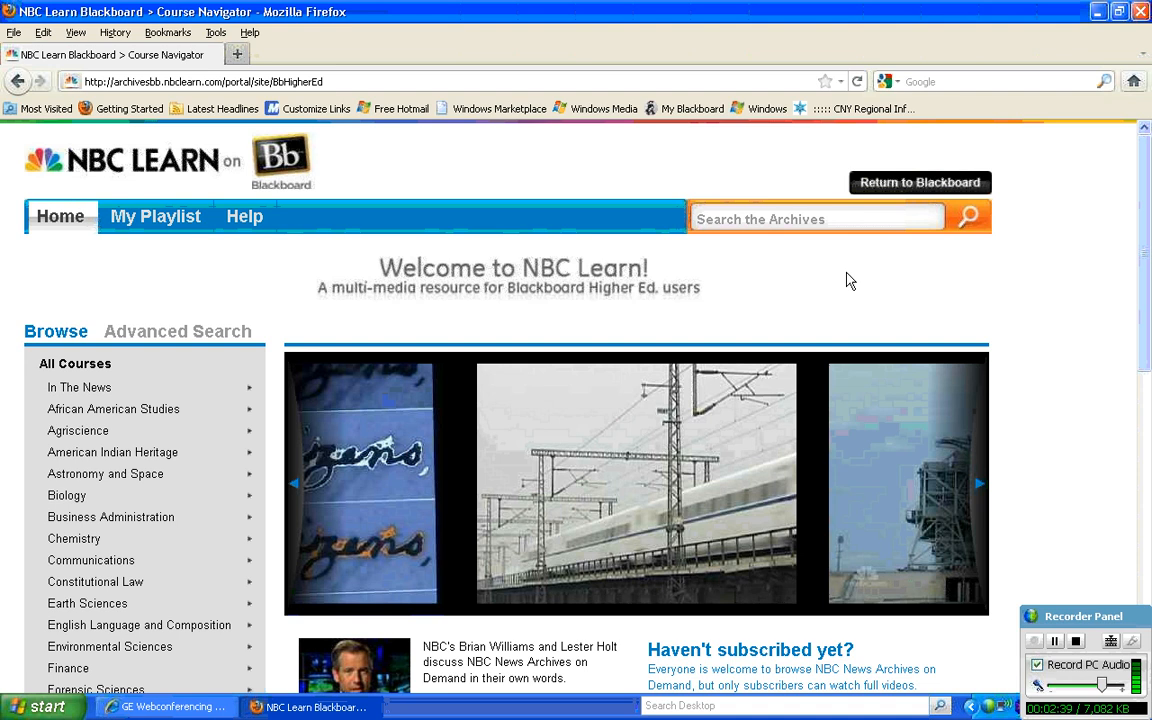
{"action": "mouse_move", "coordinate": [1076, 224]}
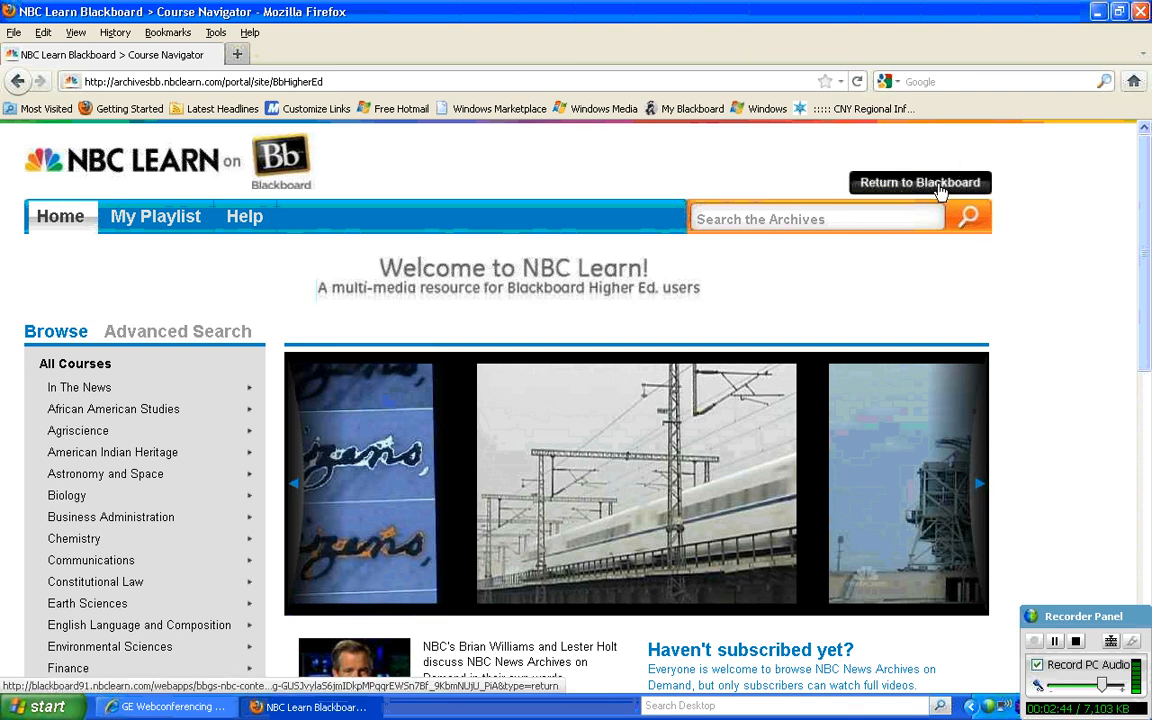
Return to Blackboard and show the NBC Learn on Demand playlist page
{"action": "left_click", "coordinate": [918, 182]}
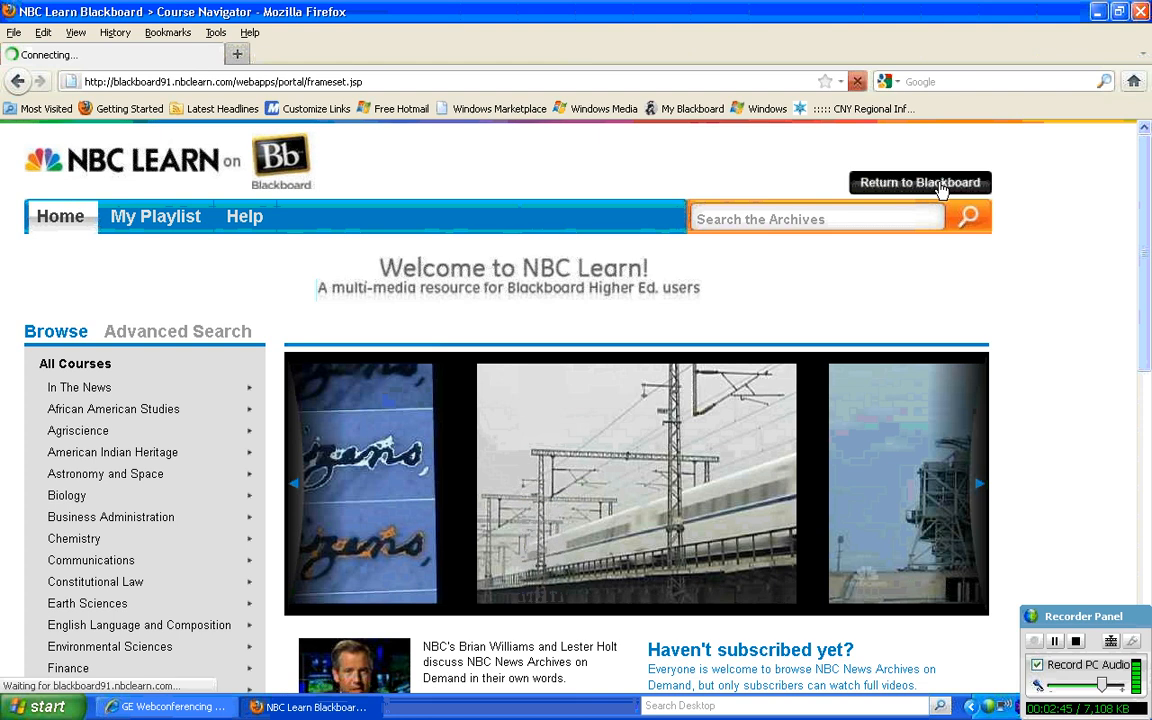
{"action": "left_click", "coordinate": [918, 182]}
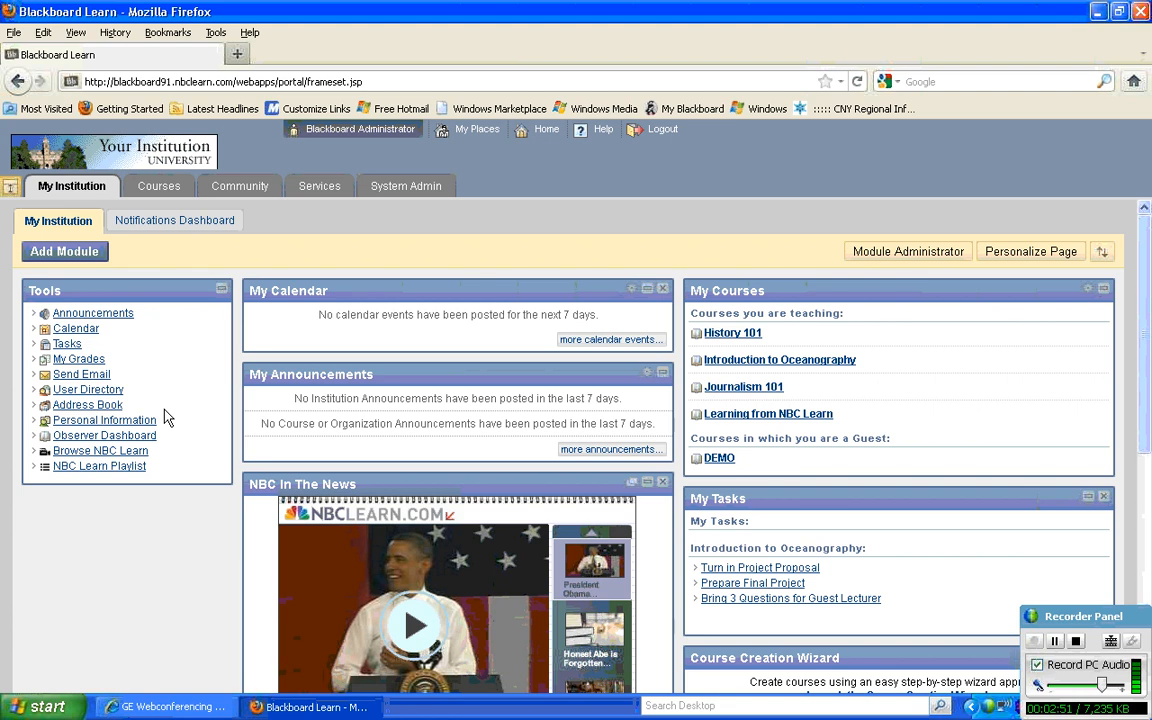
{"action": "mouse_move", "coordinate": [182, 462]}
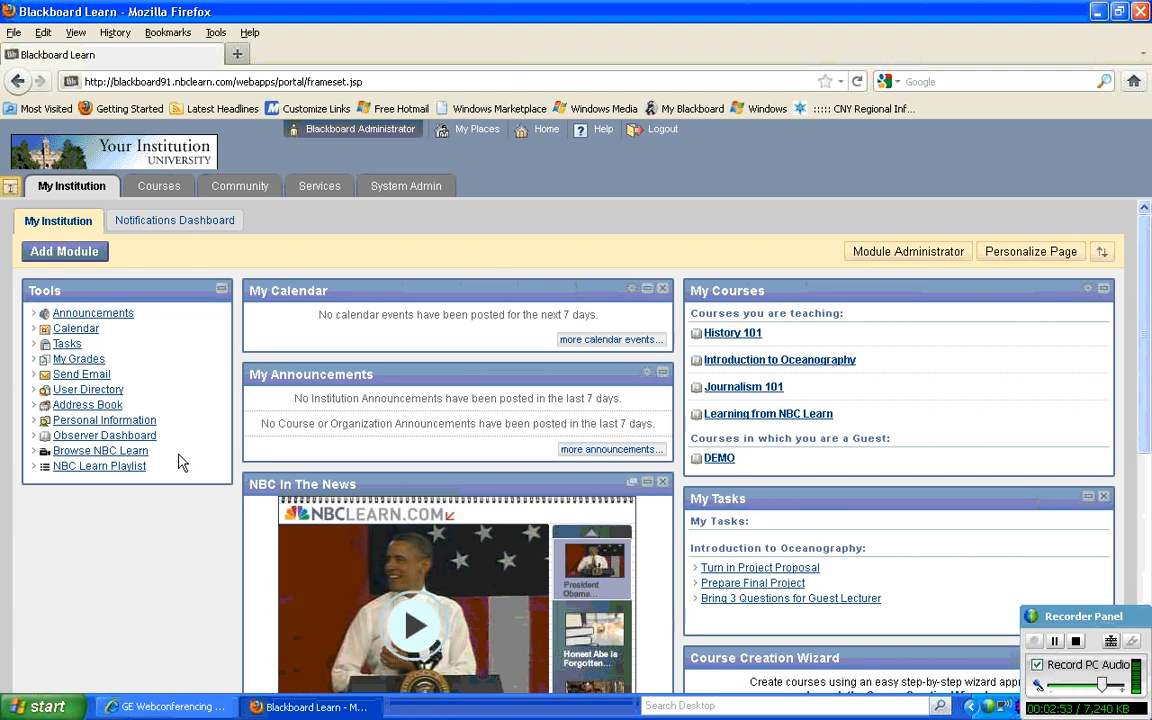
{"action": "mouse_move", "coordinate": [140, 482]}
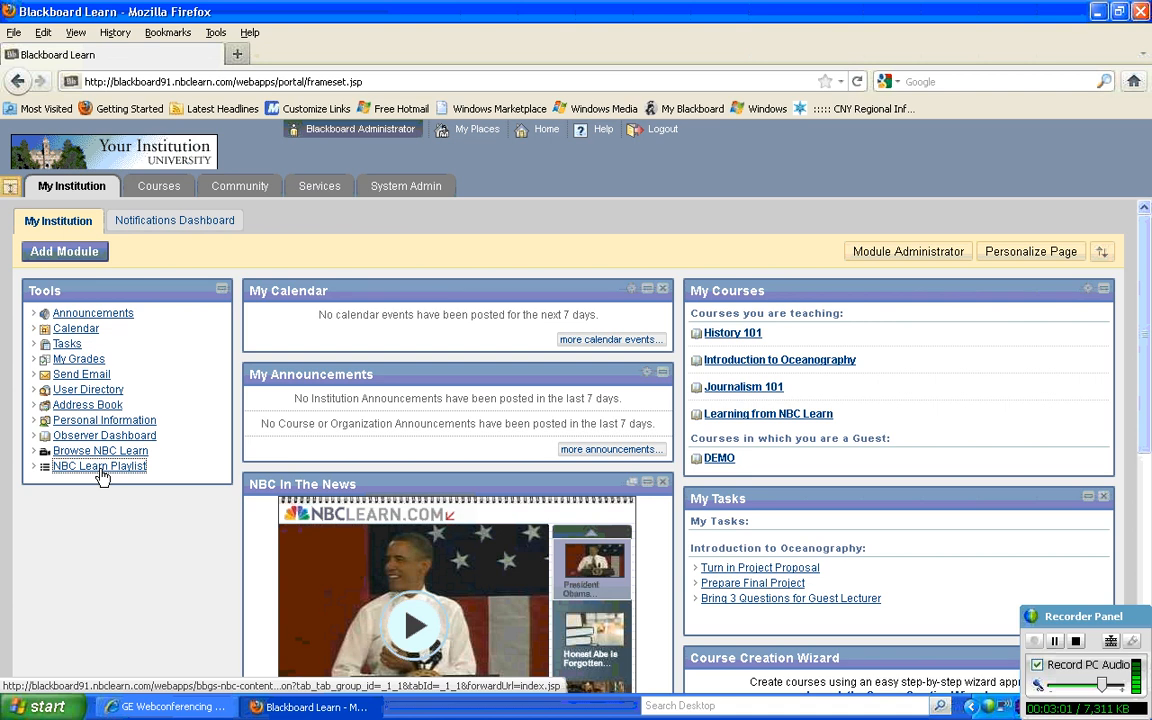
{"action": "left_click", "coordinate": [100, 466]}
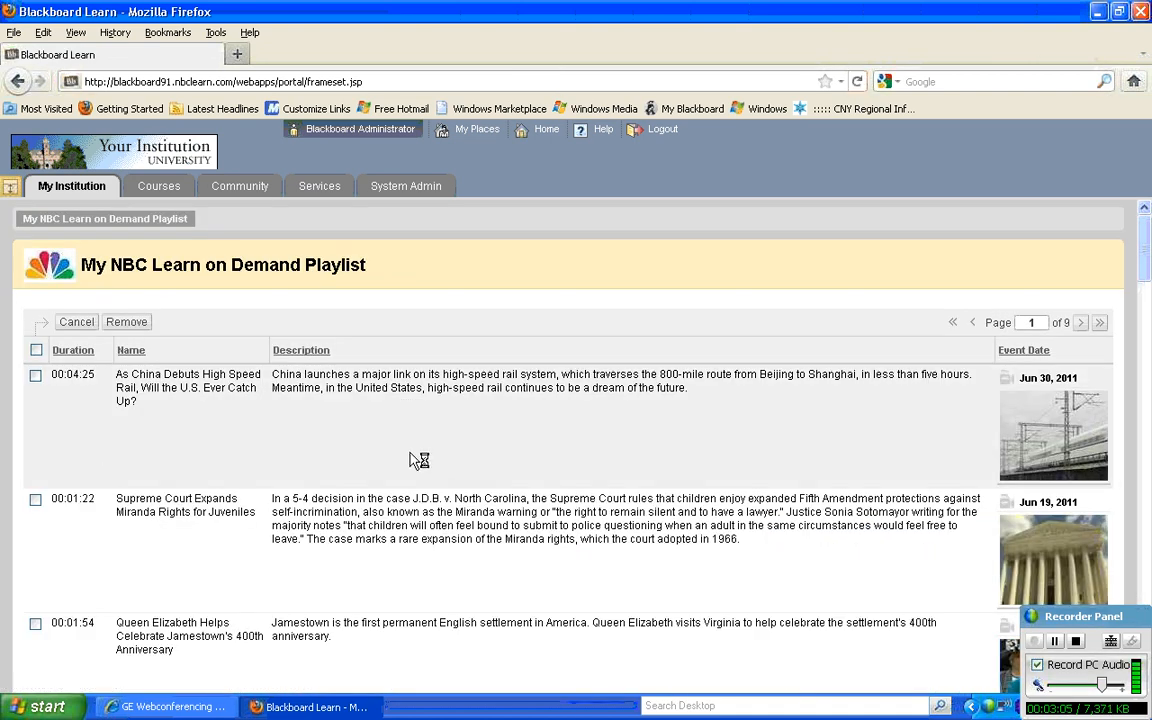
Scroll the playlist to the saved China high-speed rail video entry
{"action": "scroll", "scroll_direction": "down", "scroll_amount": 3}
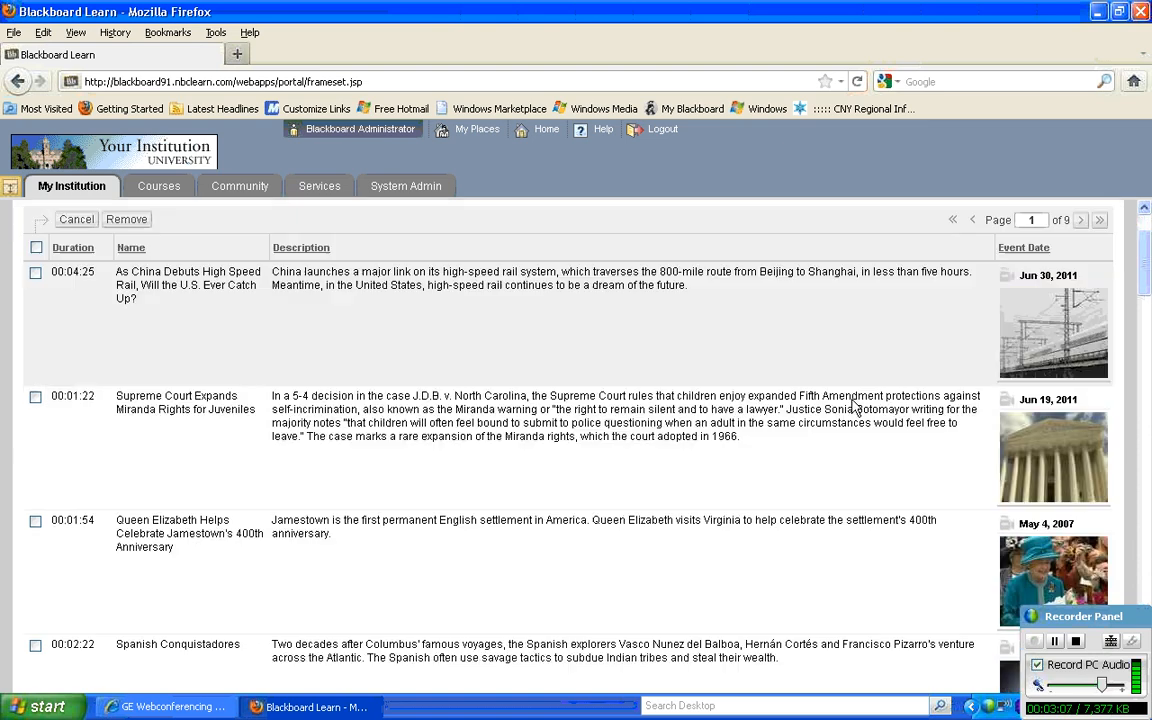
{"action": "scroll", "scroll_direction": "down", "scroll_amount": 3}
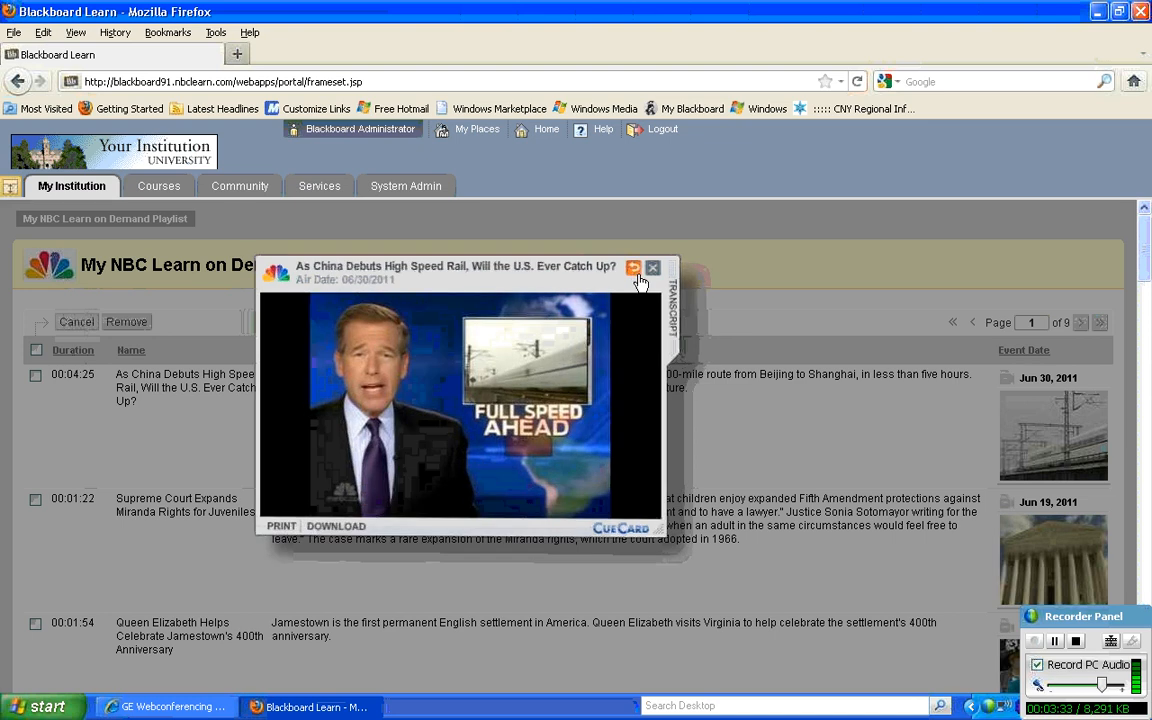
View the video's citation details, then close the preview to return to the playlist
{"action": "left_click", "coordinate": [632, 268]}
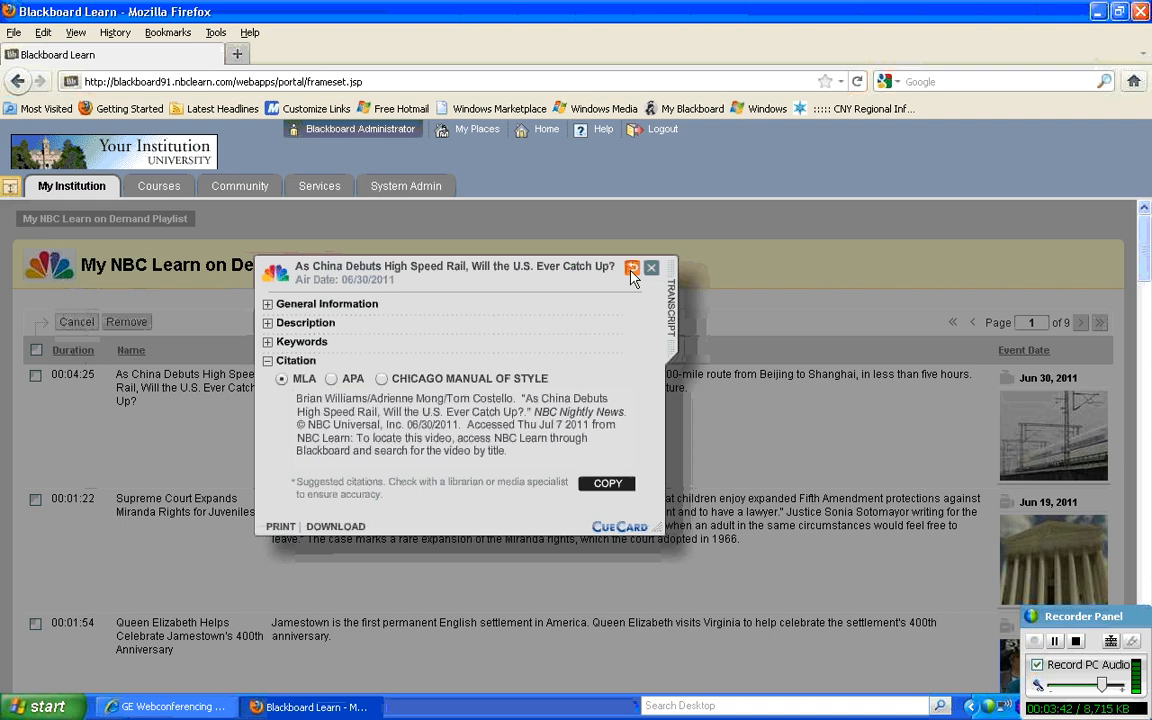
{"action": "left_click", "coordinate": [632, 268]}
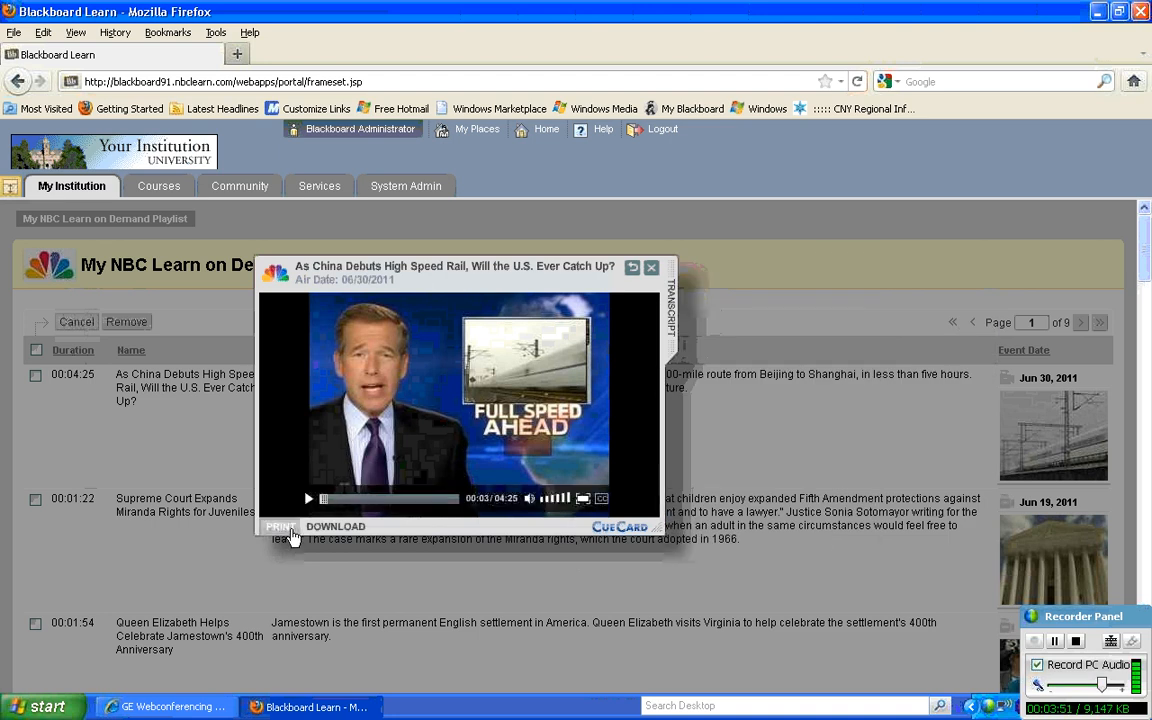
{"action": "mouse_move", "coordinate": [434, 496]}
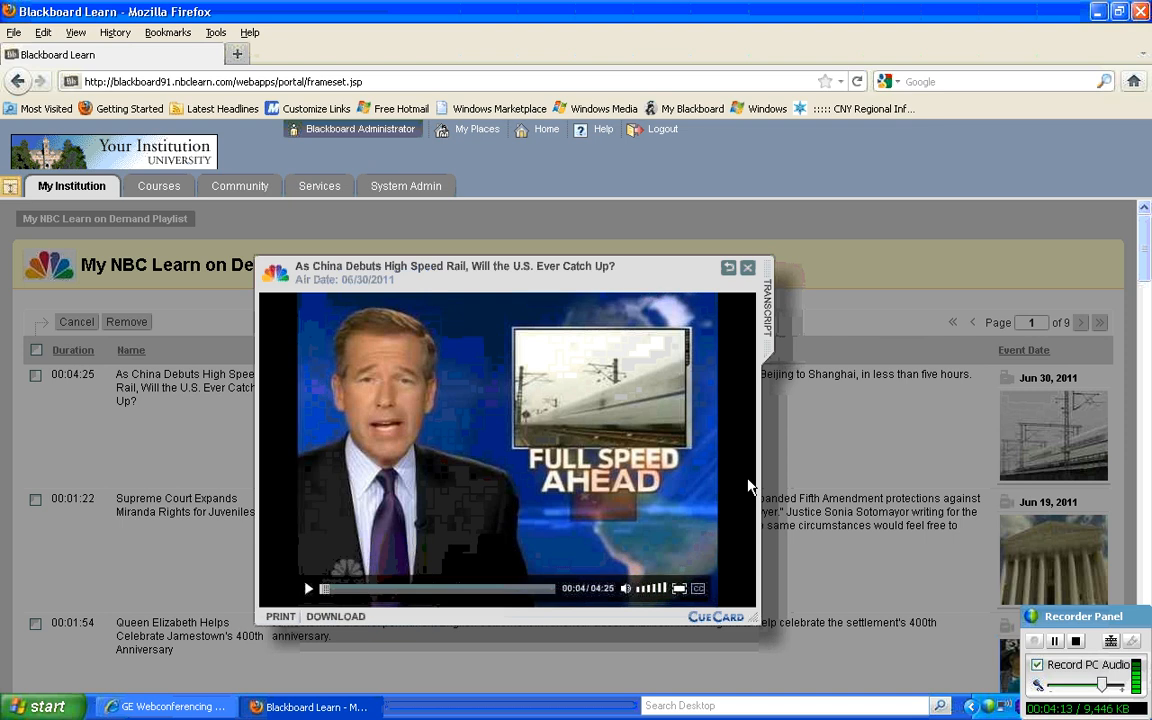
{"action": "mouse_move", "coordinate": [740, 358]}
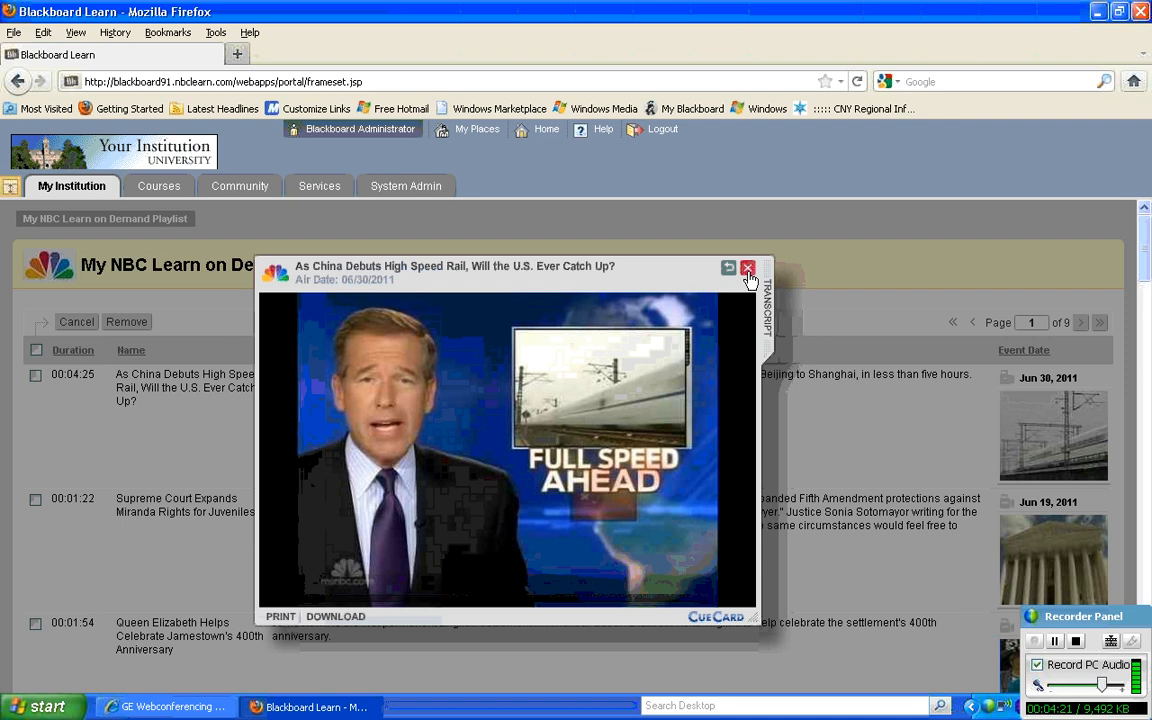
{"action": "left_click", "coordinate": [748, 268]}
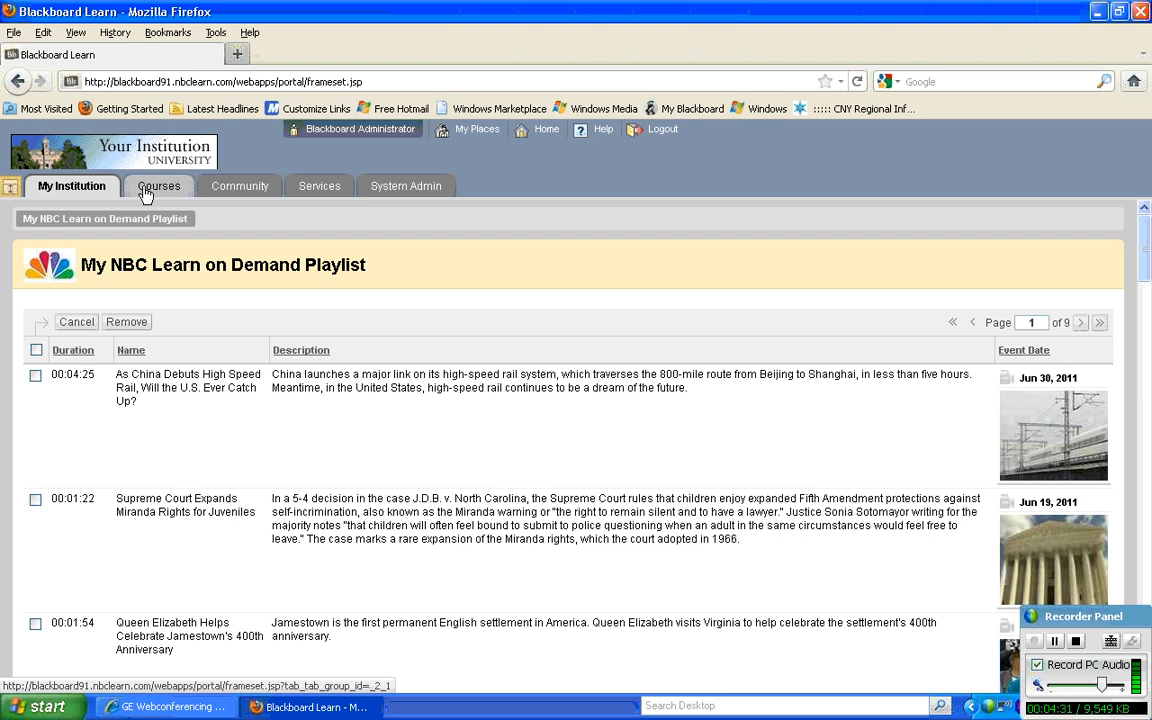
Go to Courses, enter History 101 and show its Tools page
{"action": "left_click", "coordinate": [160, 186]}
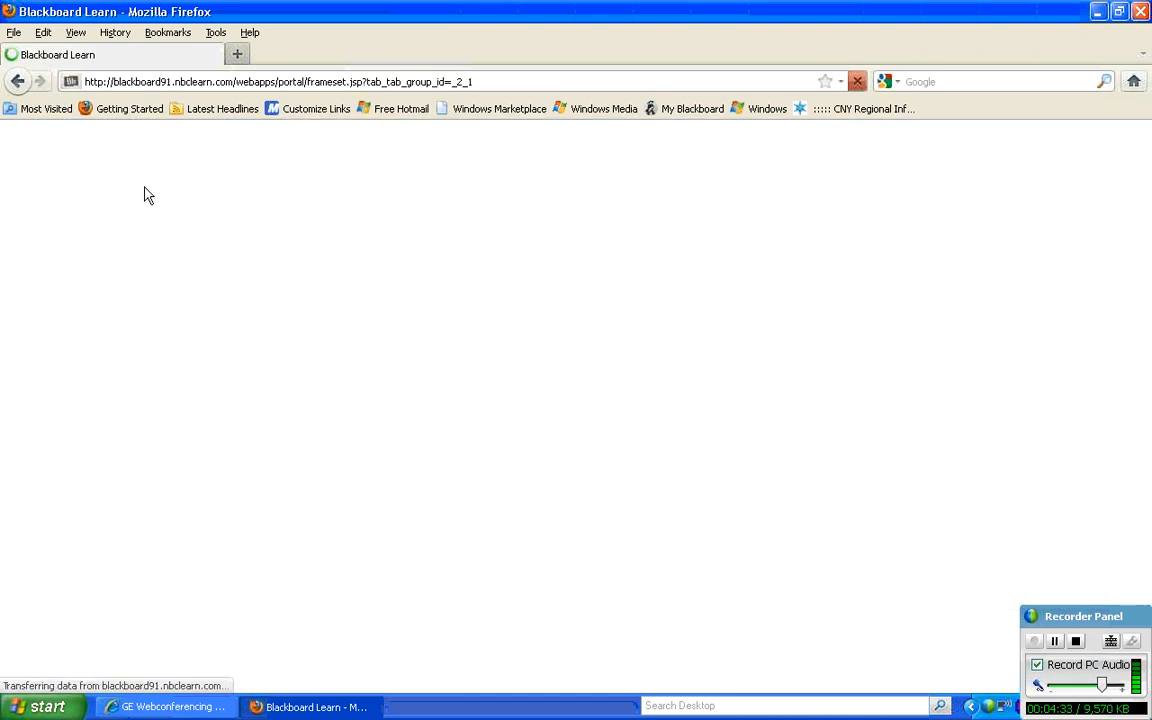
{"action": "left_click", "coordinate": [152, 186]}
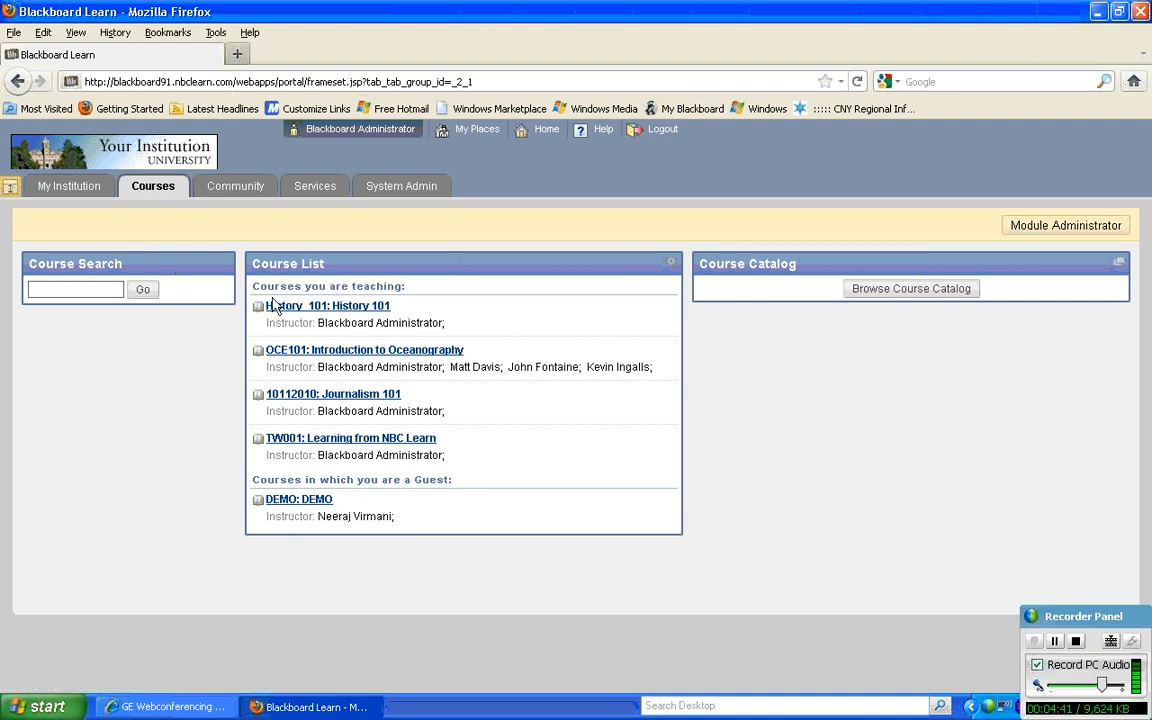
{"action": "left_click", "coordinate": [328, 306]}
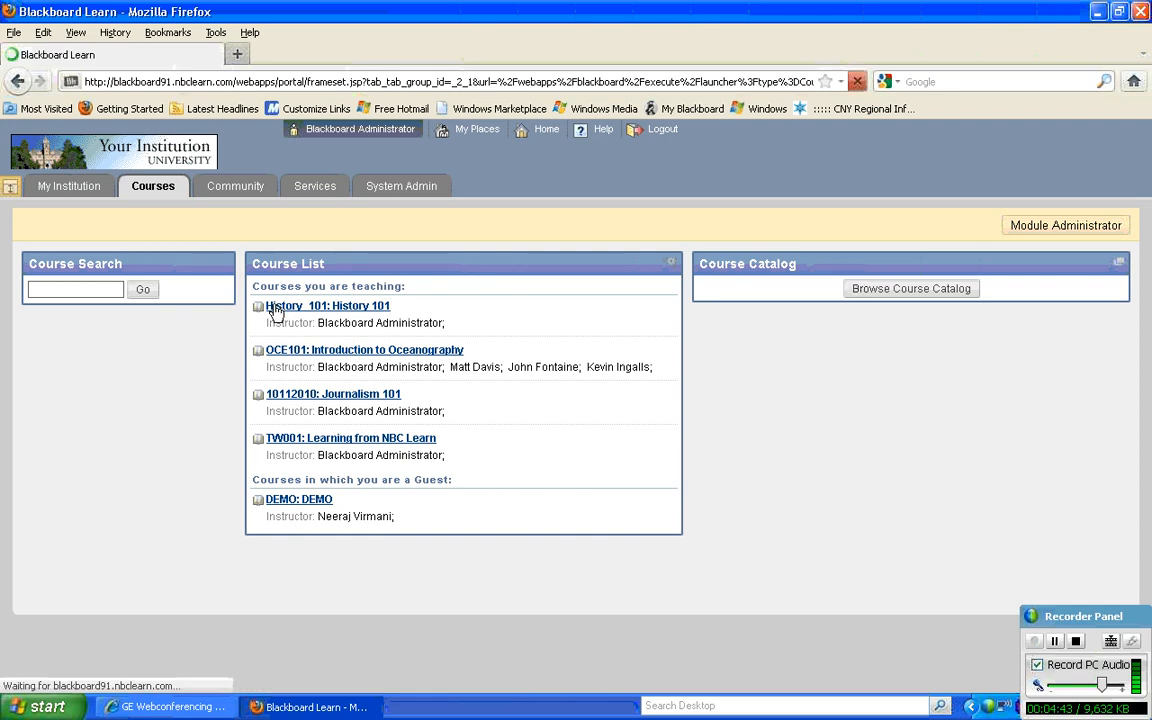
{"action": "left_click", "coordinate": [328, 304]}
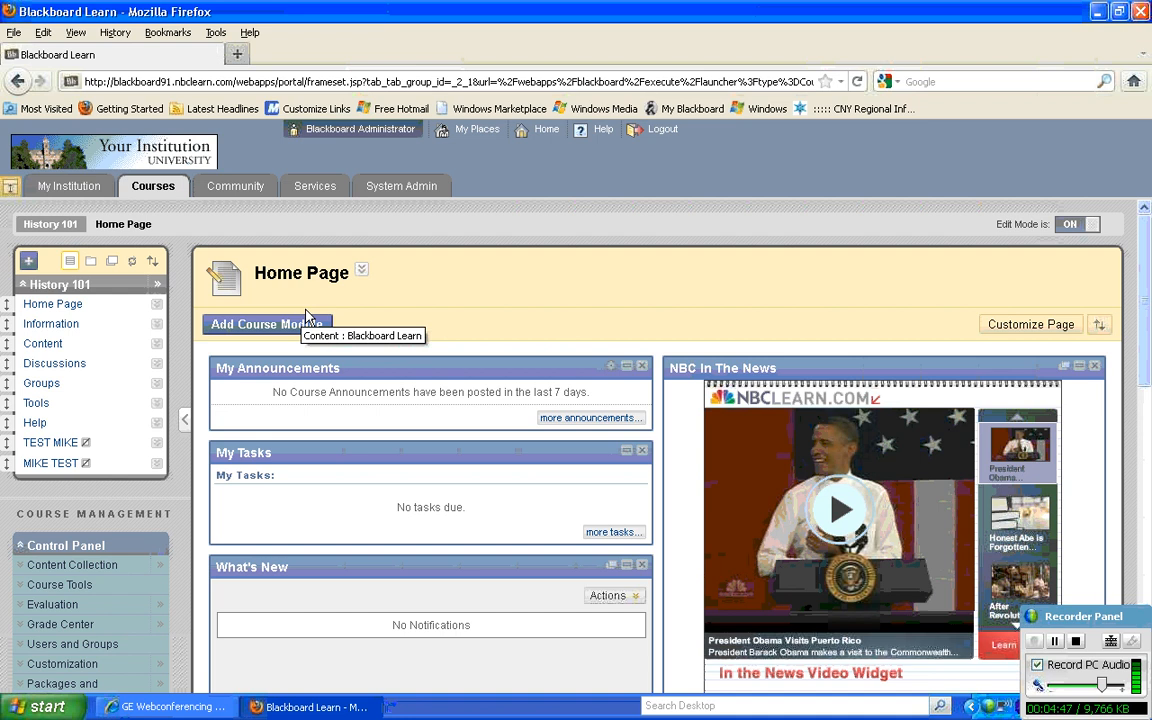
{"action": "mouse_move", "coordinate": [644, 468]}
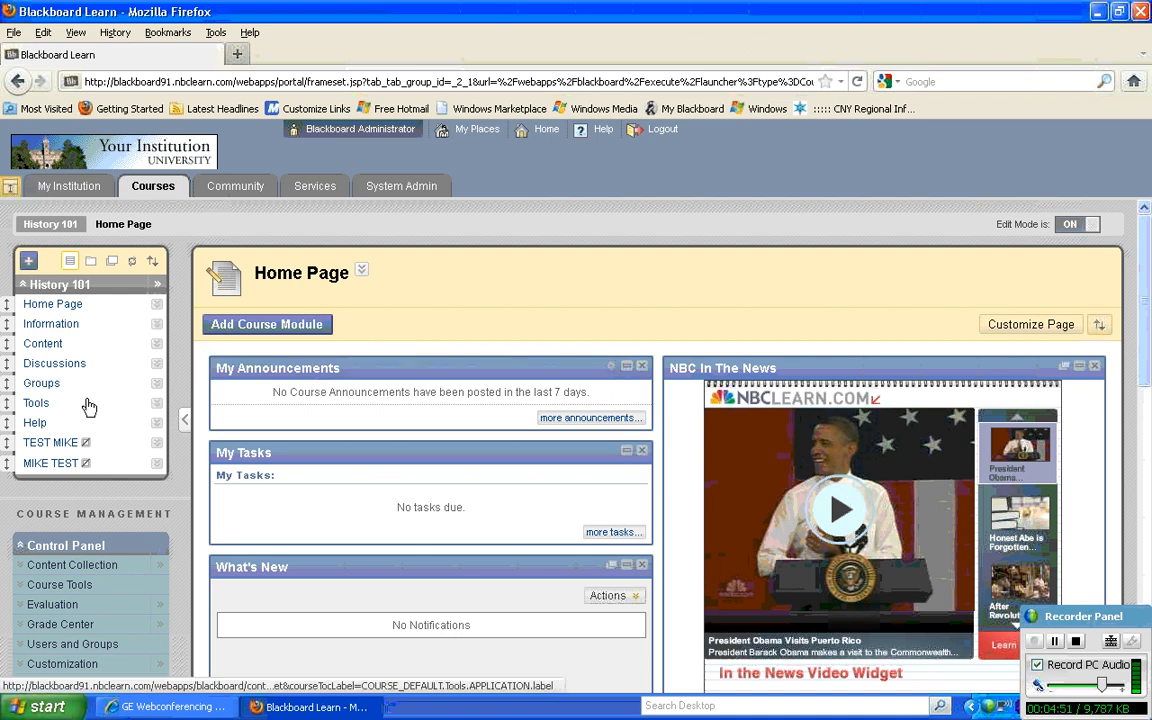
{"action": "mouse_move", "coordinate": [62, 414]}
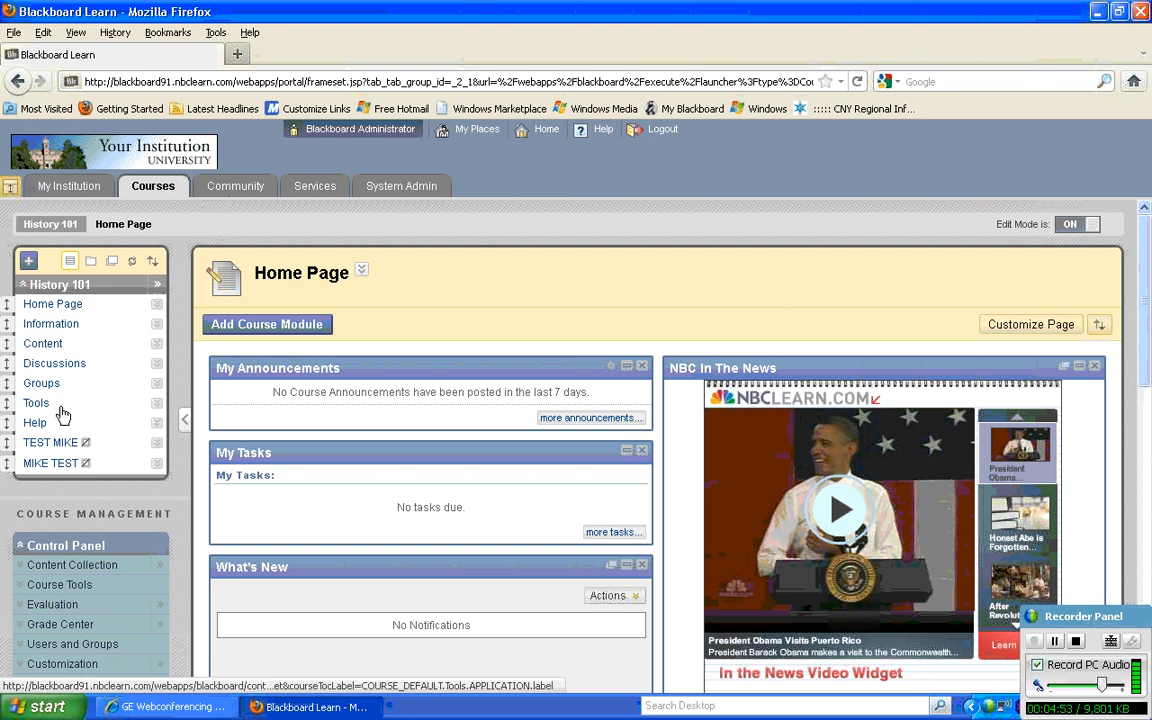
{"action": "mouse_move", "coordinate": [36, 404]}
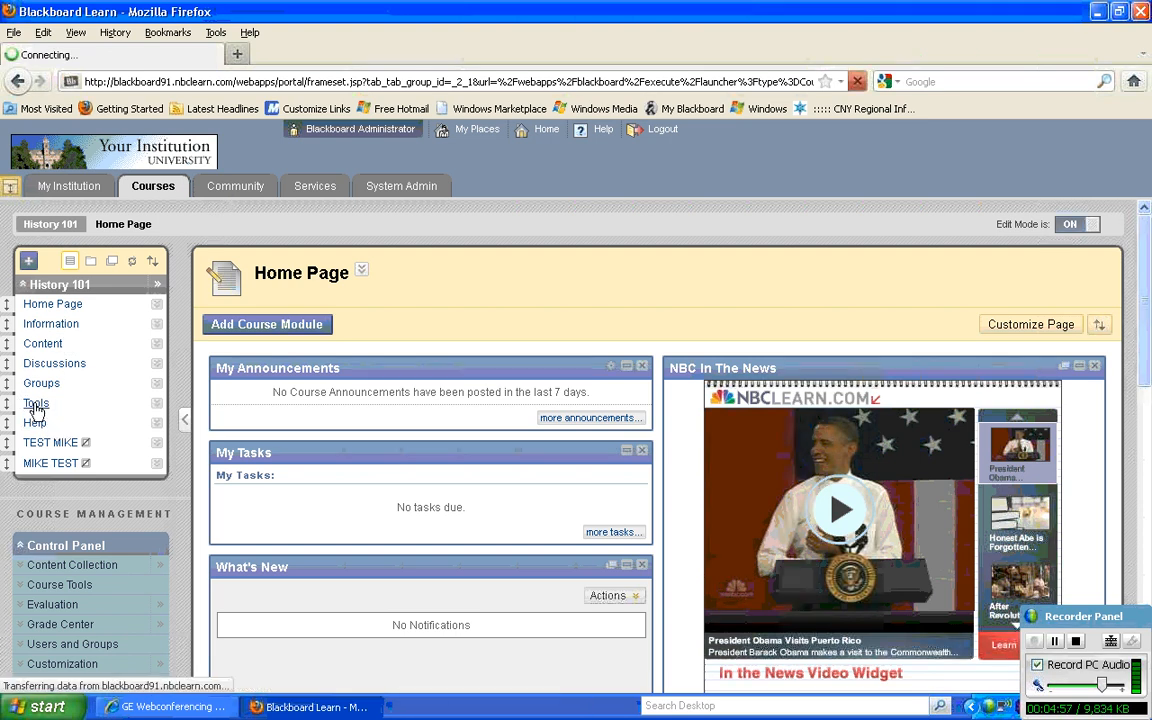
{"action": "left_click", "coordinate": [36, 404]}
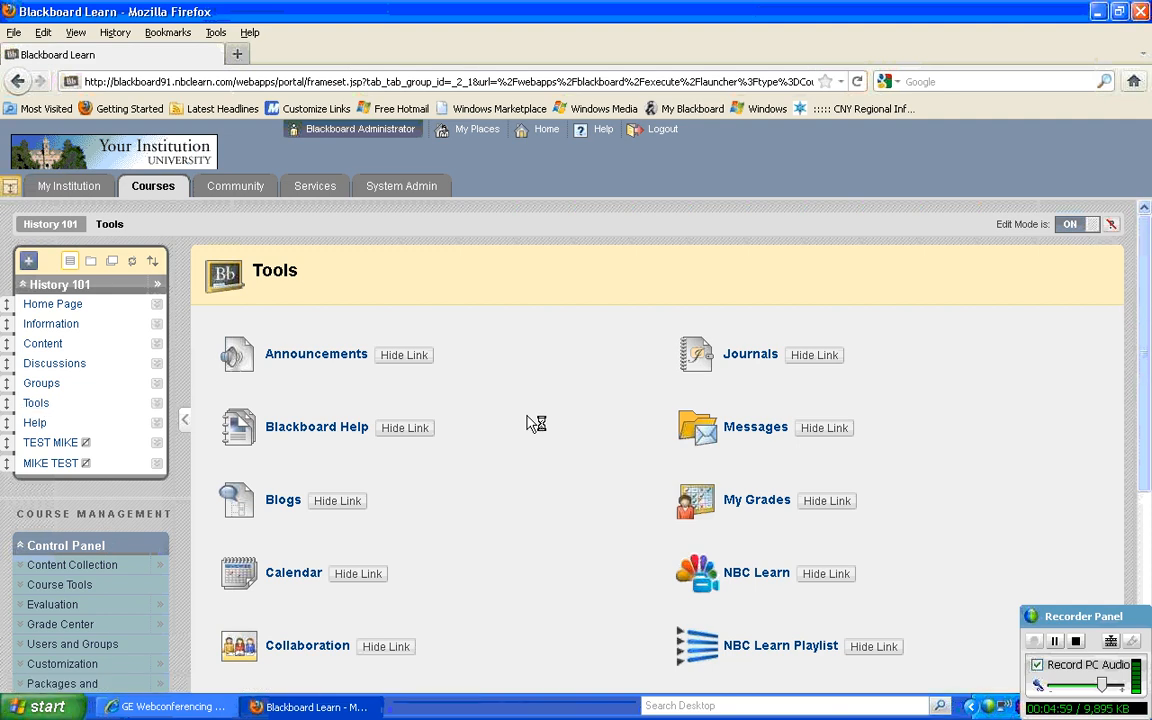
Show the History 101 Content area with the Build Content options listed
{"action": "scroll", "scroll_direction": "down", "scroll_amount": 3}
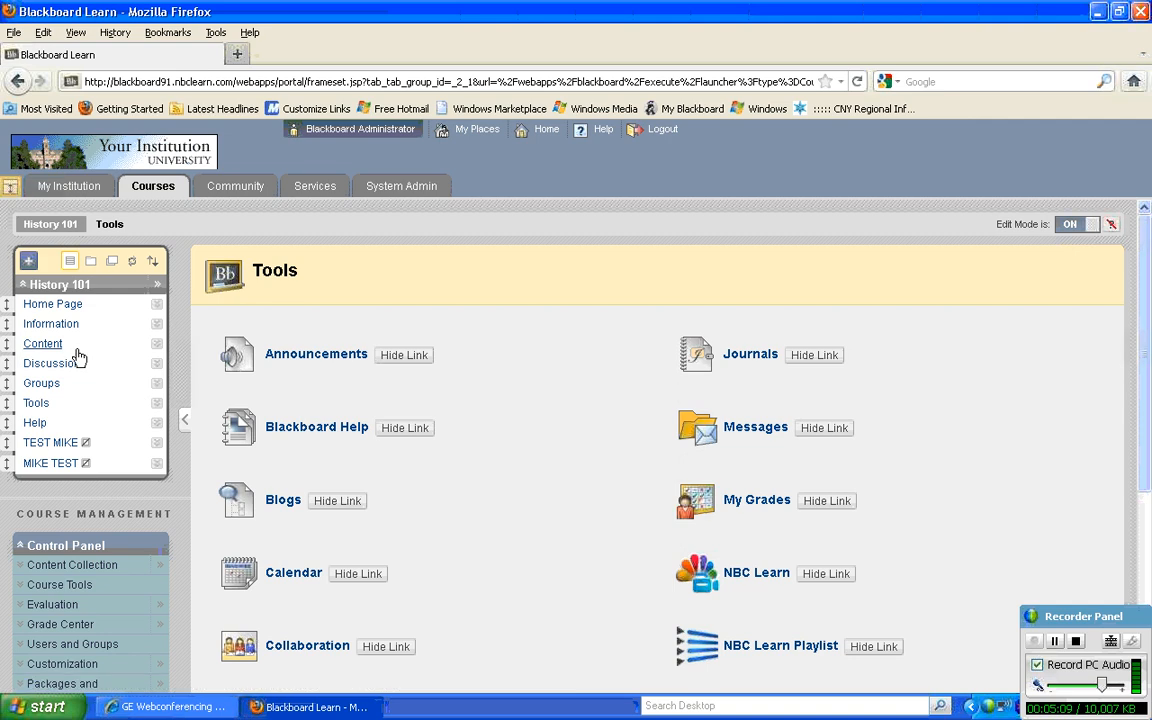
{"action": "mouse_move", "coordinate": [44, 344]}
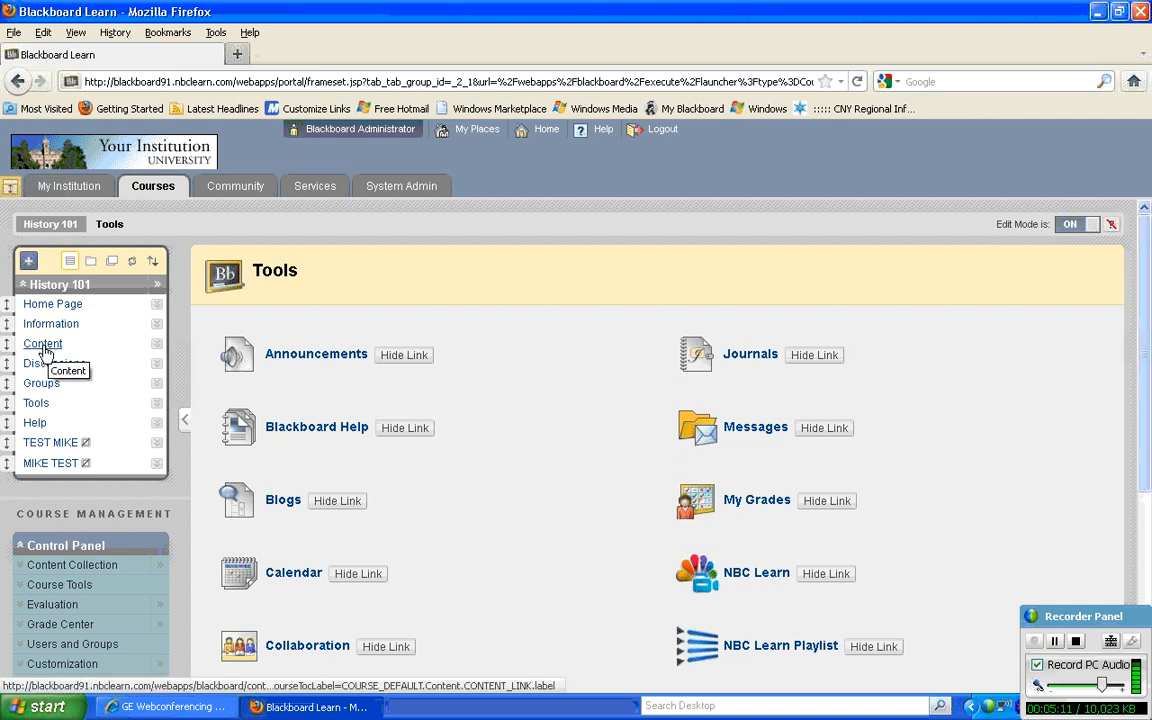
{"action": "left_click", "coordinate": [44, 344]}
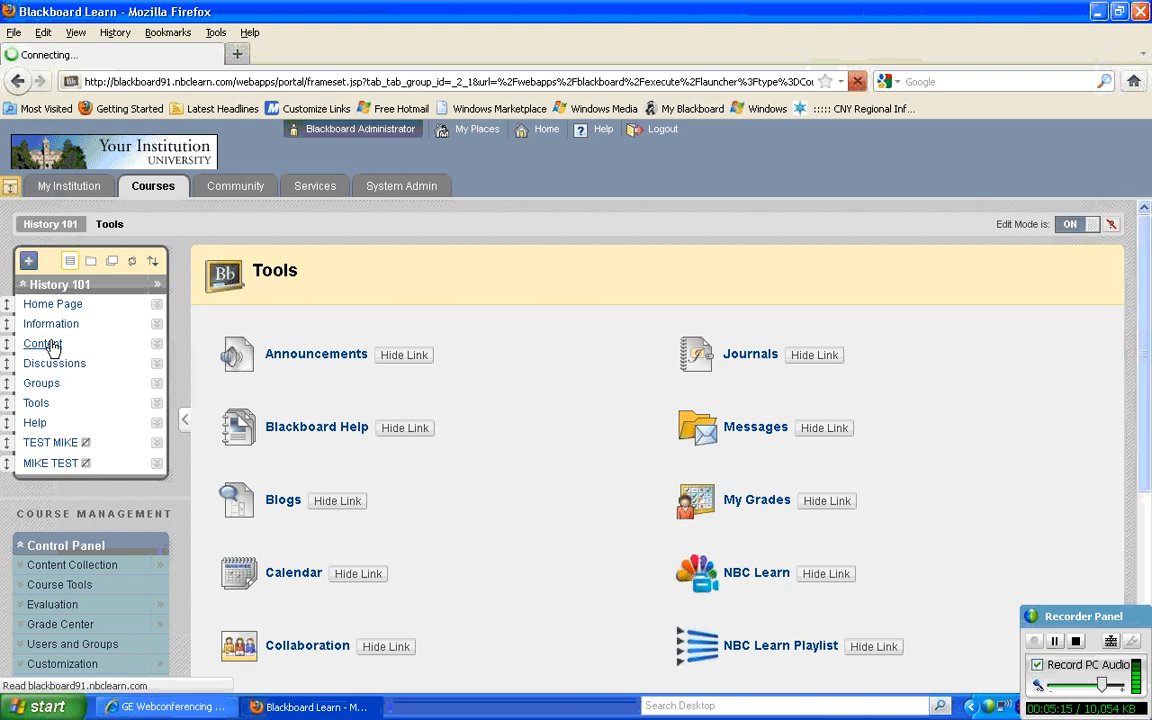
{"action": "left_click", "coordinate": [40, 344]}
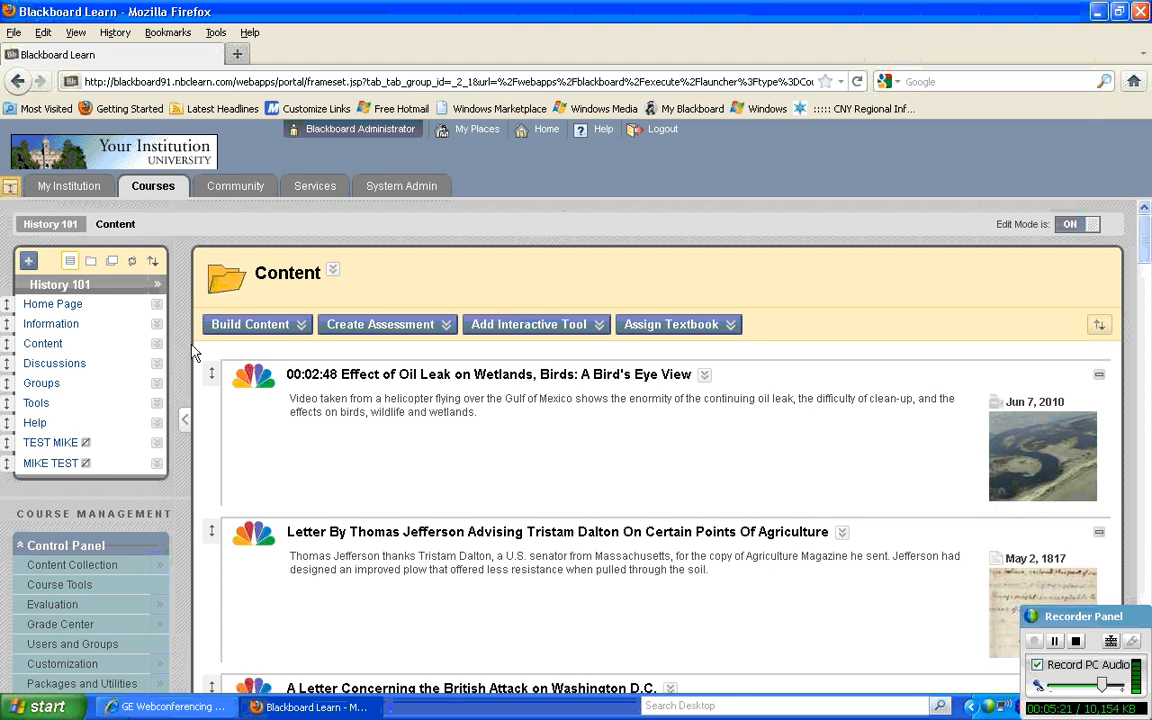
{"action": "left_click", "coordinate": [252, 324]}
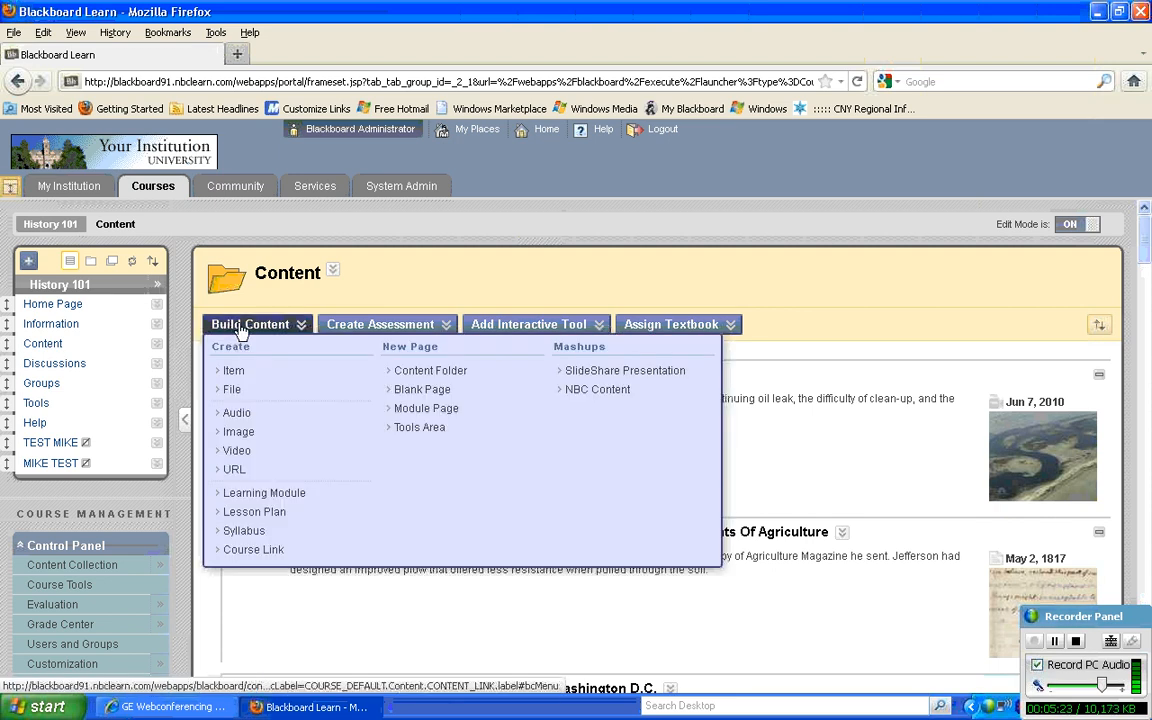
{"action": "mouse_move", "coordinate": [258, 444]}
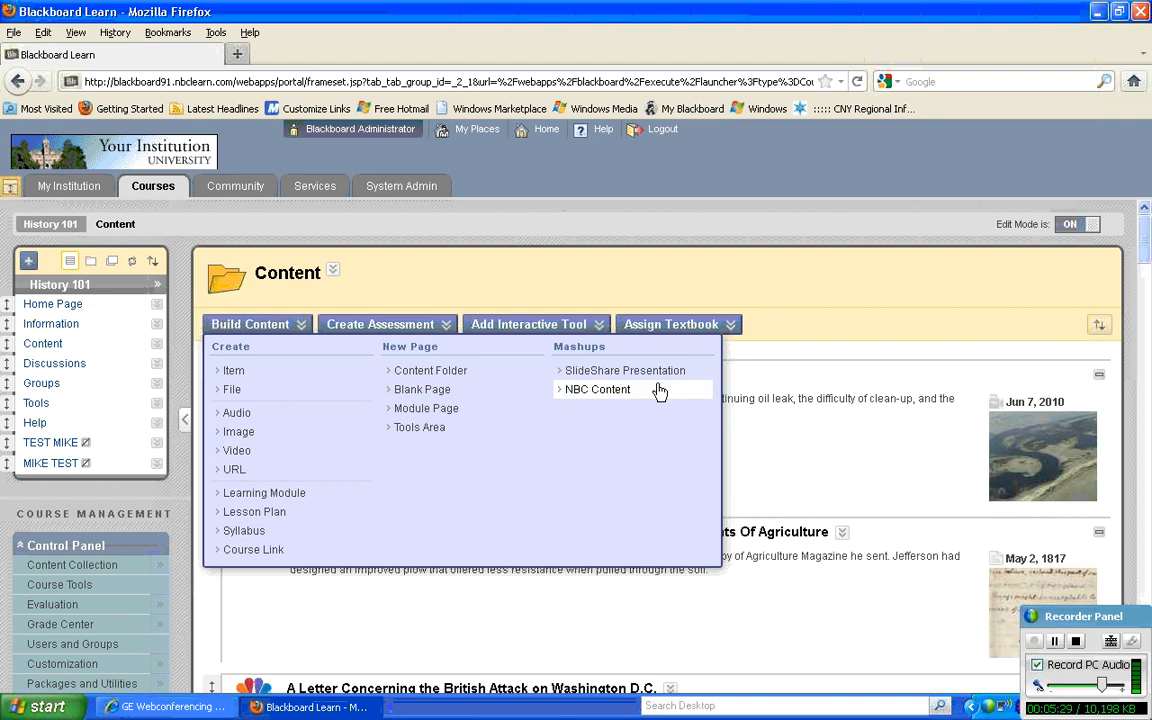
{"action": "mouse_move", "coordinate": [256, 370]}
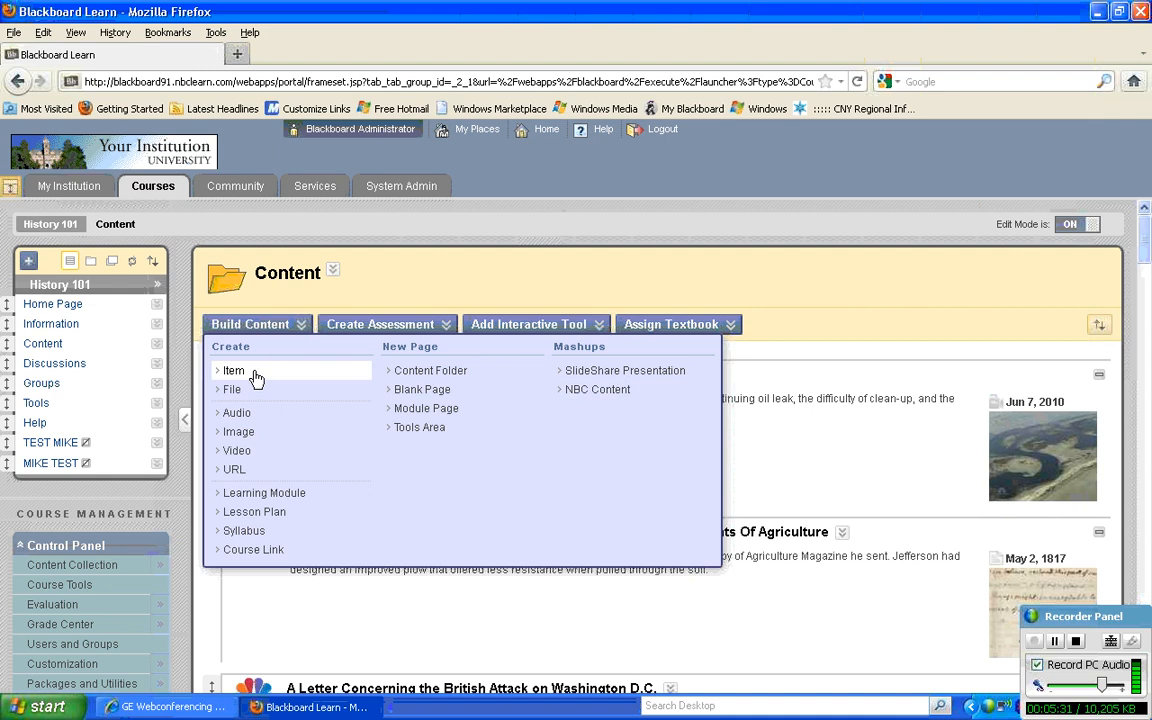
{"action": "mouse_move", "coordinate": [248, 380]}
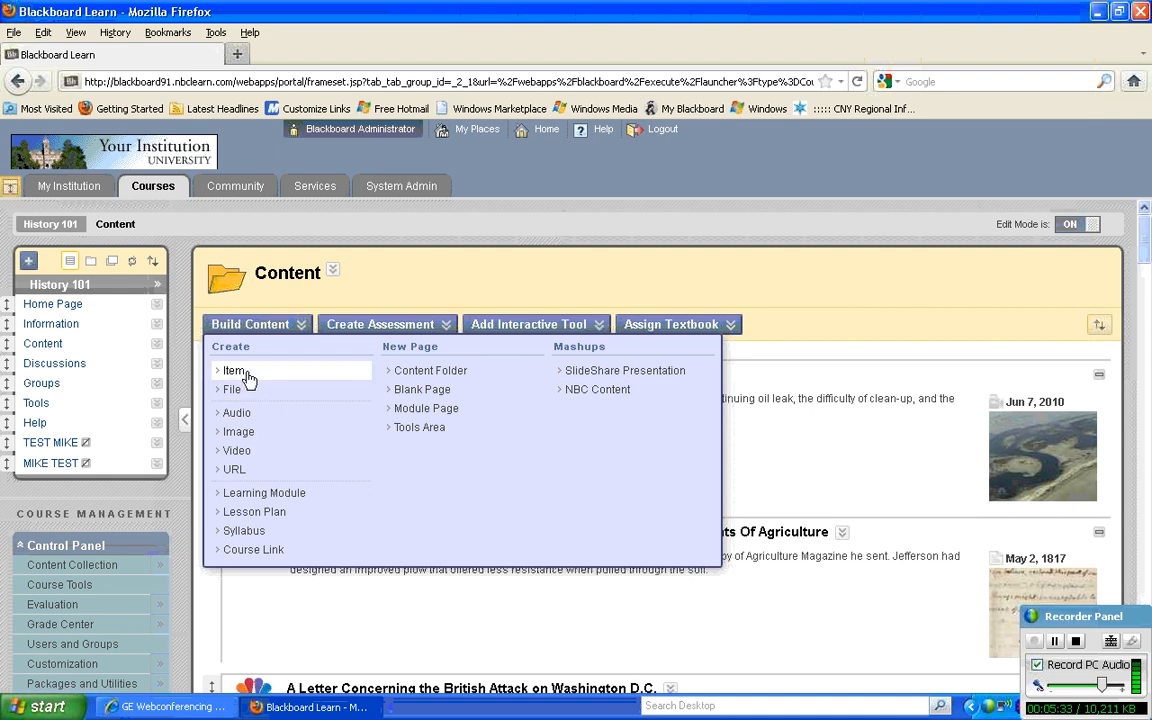
Create a new content item named 'Homework for next week'
{"action": "left_click", "coordinate": [232, 370]}
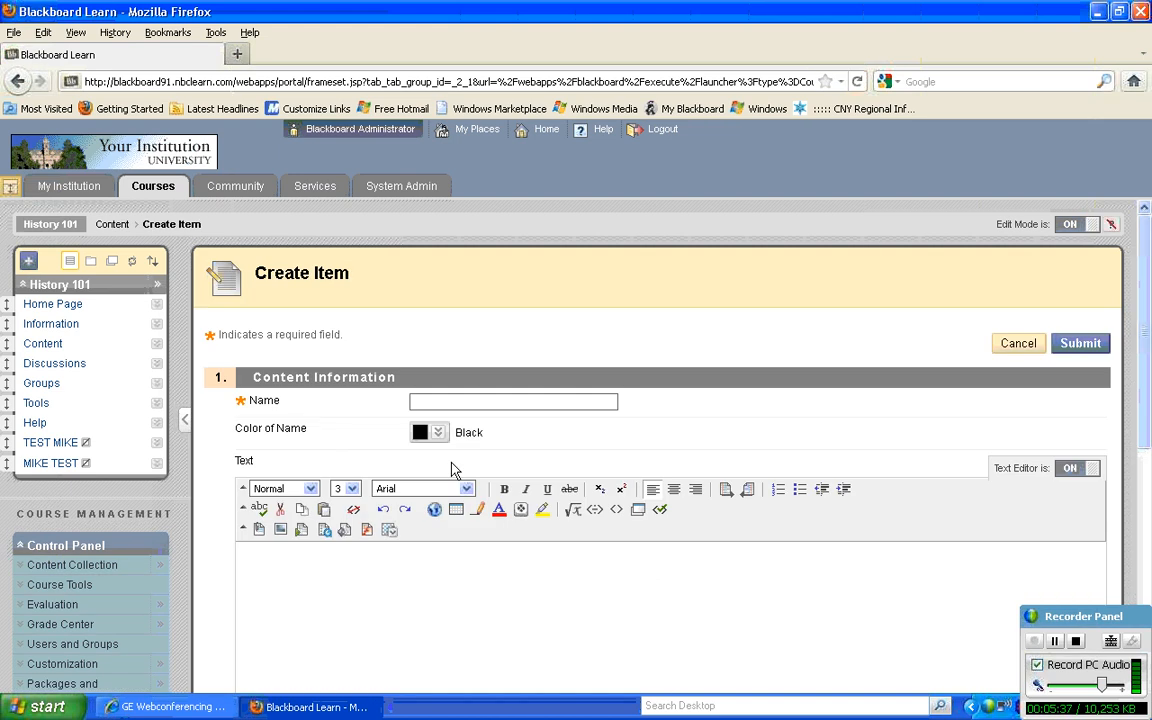
{"action": "left_click", "coordinate": [512, 400]}
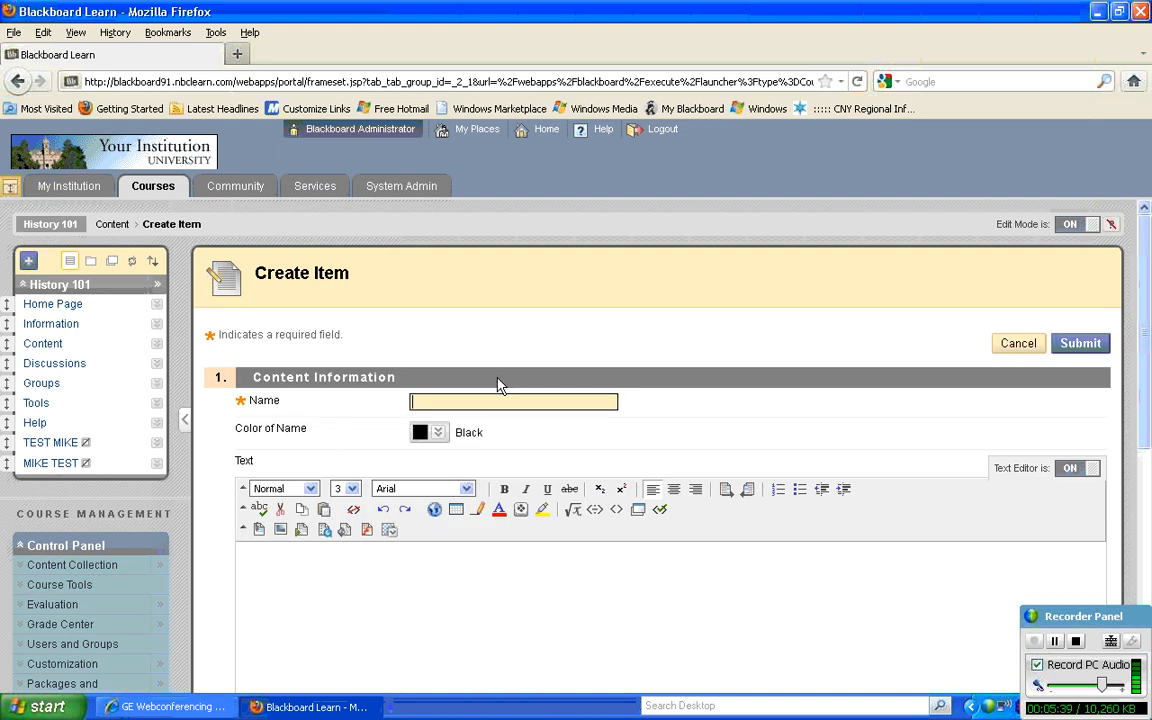
{"action": "type", "text": "Homework for next"}
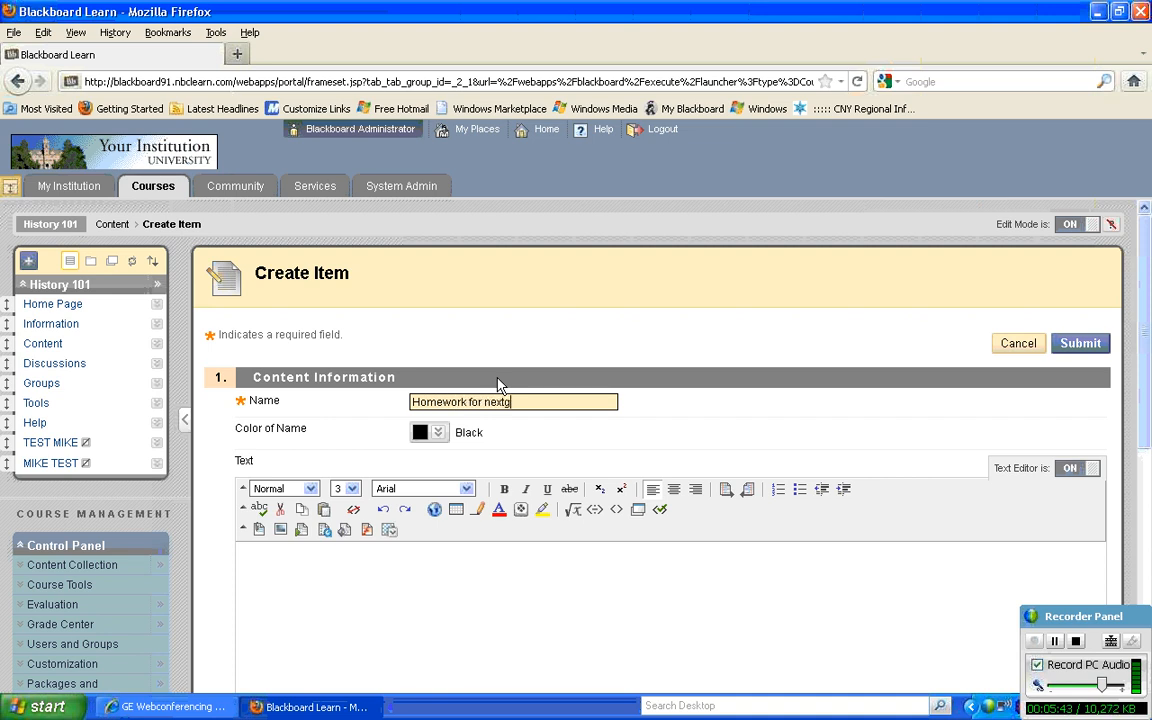
{"action": "type", "text": "week"}
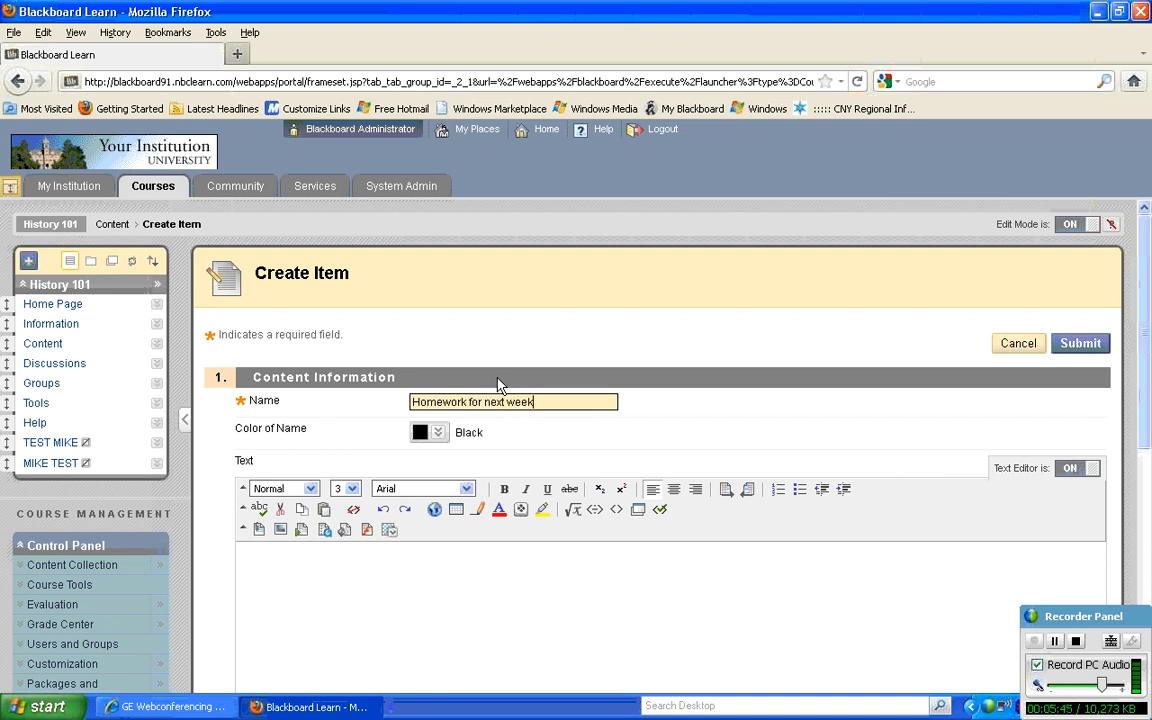
{"action": "scroll", "scroll_direction": "down", "scroll_amount": 3}
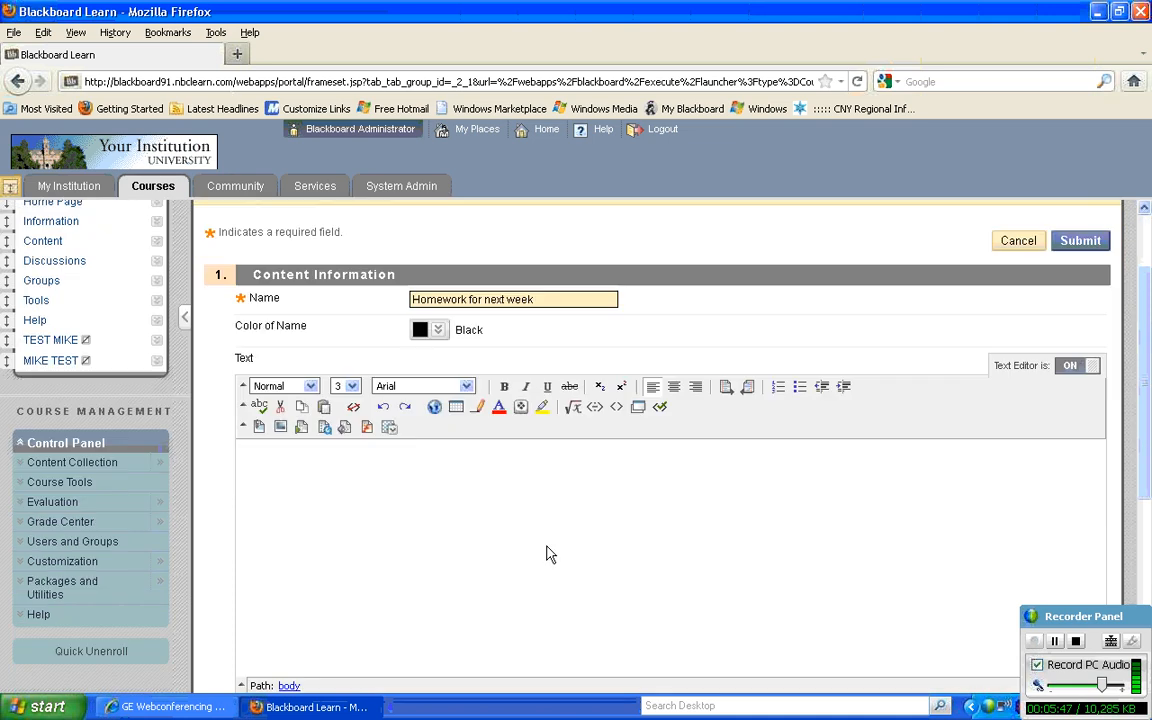
Write 'Watch the video and write a 500 word response.' and choose NBC Content from Mashups
{"action": "left_click", "coordinate": [544, 488]}
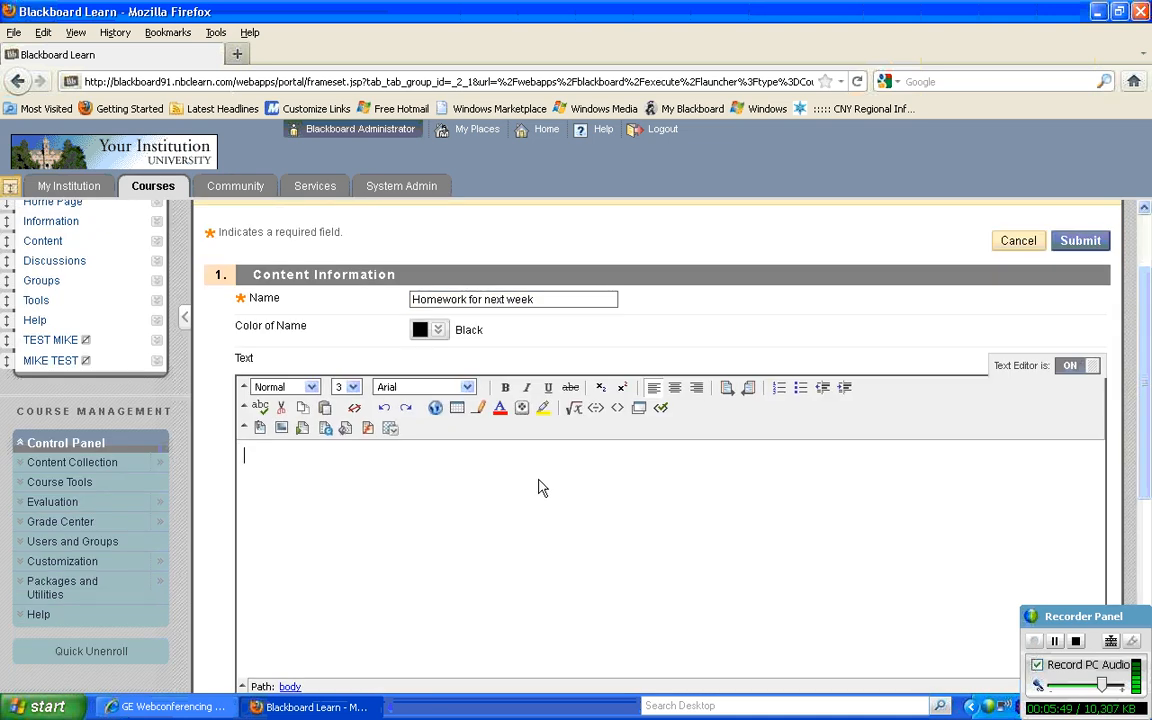
{"action": "type", "text": "Watch this vi"}
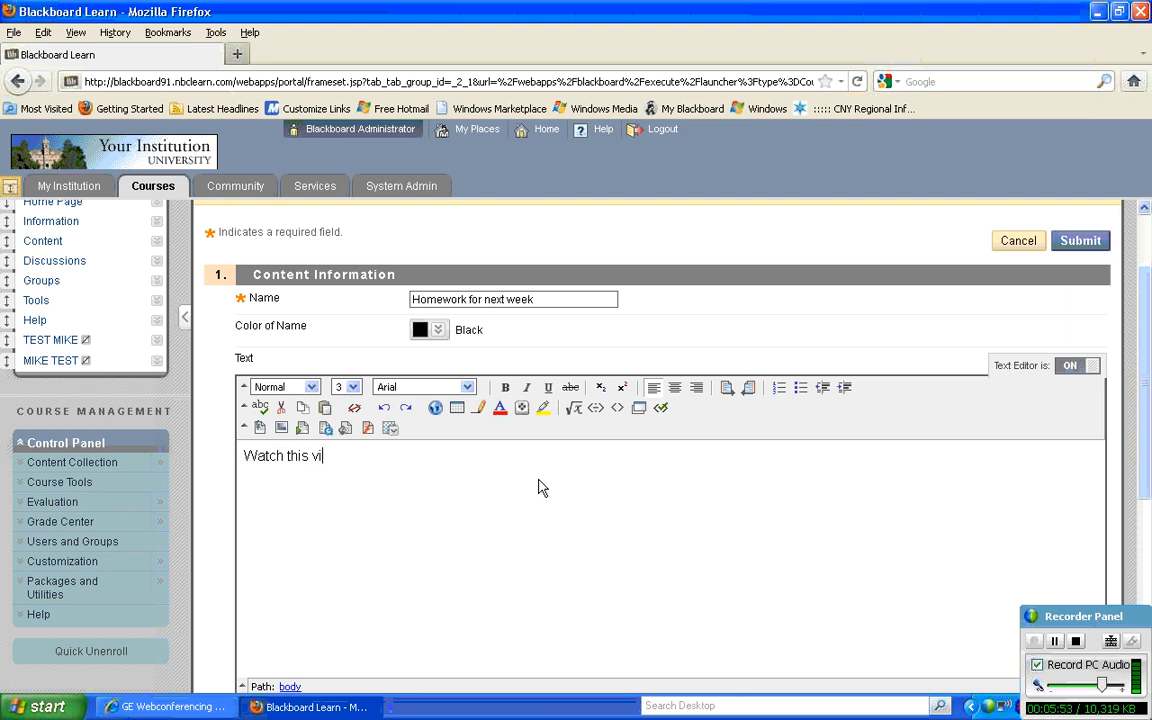
{"action": "type", "text": "deo and"}
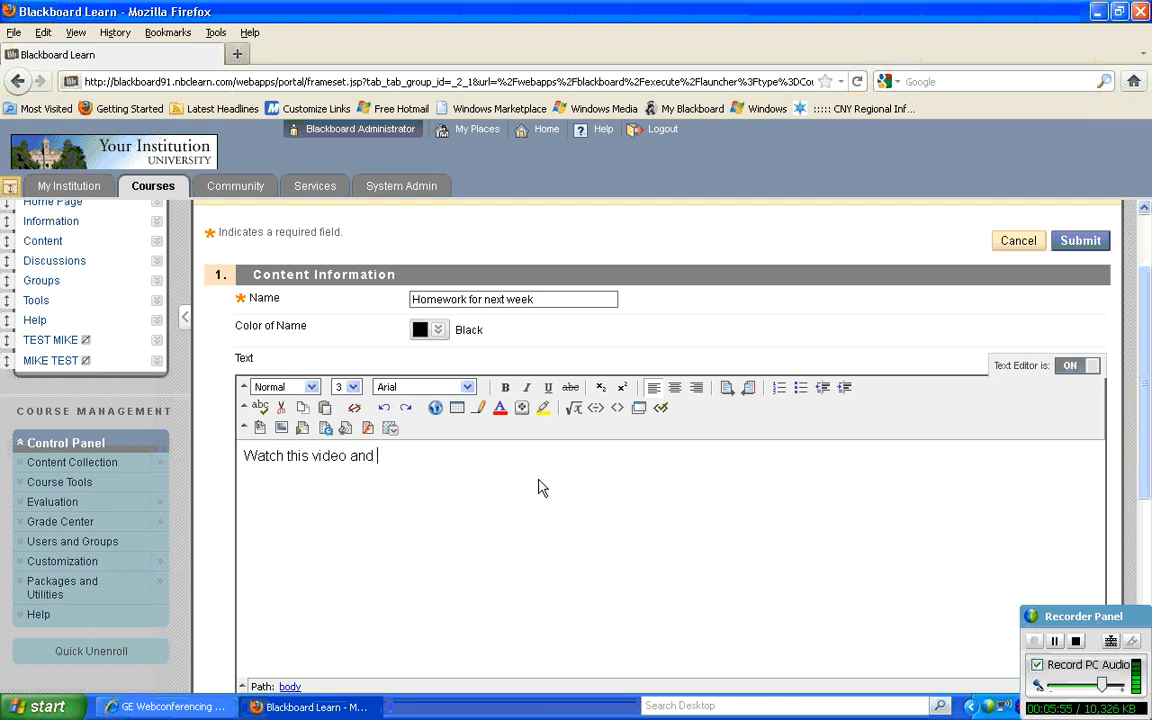
{"action": "type", "text": "write a"}
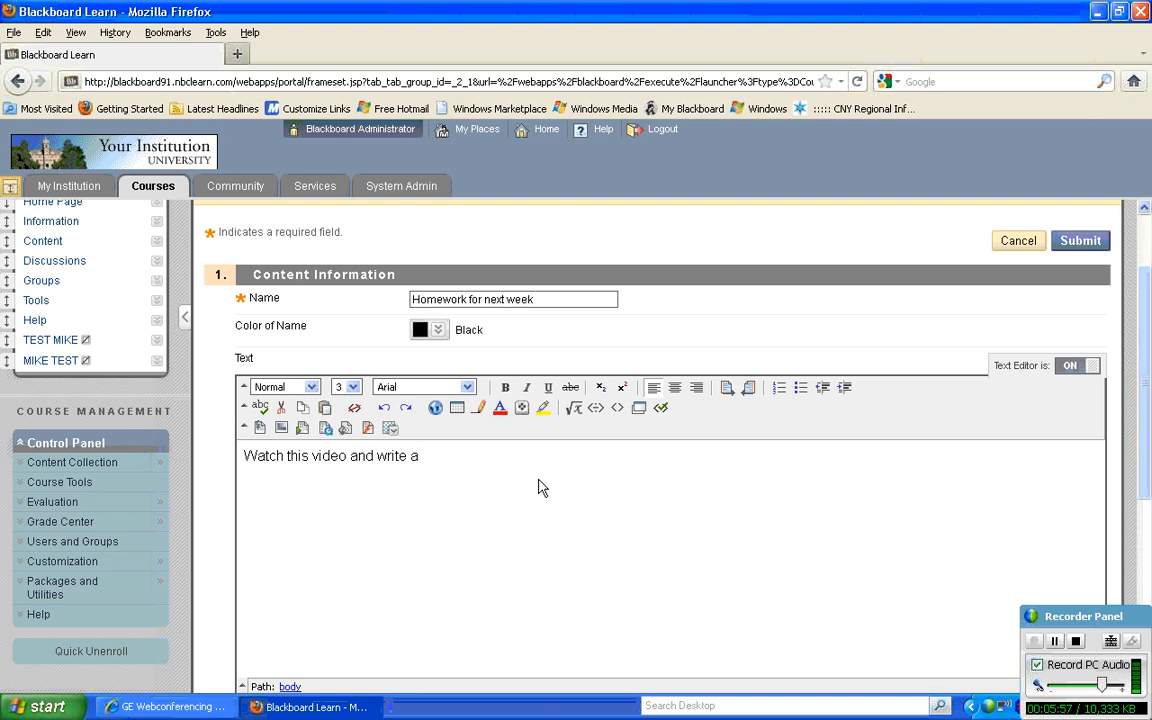
{"action": "type", "text": "500 word"}
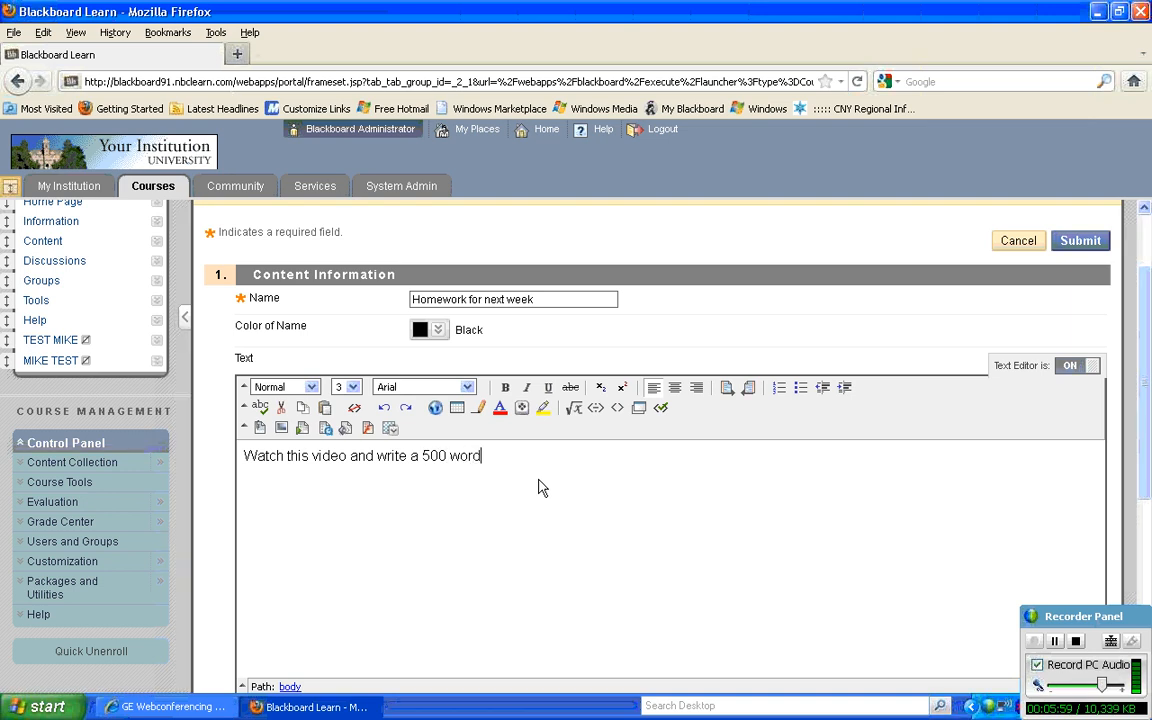
{"action": "type", "text": "response."}
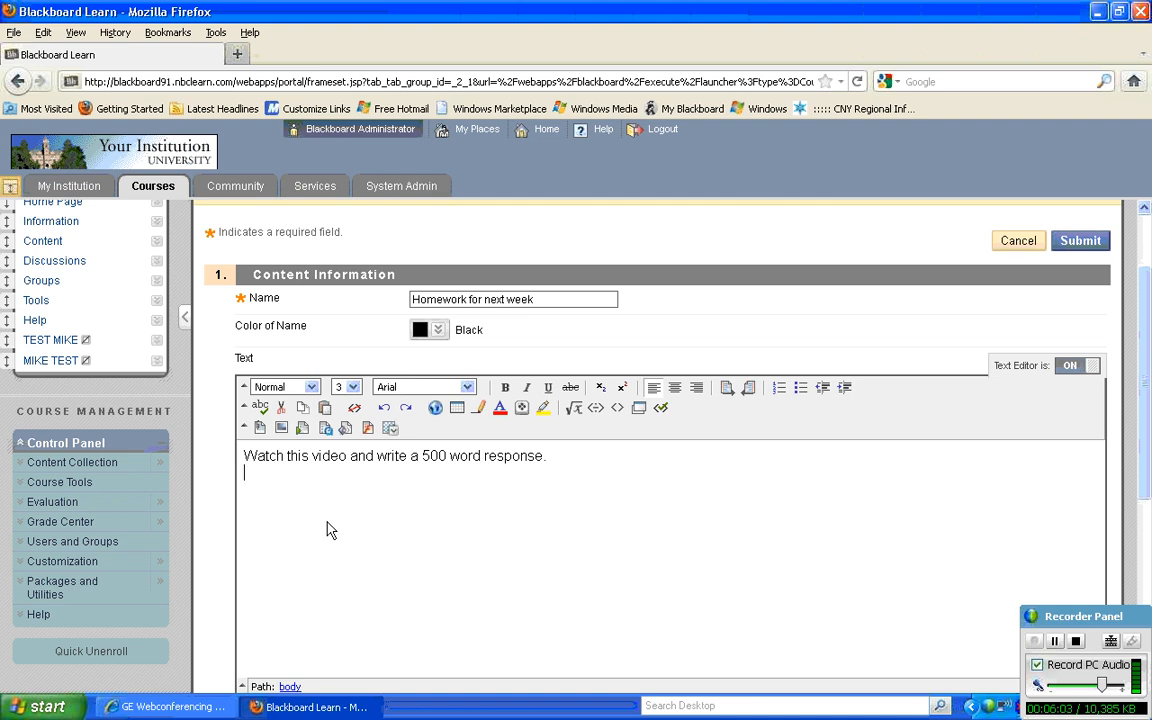
{"action": "mouse_move", "coordinate": [418, 456]}
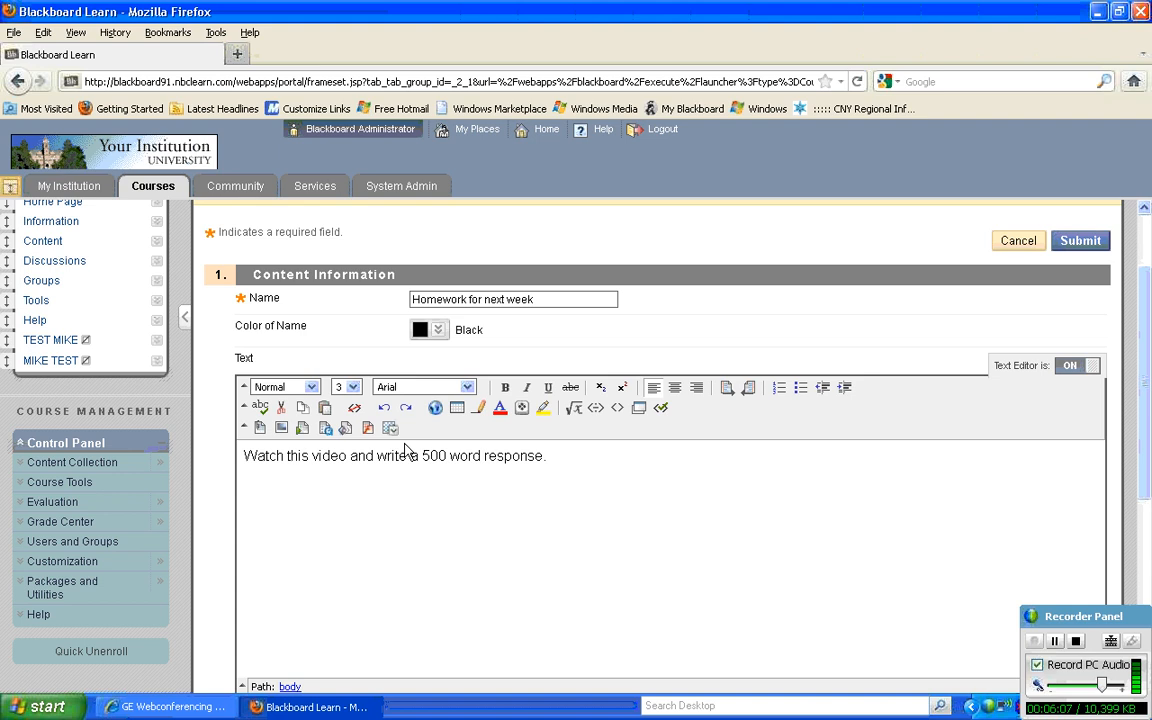
{"action": "left_click", "coordinate": [390, 428]}
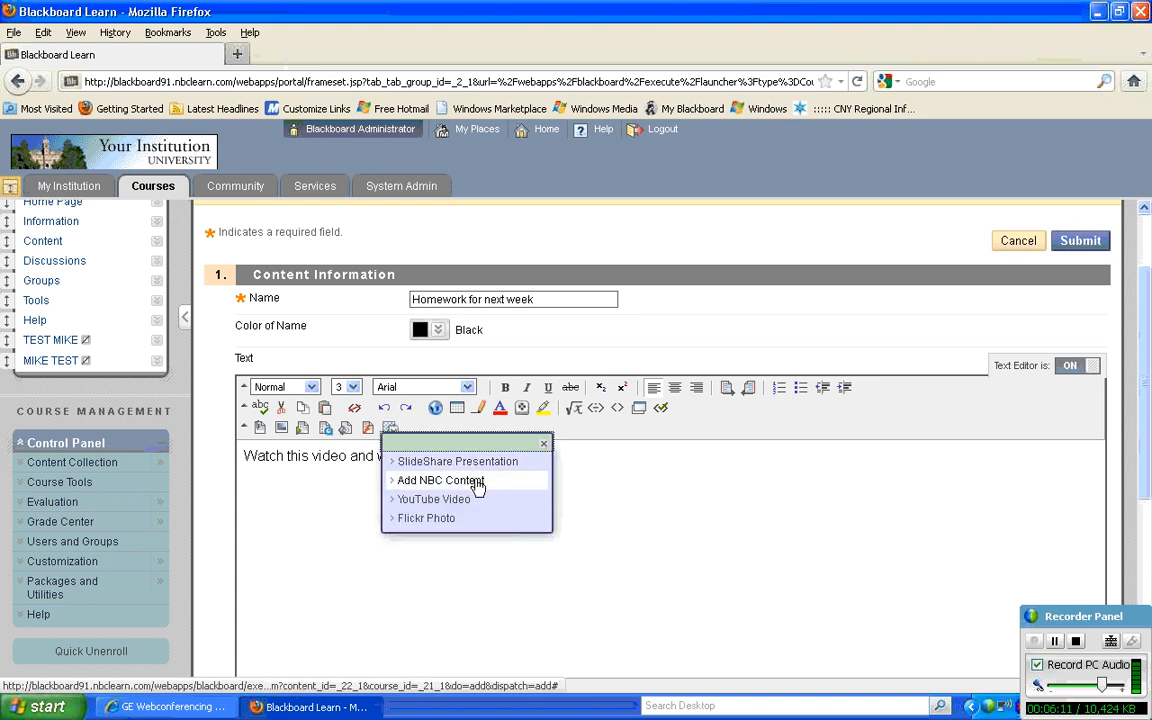
{"action": "left_click", "coordinate": [438, 480]}
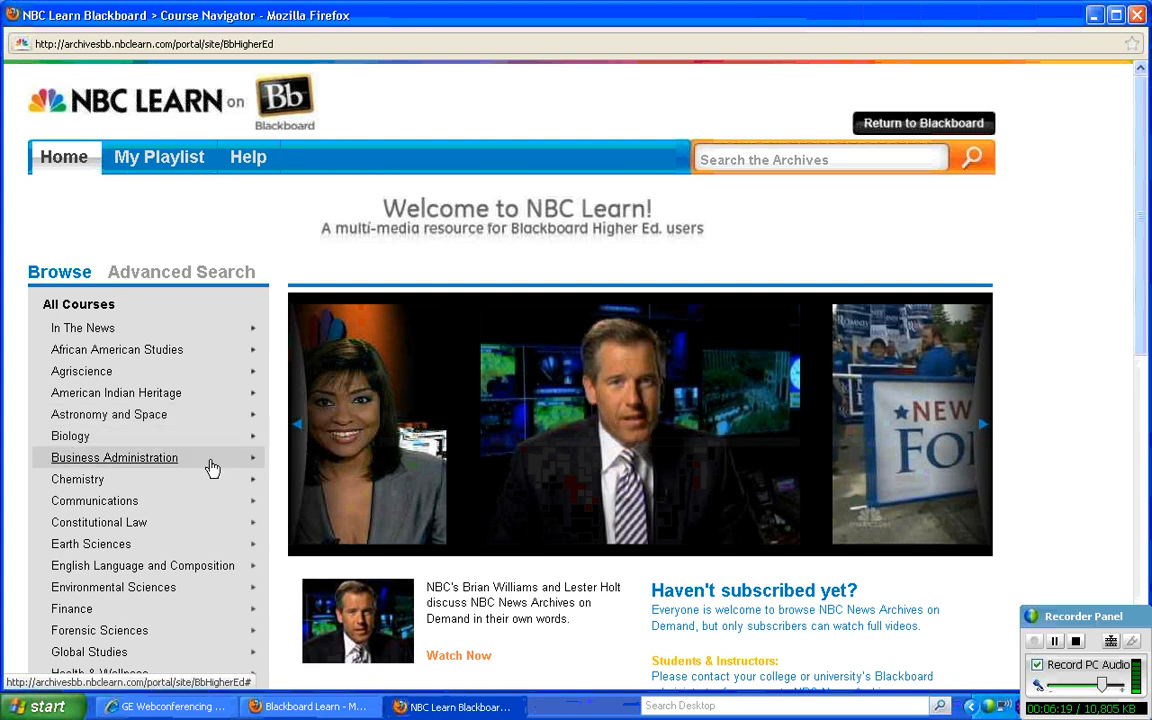
Browse U.S. History and pick the President Nixon Talks to Astronauts clip for embedding
{"action": "scroll", "scroll_direction": "down", "scroll_amount": 3}
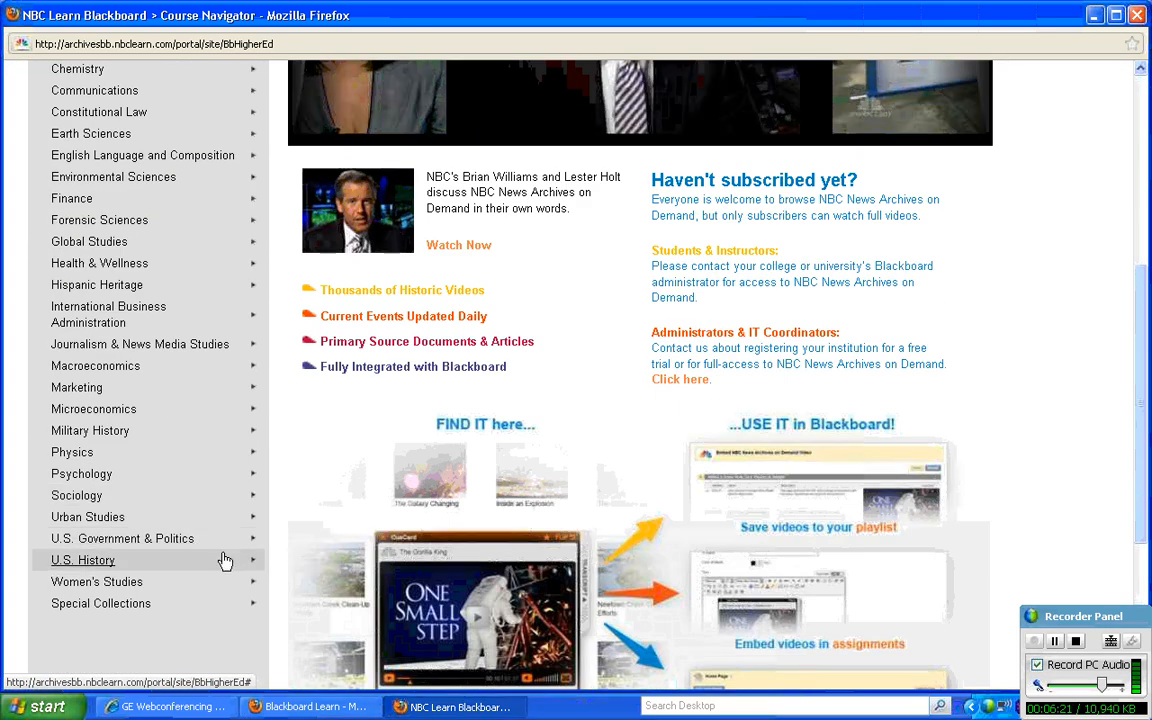
{"action": "left_click", "coordinate": [82, 560]}
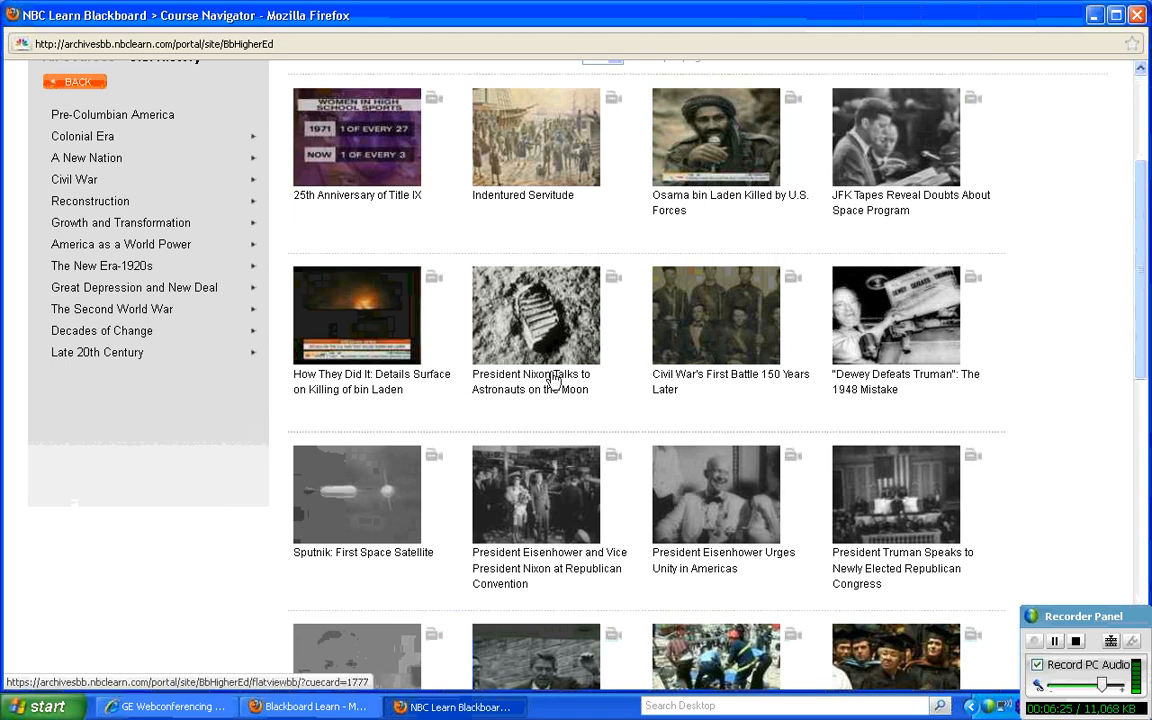
{"action": "mouse_move", "coordinate": [540, 336]}
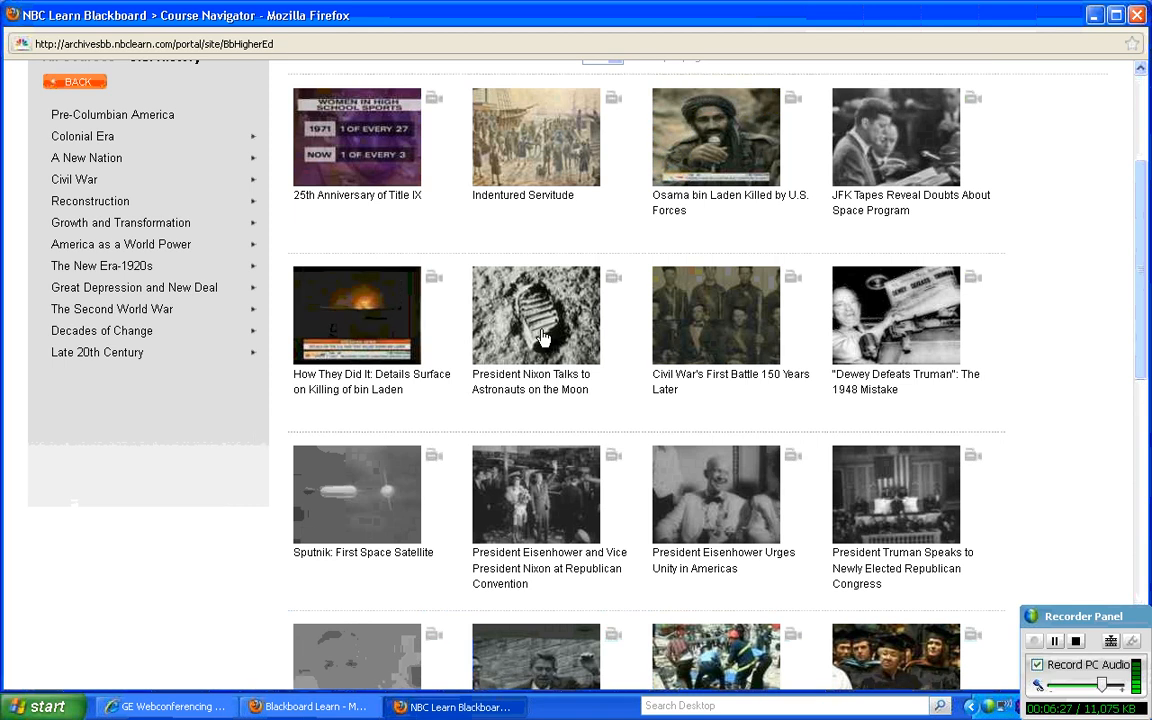
{"action": "left_click", "coordinate": [536, 314]}
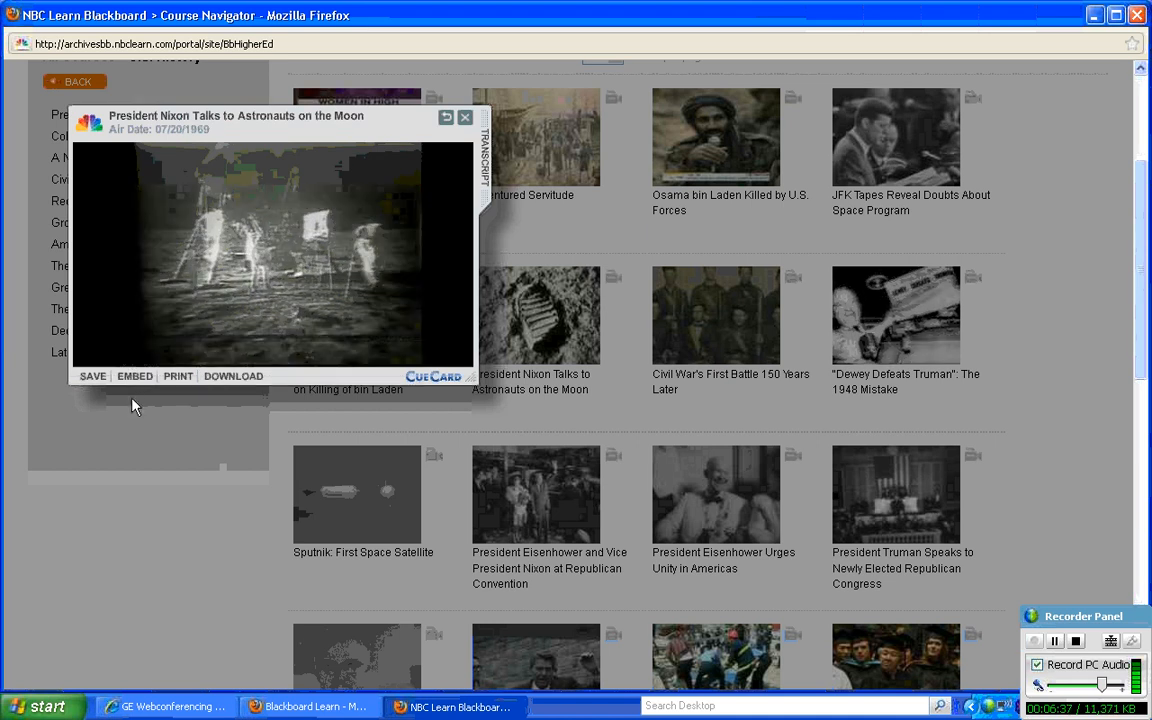
{"action": "mouse_move", "coordinate": [134, 376]}
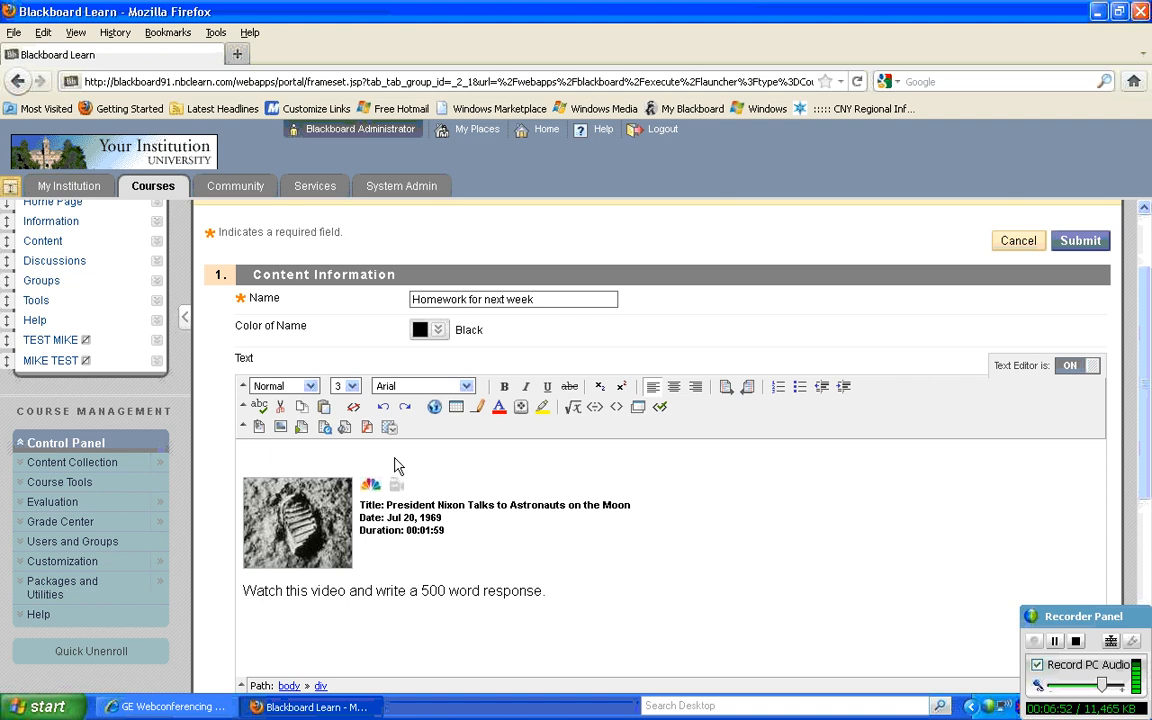
Submit the homework item and review it at the top of the Content list
{"action": "scroll", "scroll_direction": "down", "scroll_amount": 3}
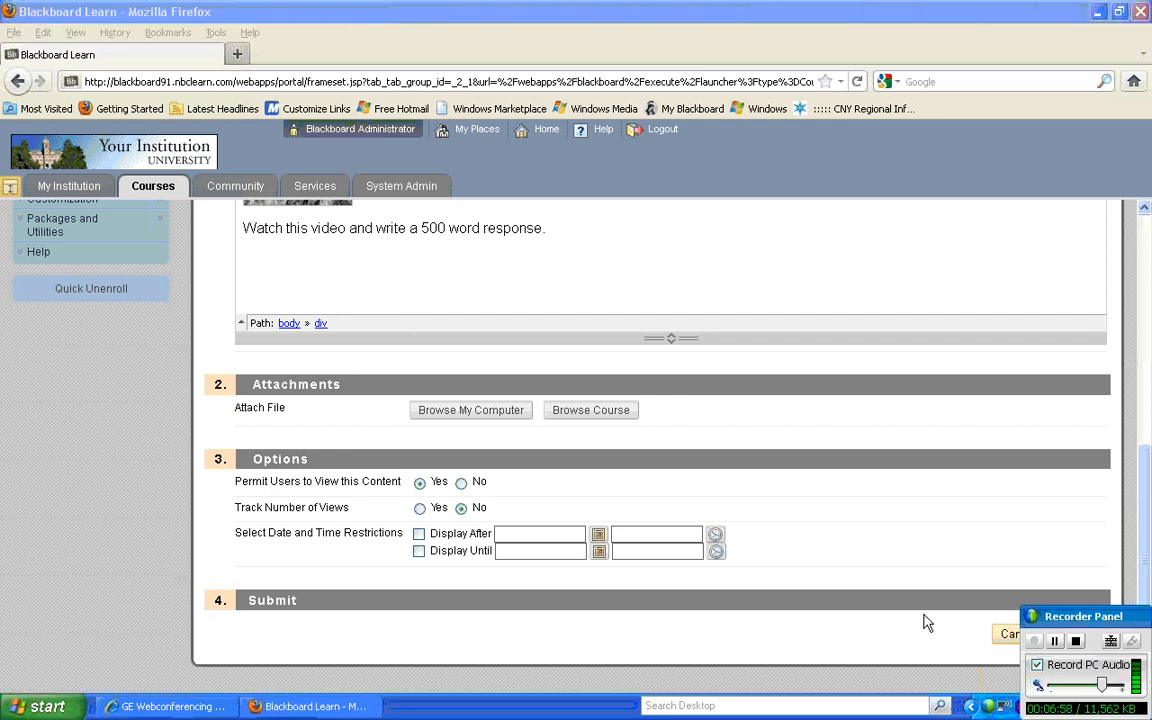
{"action": "left_click", "coordinate": [1080, 632]}
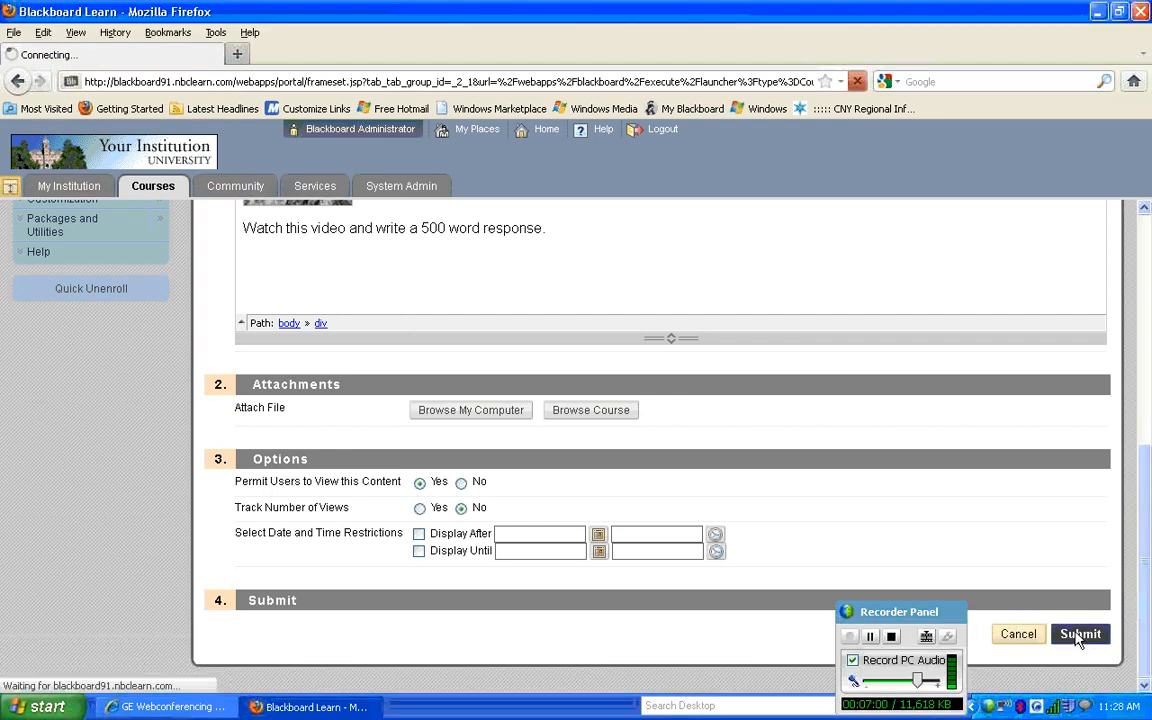
{"action": "left_click", "coordinate": [1080, 632]}
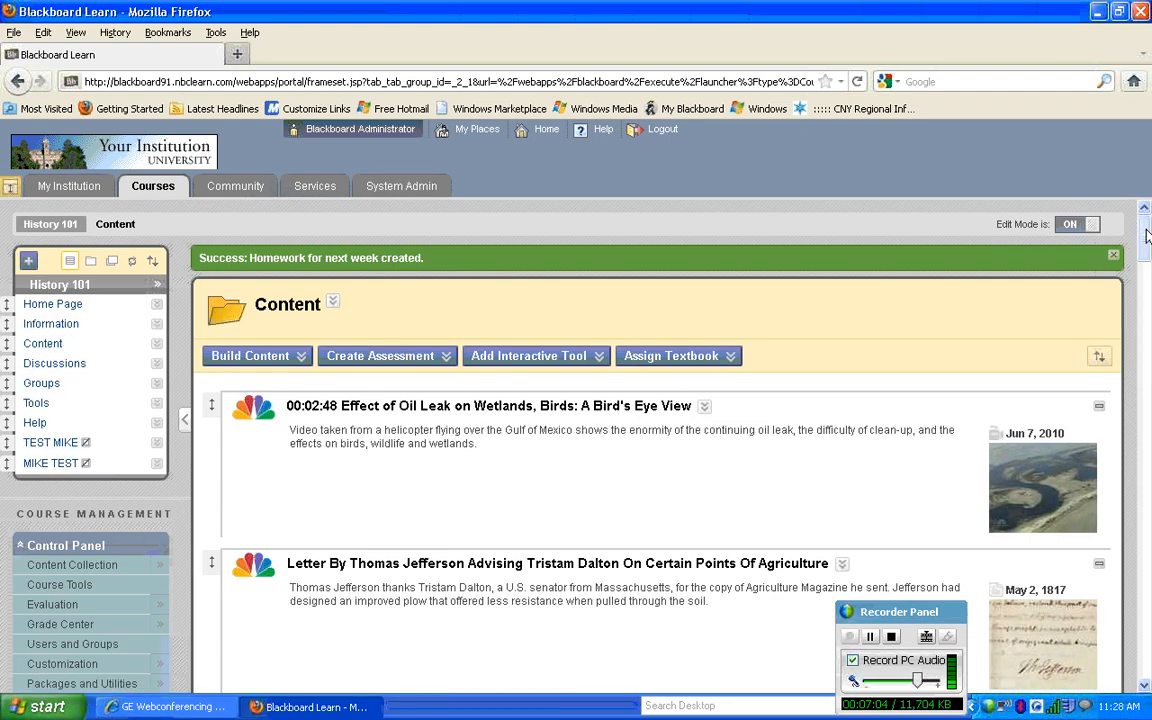
{"action": "scroll", "scroll_direction": "down", "scroll_amount": 3}
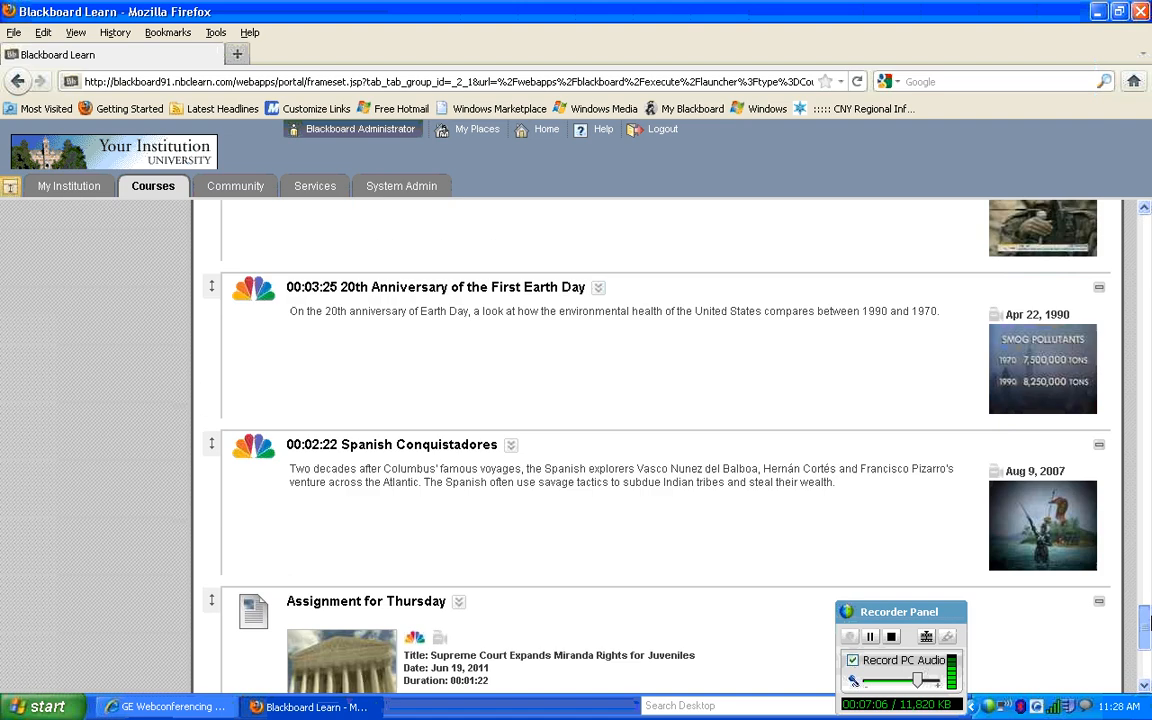
{"action": "scroll", "scroll_direction": "down", "scroll_amount": 3}
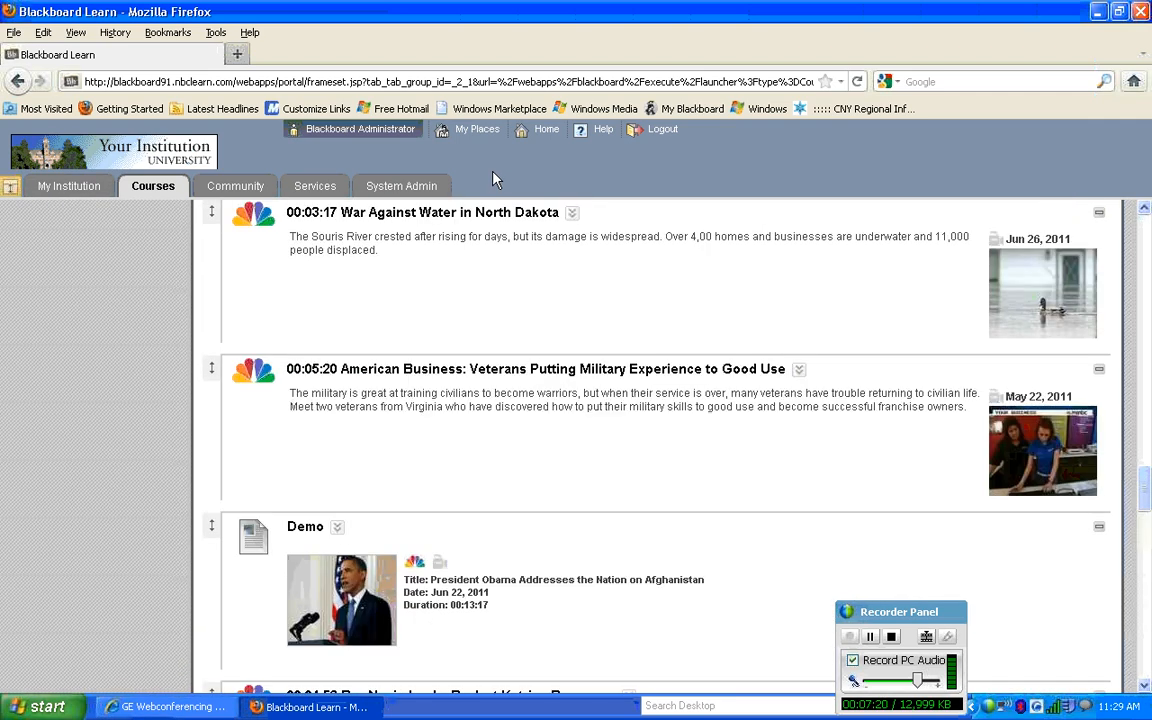
{"action": "scroll", "scroll_direction": "down", "scroll_amount": 3}
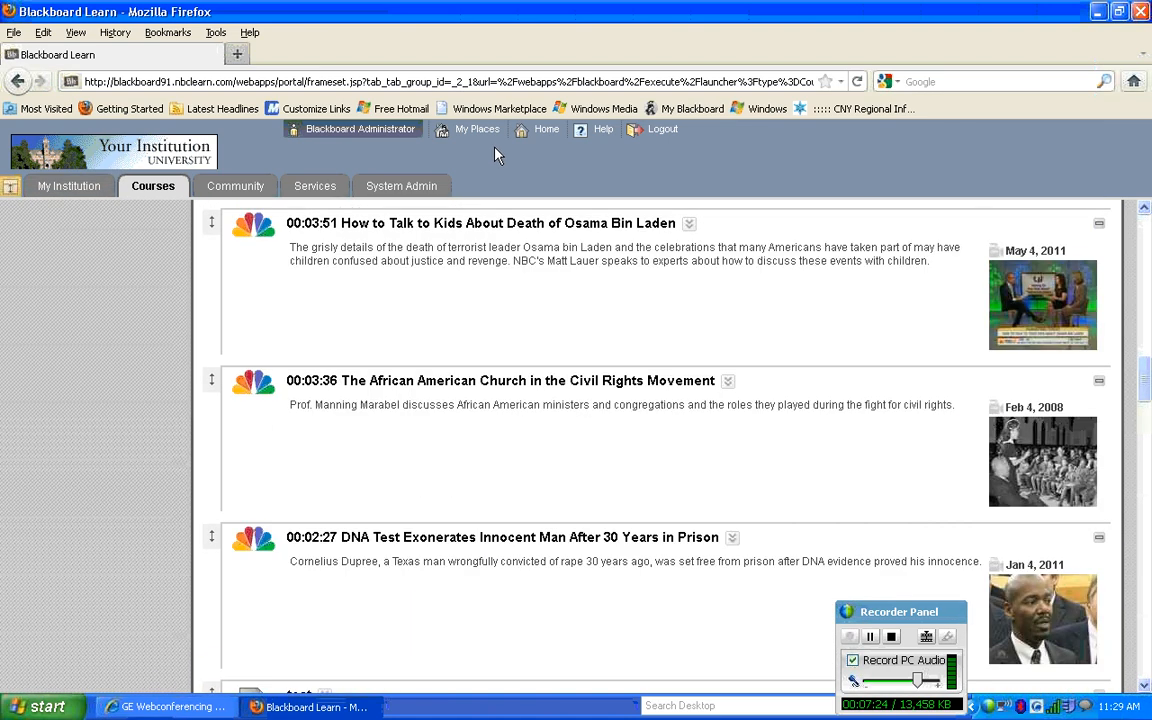
{"action": "scroll", "scroll_direction": "down", "scroll_amount": 3}
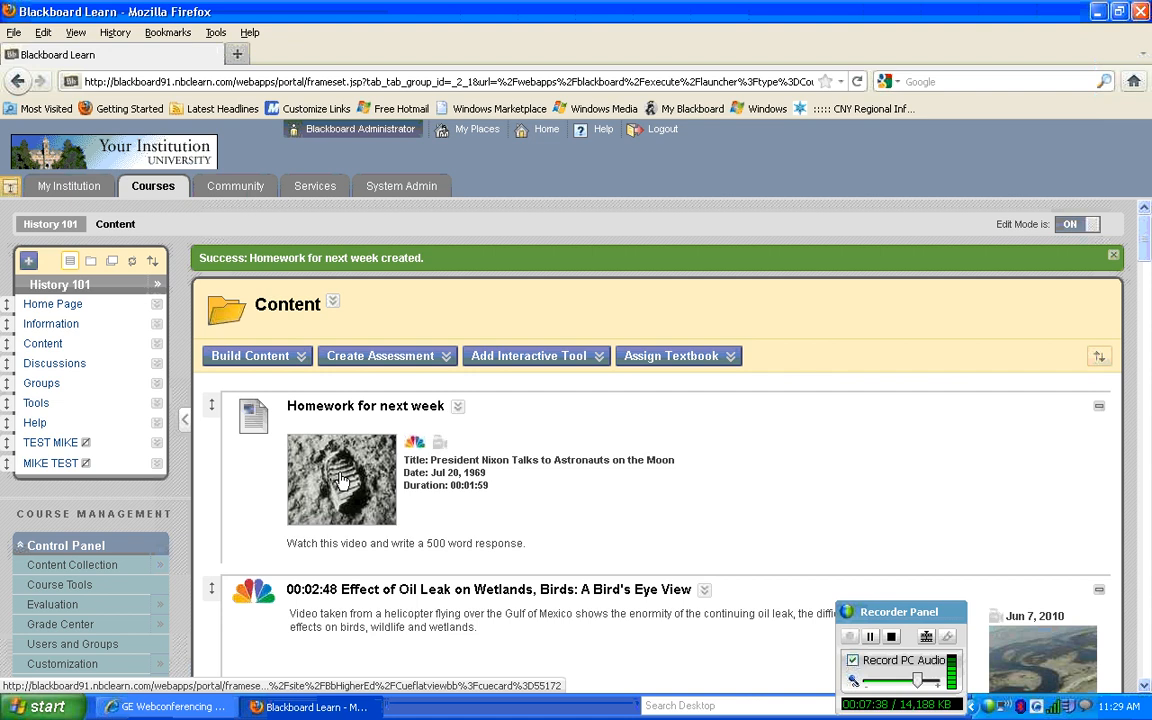
{"action": "left_click", "coordinate": [340, 478]}
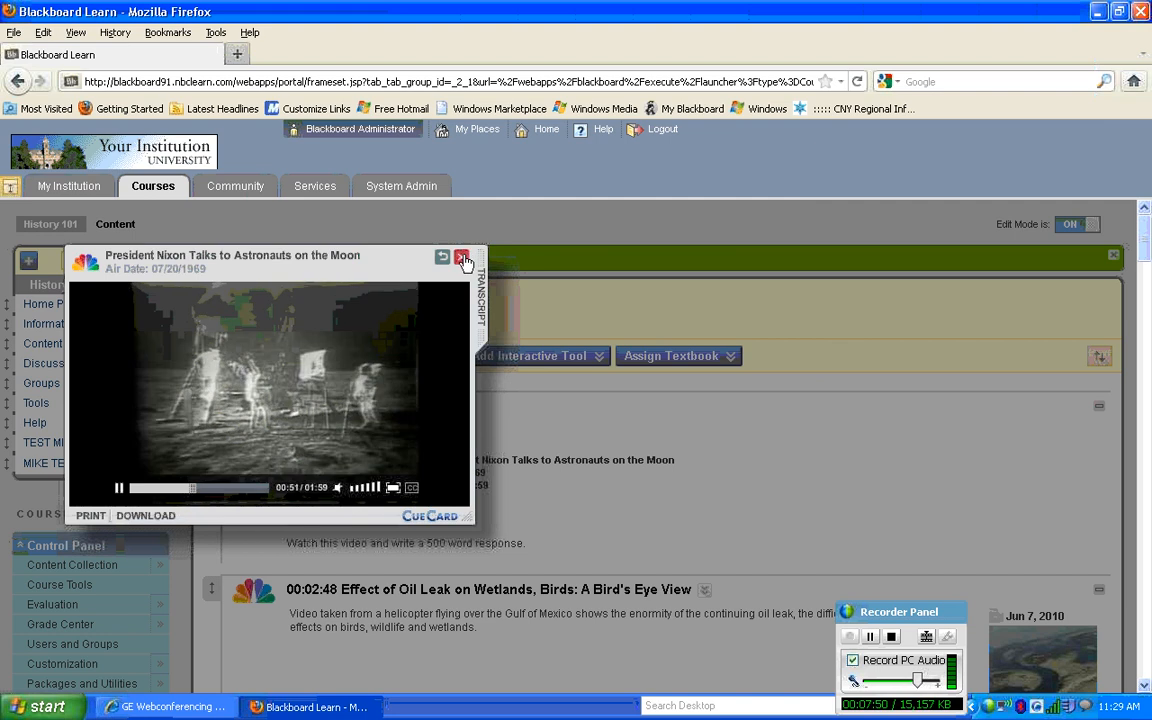
{"action": "left_click", "coordinate": [462, 258]}
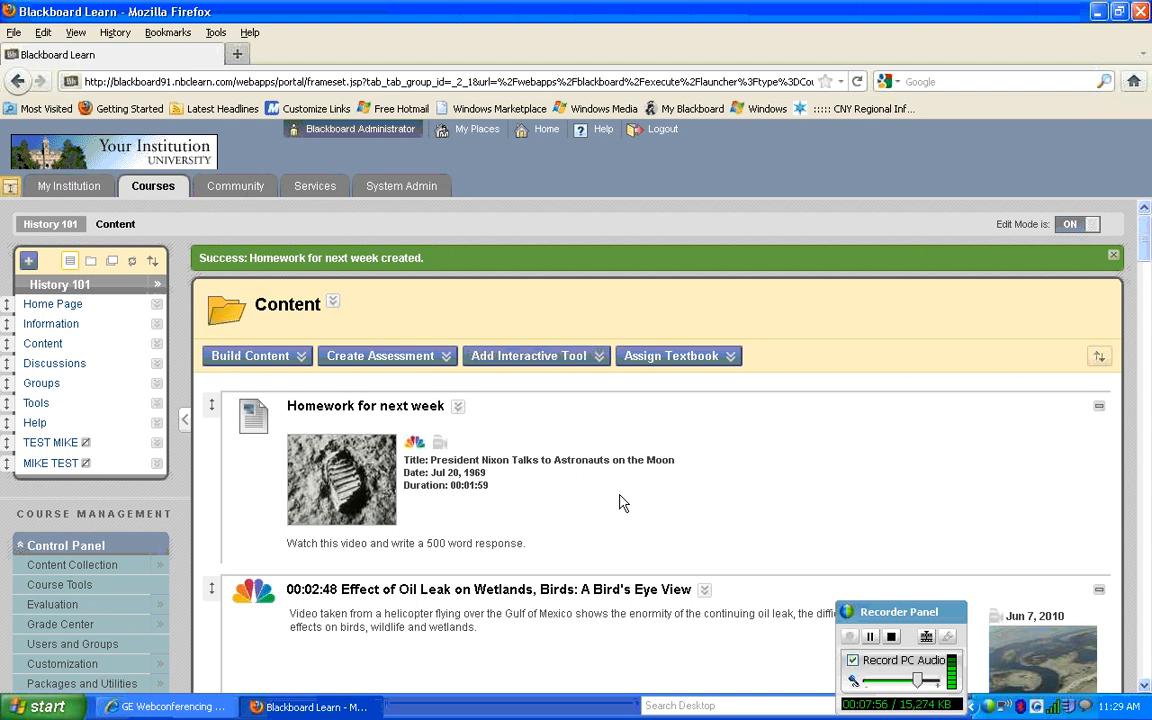
{"action": "mouse_move", "coordinate": [538, 488]}
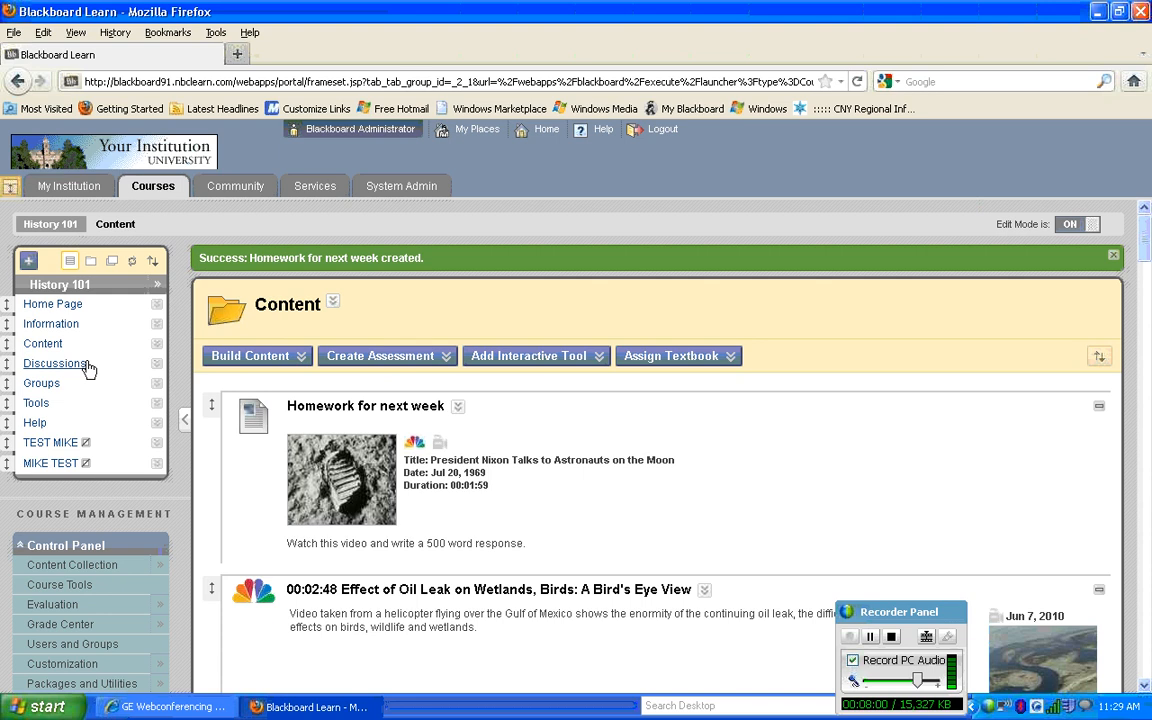
Go to the History 101 Discussion Board from the course menu
{"action": "left_click", "coordinate": [56, 364]}
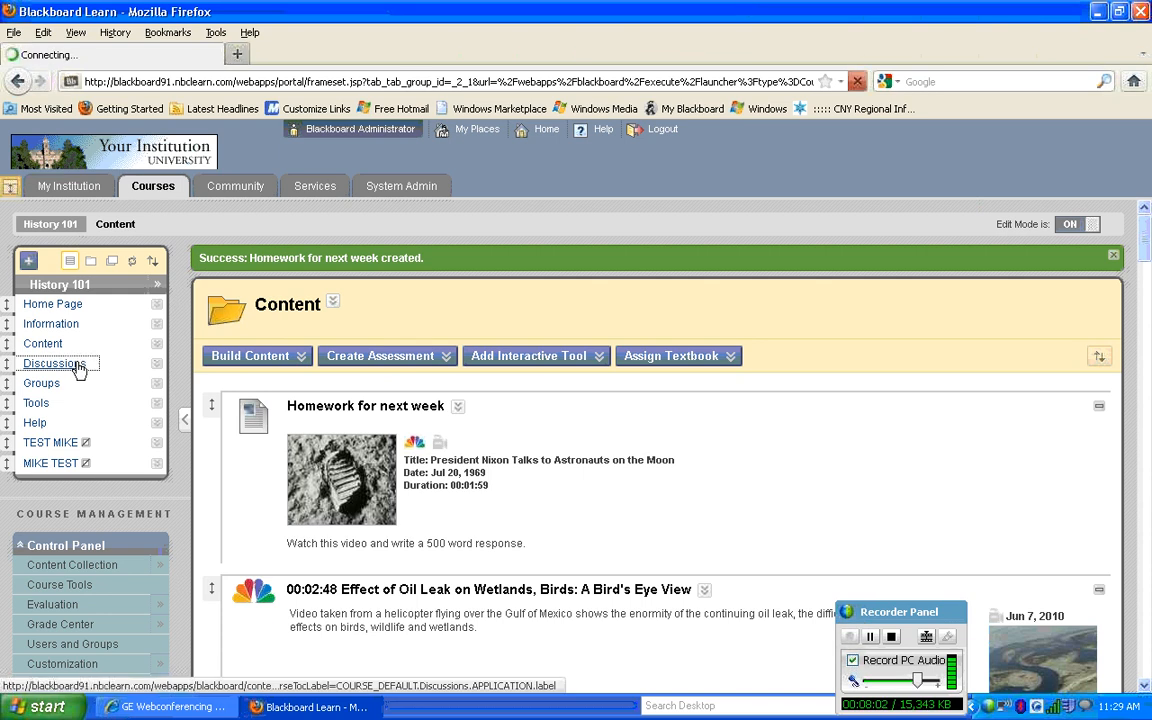
{"action": "left_click", "coordinate": [54, 362]}
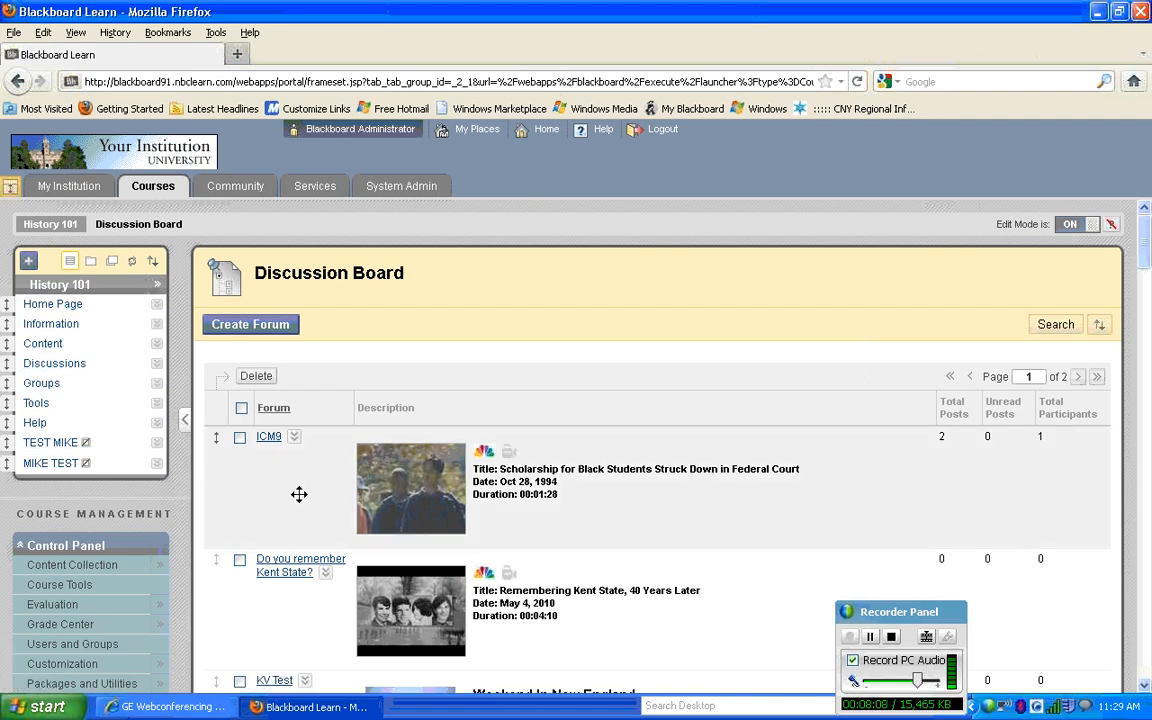
{"action": "scroll", "scroll_direction": "down", "scroll_amount": 3}
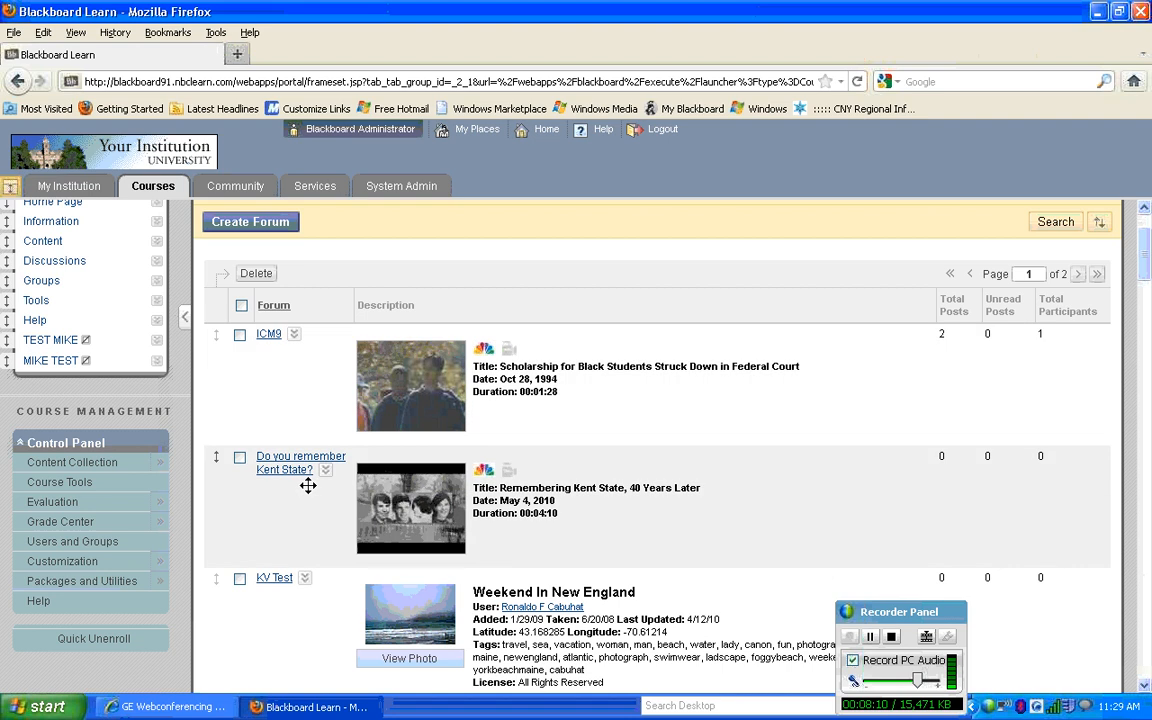
{"action": "scroll", "scroll_direction": "down", "scroll_amount": 3}
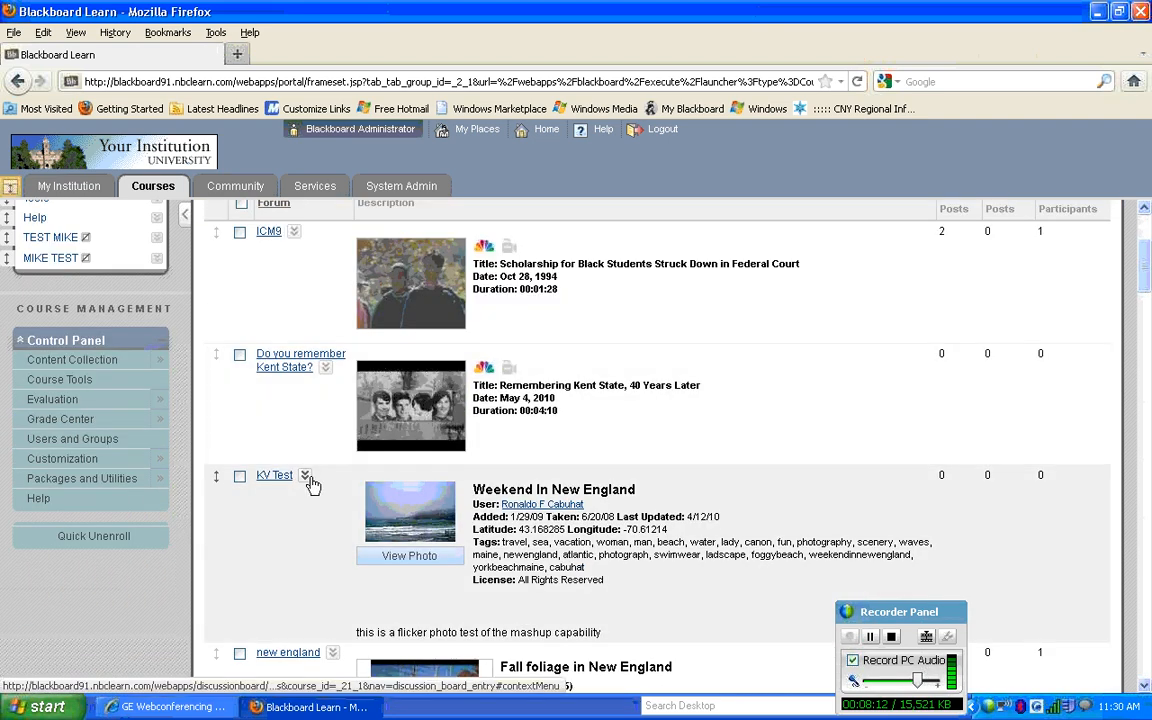
{"action": "scroll", "scroll_direction": "down", "scroll_amount": 3}
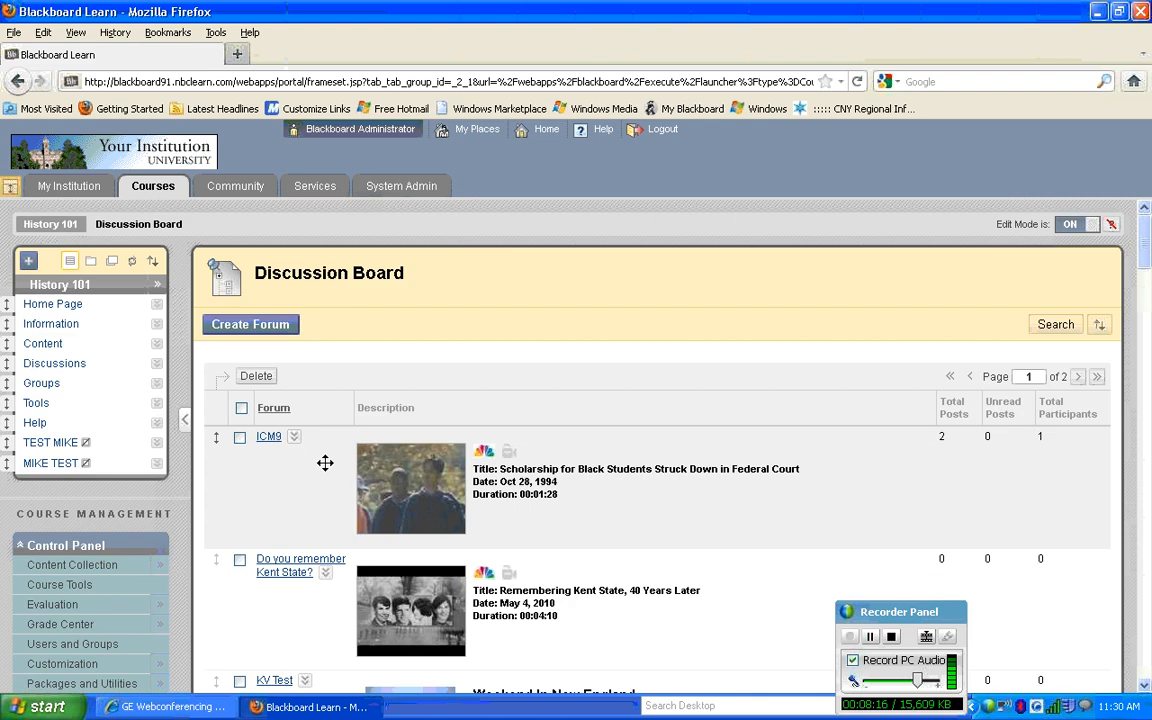
{"action": "mouse_move", "coordinate": [314, 480]}
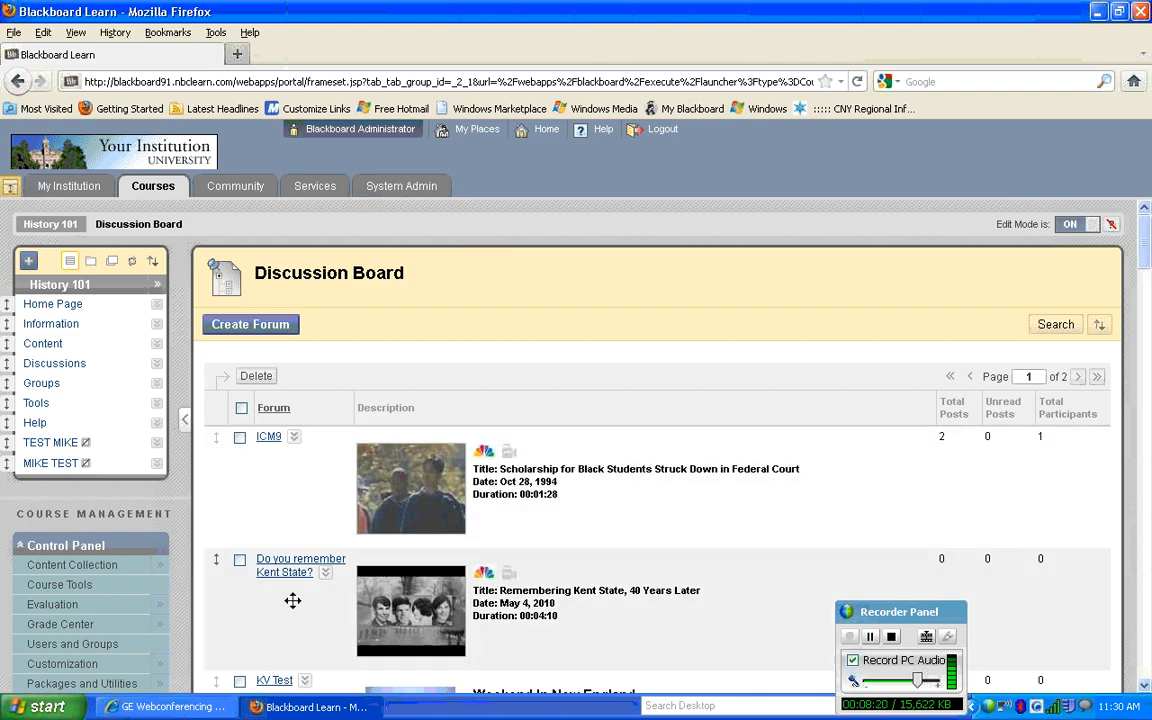
Enter the 'Do you remember Kent State?' forum and start a new thread
{"action": "left_click", "coordinate": [284, 572]}
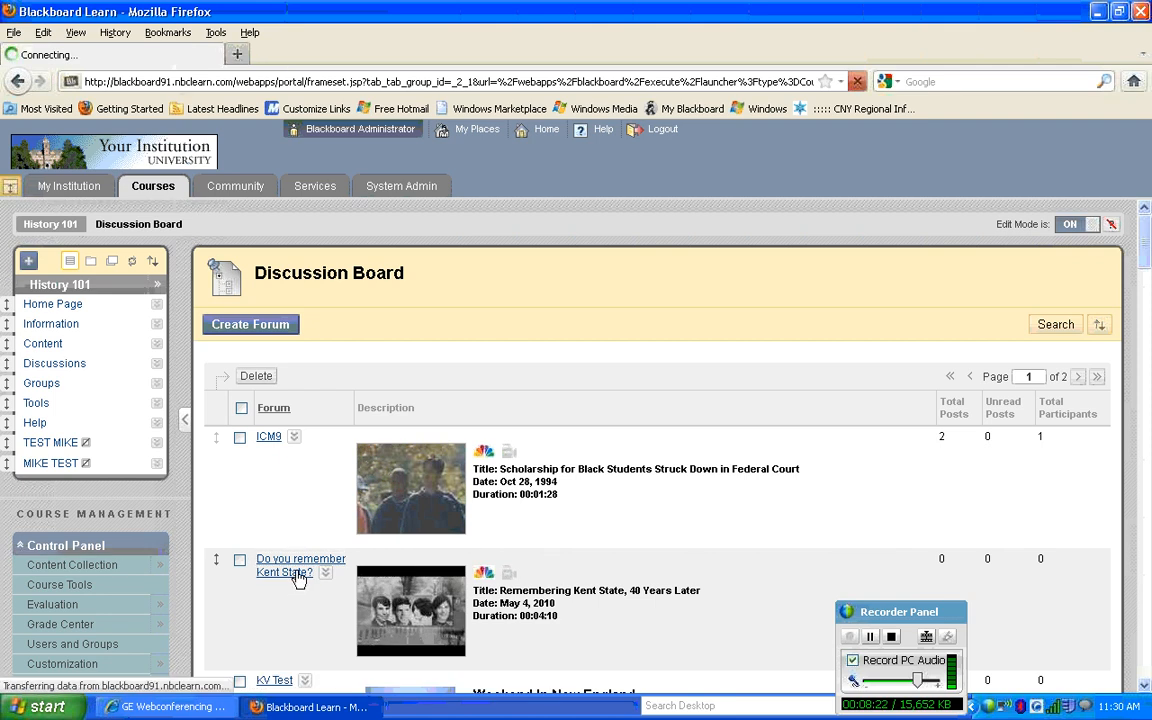
{"action": "left_click", "coordinate": [300, 564]}
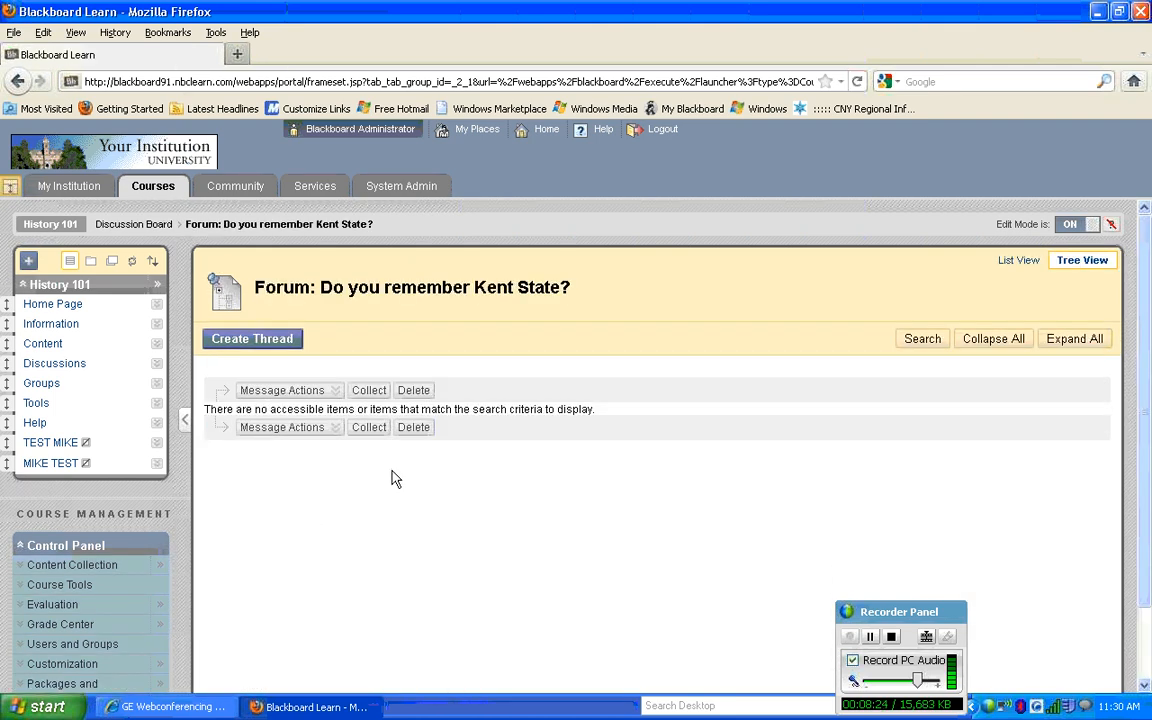
{"action": "left_click", "coordinate": [252, 338]}
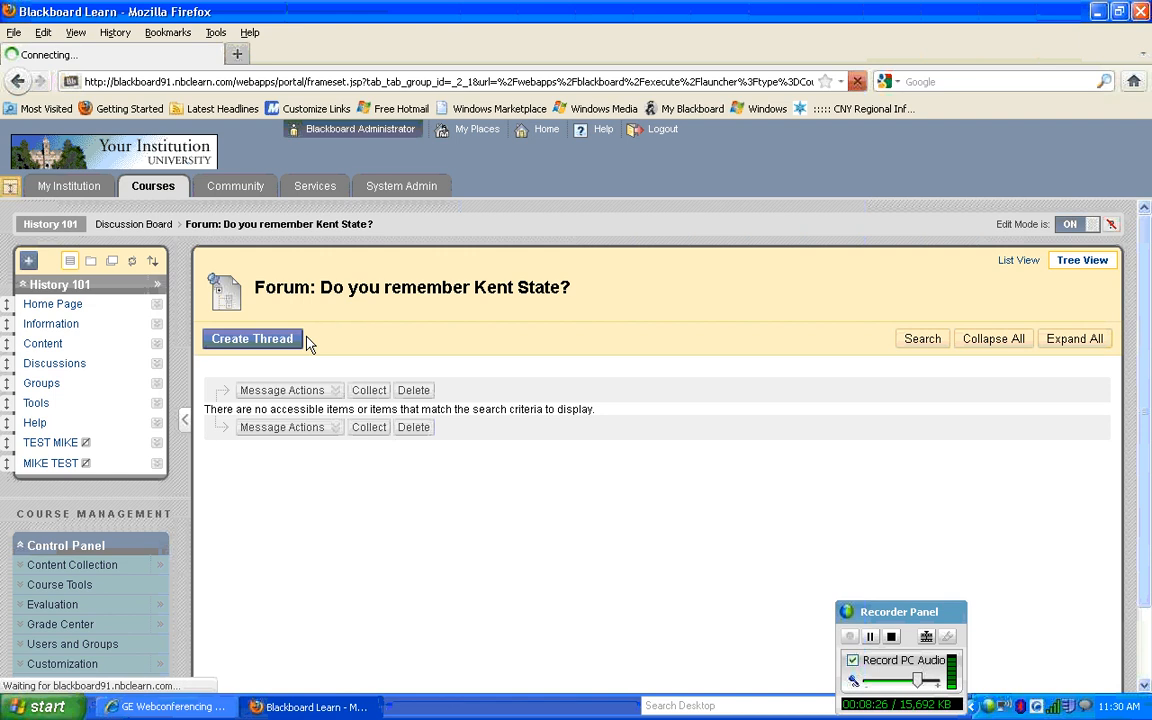
Give the thread the subject 'My response to the video' and matching opening message text
{"action": "left_click", "coordinate": [252, 338]}
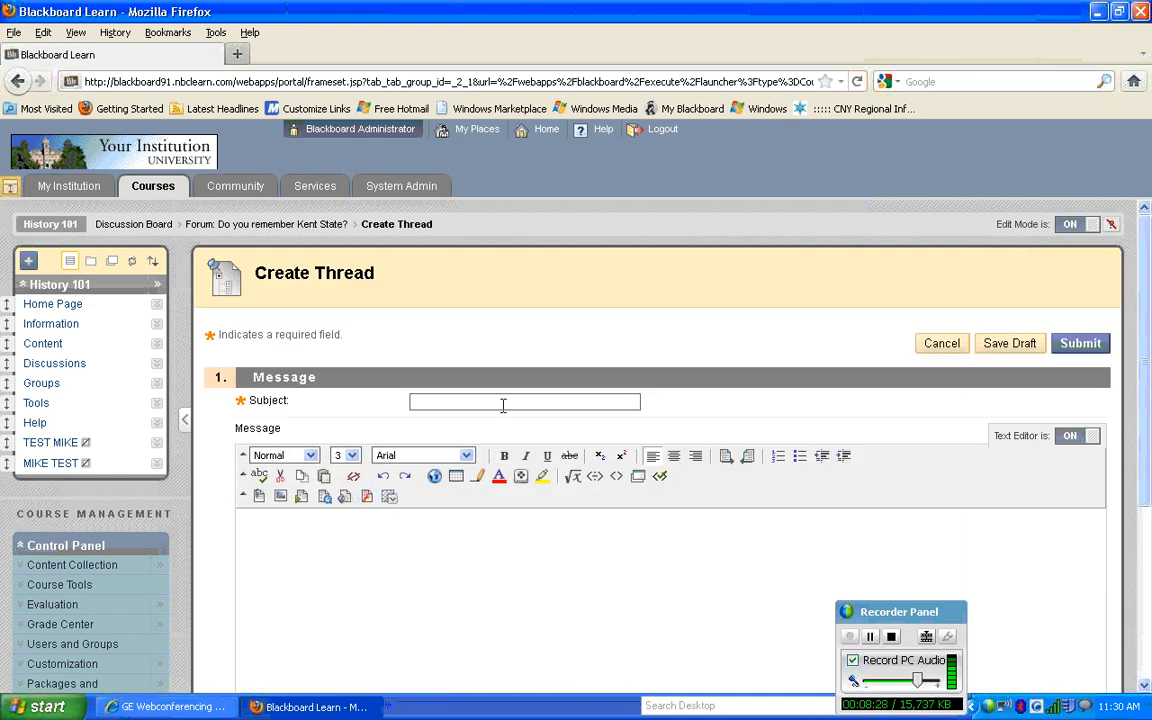
{"action": "type", "text": "My r"}
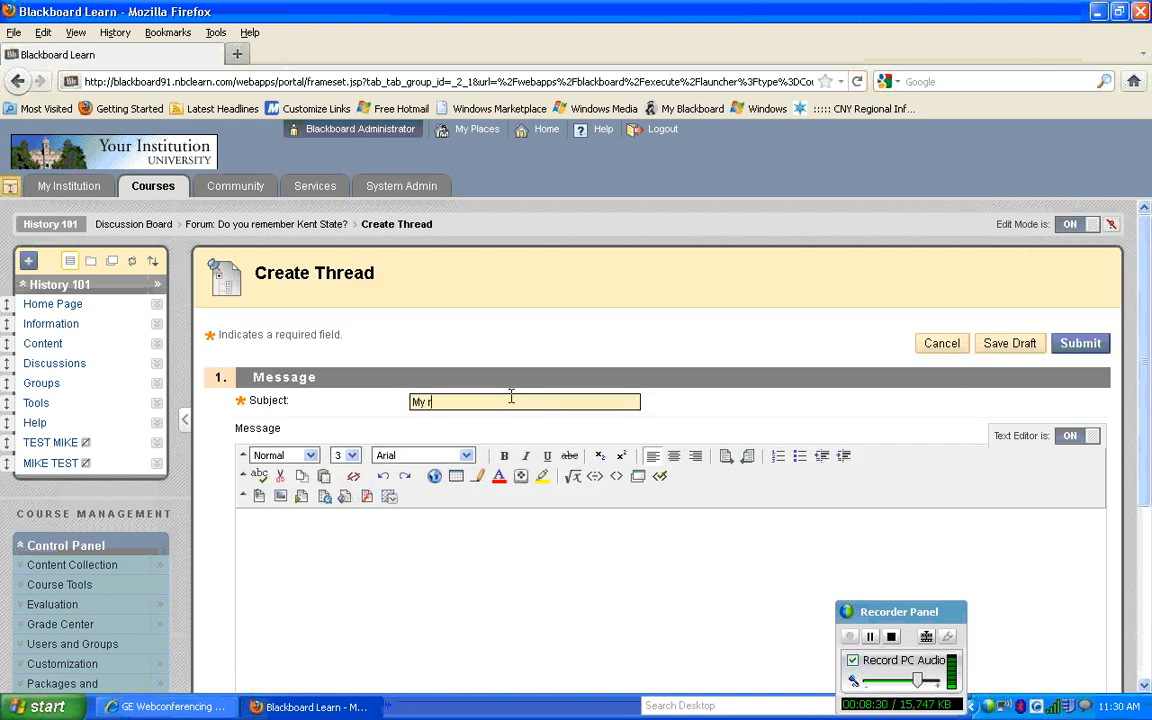
{"action": "type", "text": "esponse to the video"}
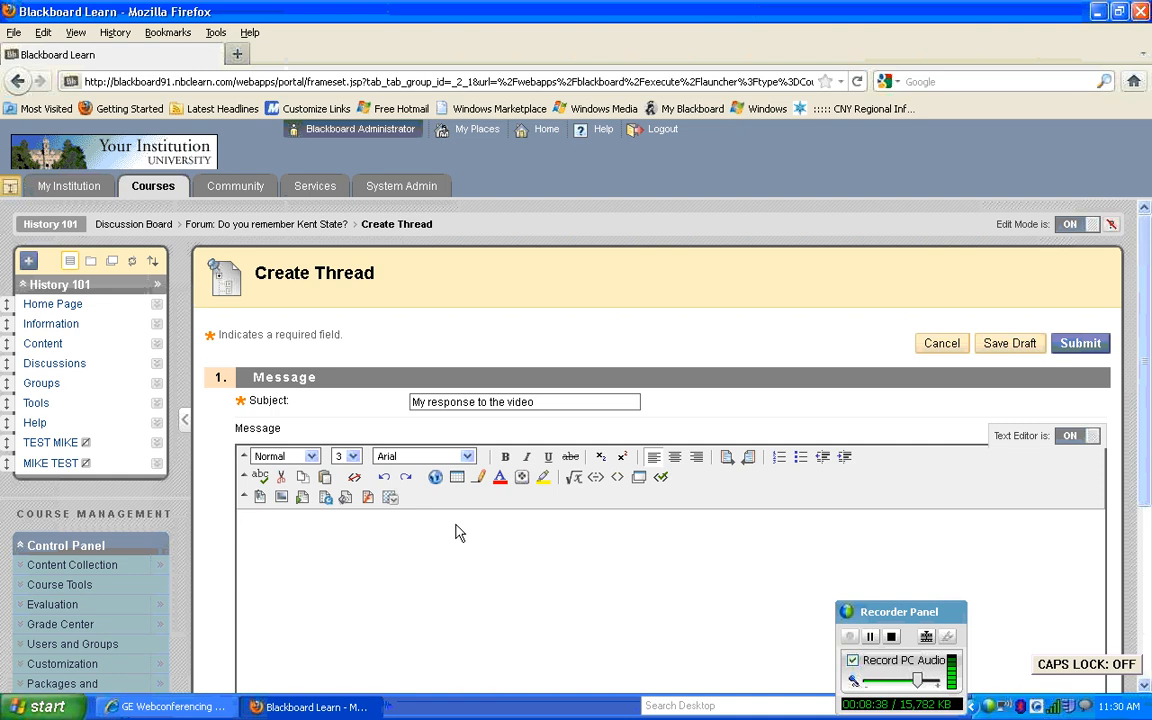
{"action": "type", "text": "My reponse to this vide"}
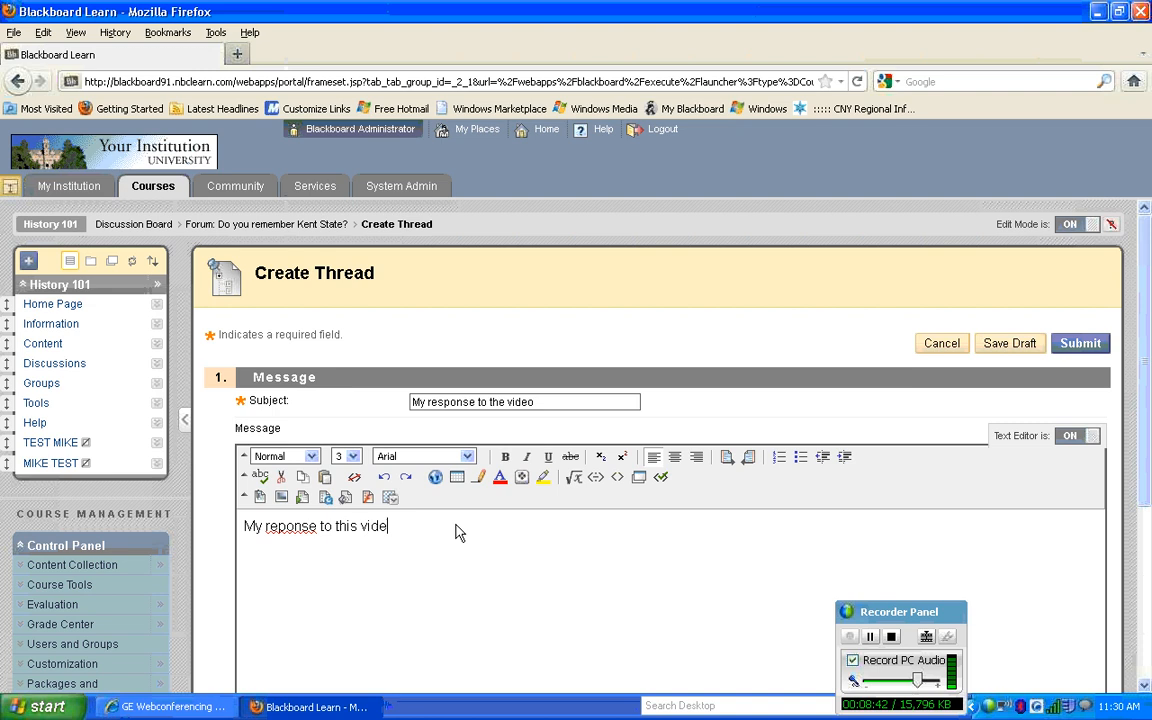
{"action": "type", "text": "o..."}
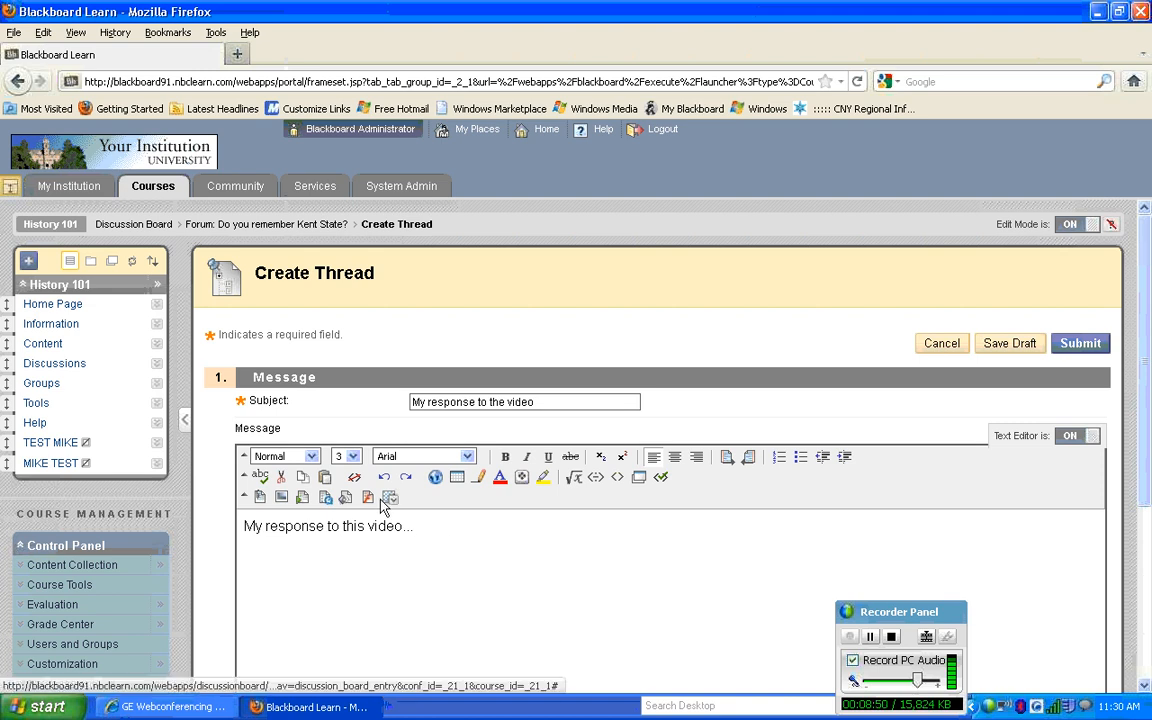
Choose NBC Learn as the mashup source and bring up My Playlist
{"action": "left_click", "coordinate": [388, 496]}
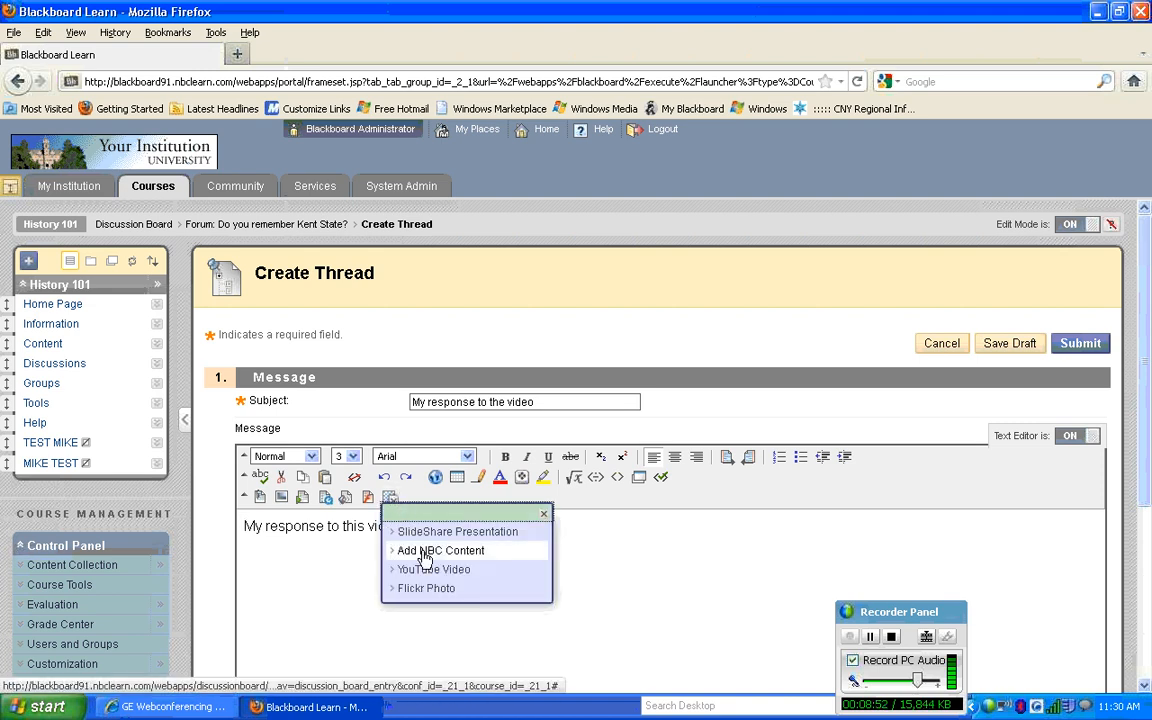
{"action": "left_click", "coordinate": [440, 550]}
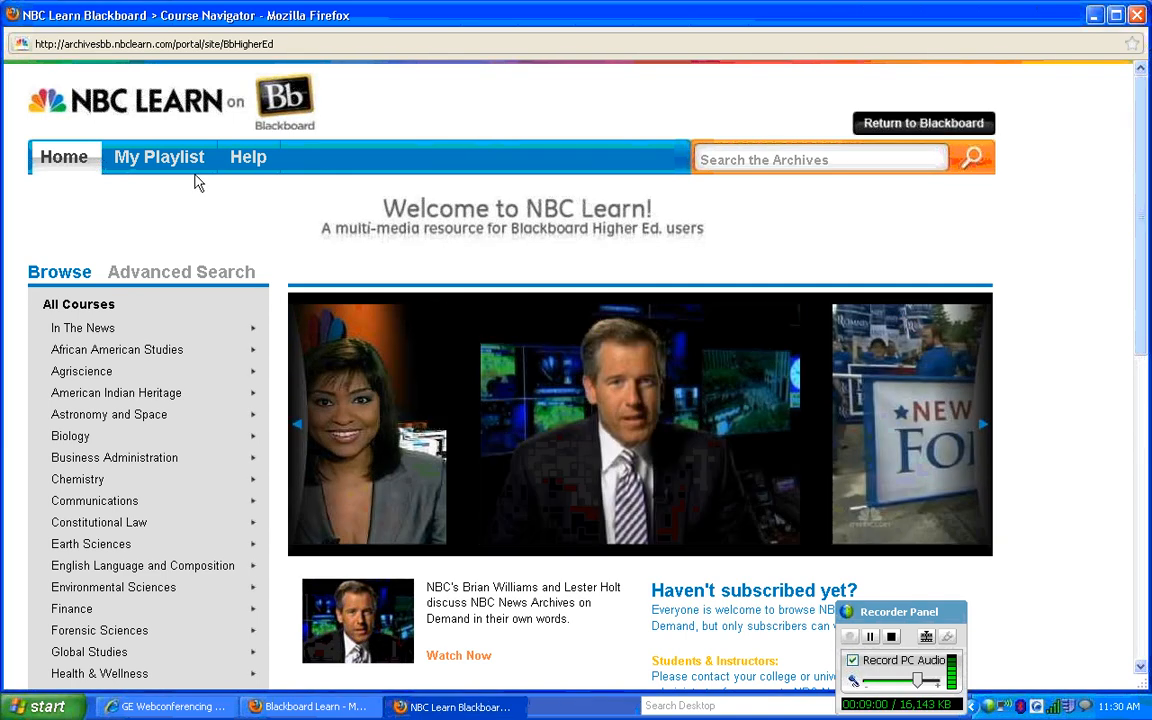
{"action": "left_click", "coordinate": [160, 156]}
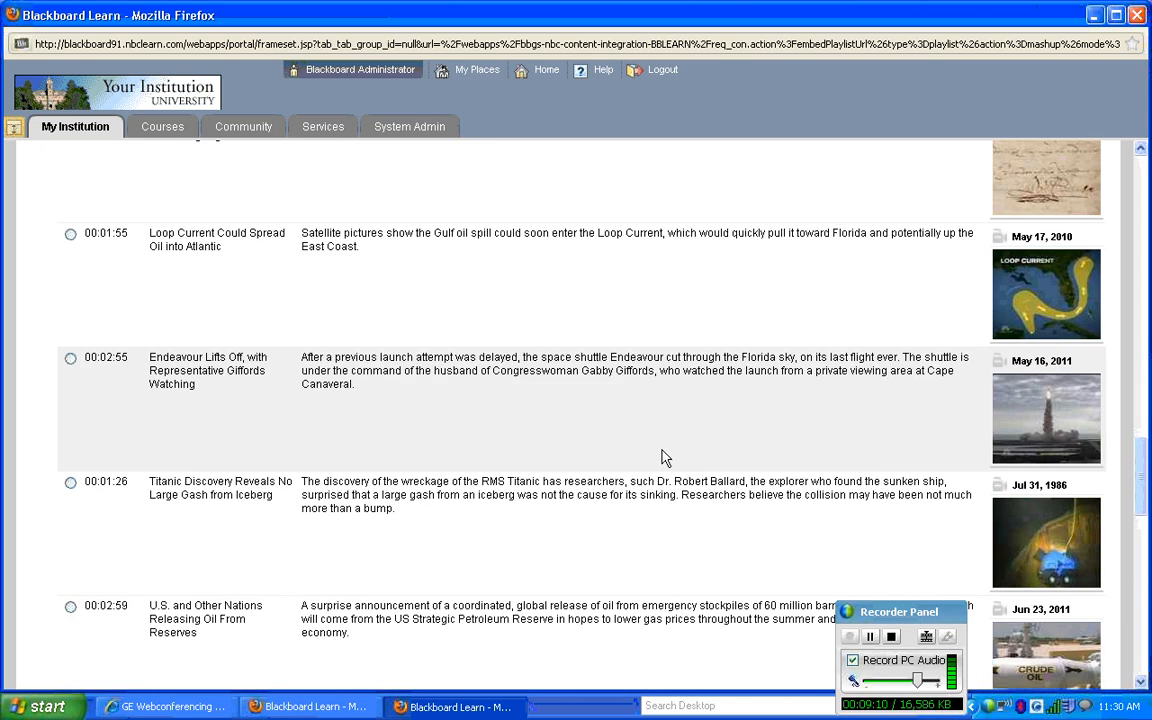
Select 'President Obama Addresses the Nation on Afghanistan' to embed in the message
{"action": "scroll", "scroll_direction": "down", "scroll_amount": 3}
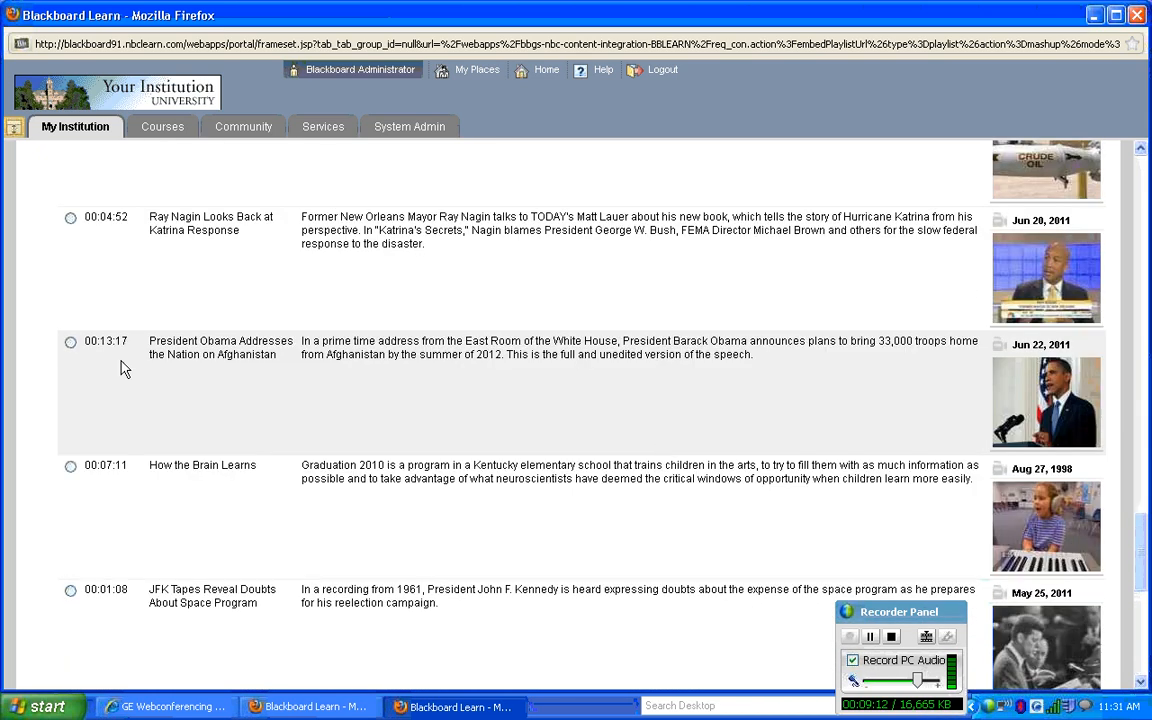
{"action": "left_click", "coordinate": [70, 340]}
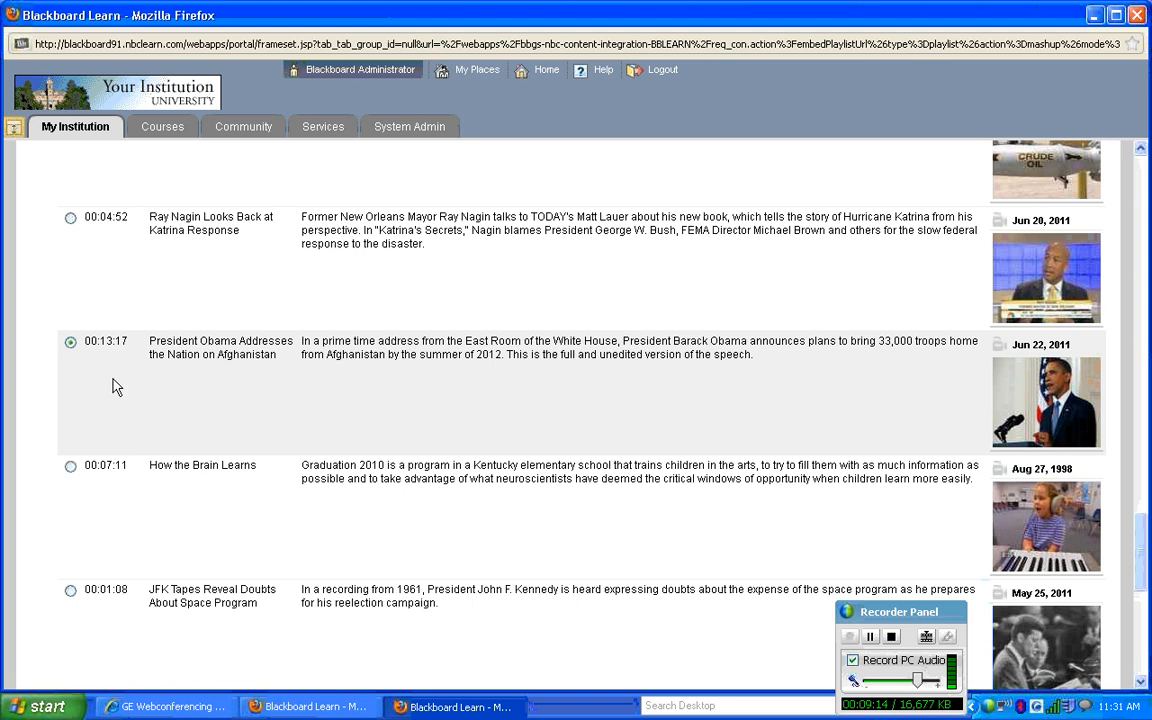
{"action": "scroll", "scroll_direction": "down", "scroll_amount": 3}
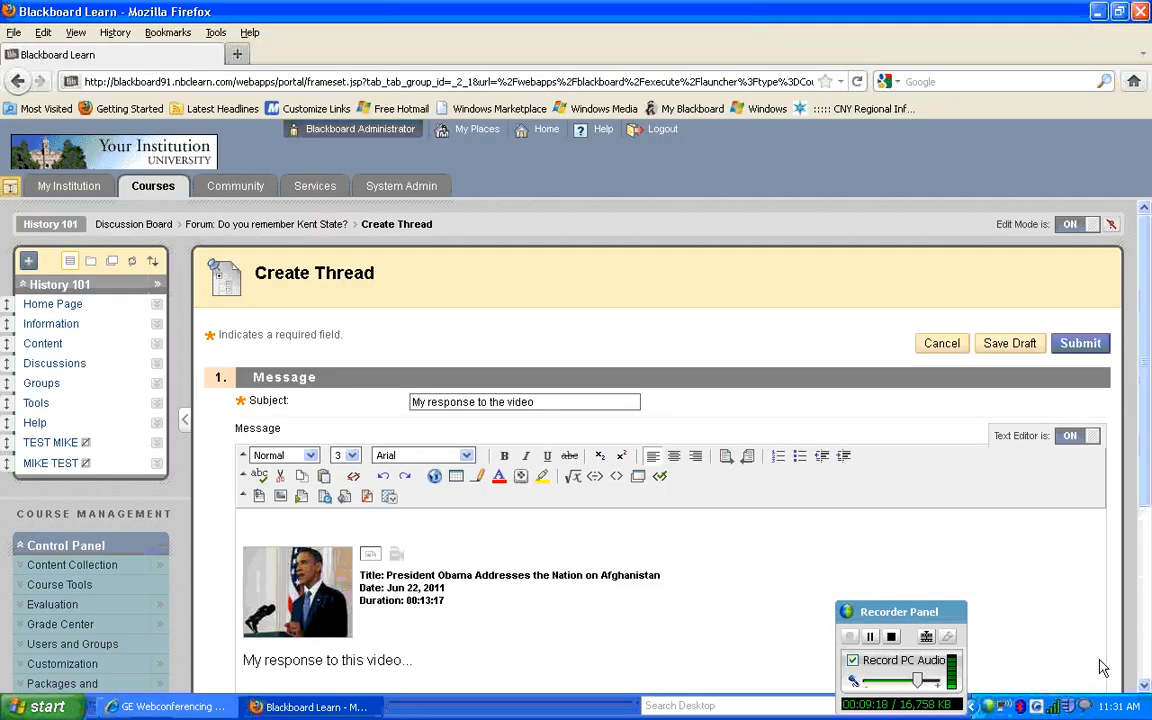
Submit the thread so it posts to the Kent State forum with the embedded video
{"action": "scroll", "scroll_direction": "down", "scroll_amount": 3}
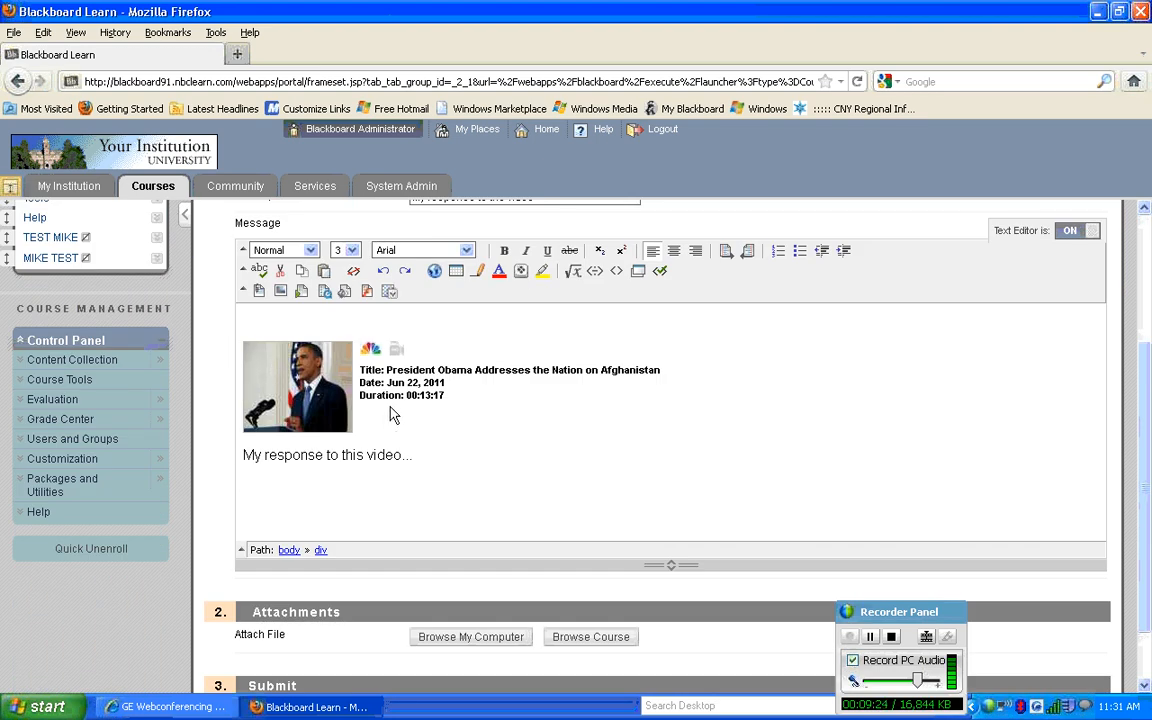
{"action": "scroll", "scroll_direction": "down", "scroll_amount": 3}
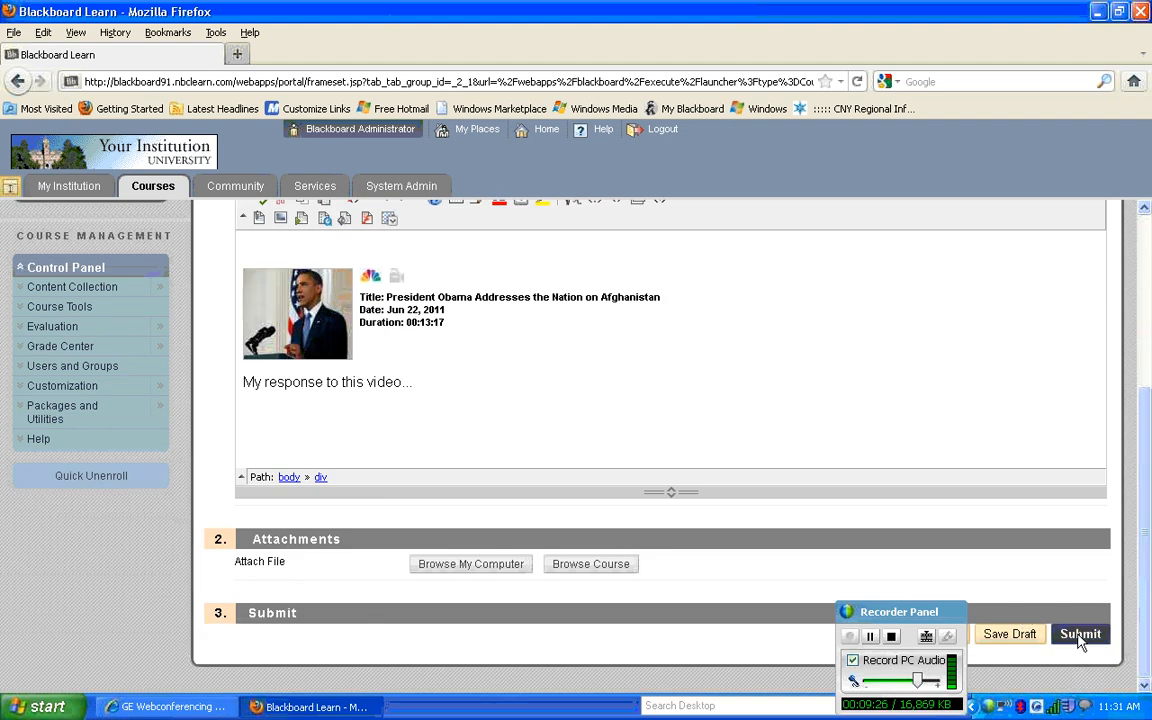
{"action": "left_click", "coordinate": [1080, 634]}
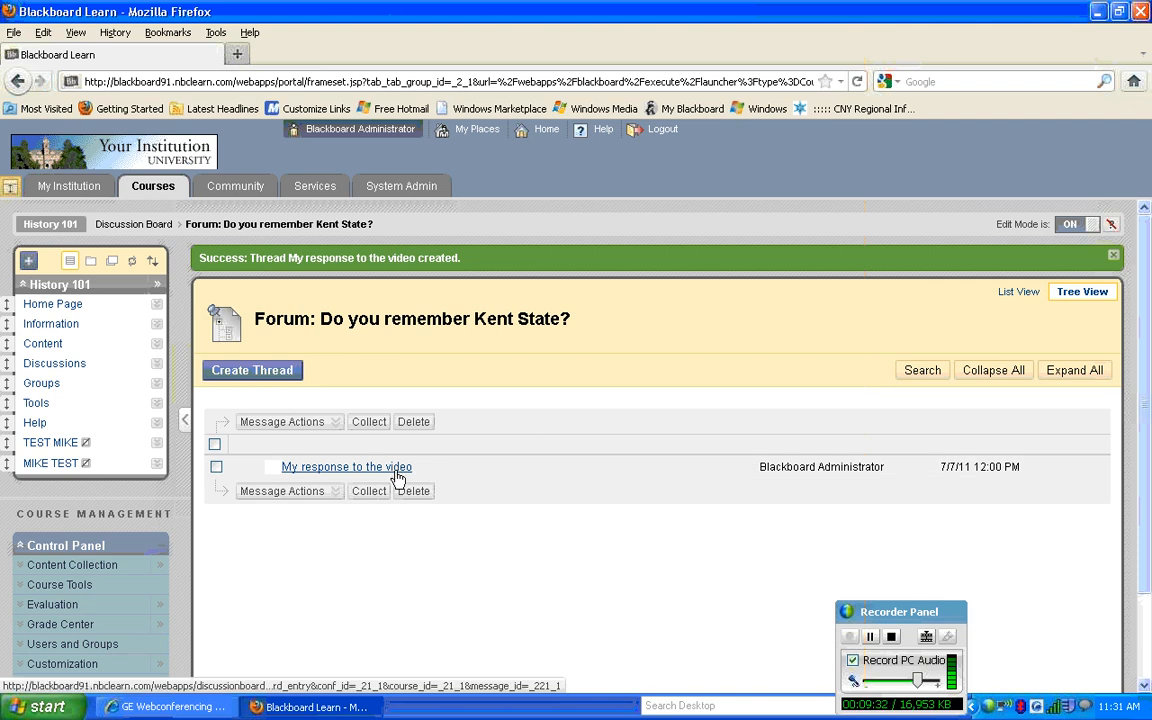
View the posted 'My response to the video' thread showing the embedded Obama address clip
{"action": "left_click", "coordinate": [346, 466]}
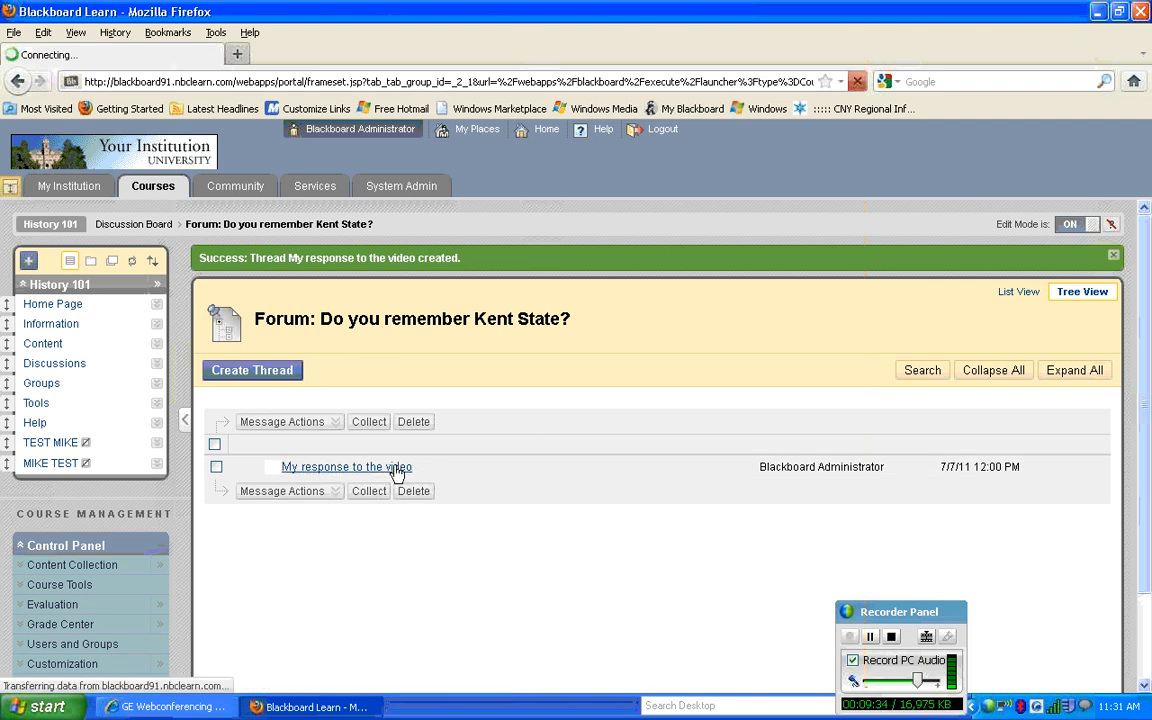
{"action": "left_click", "coordinate": [348, 466]}
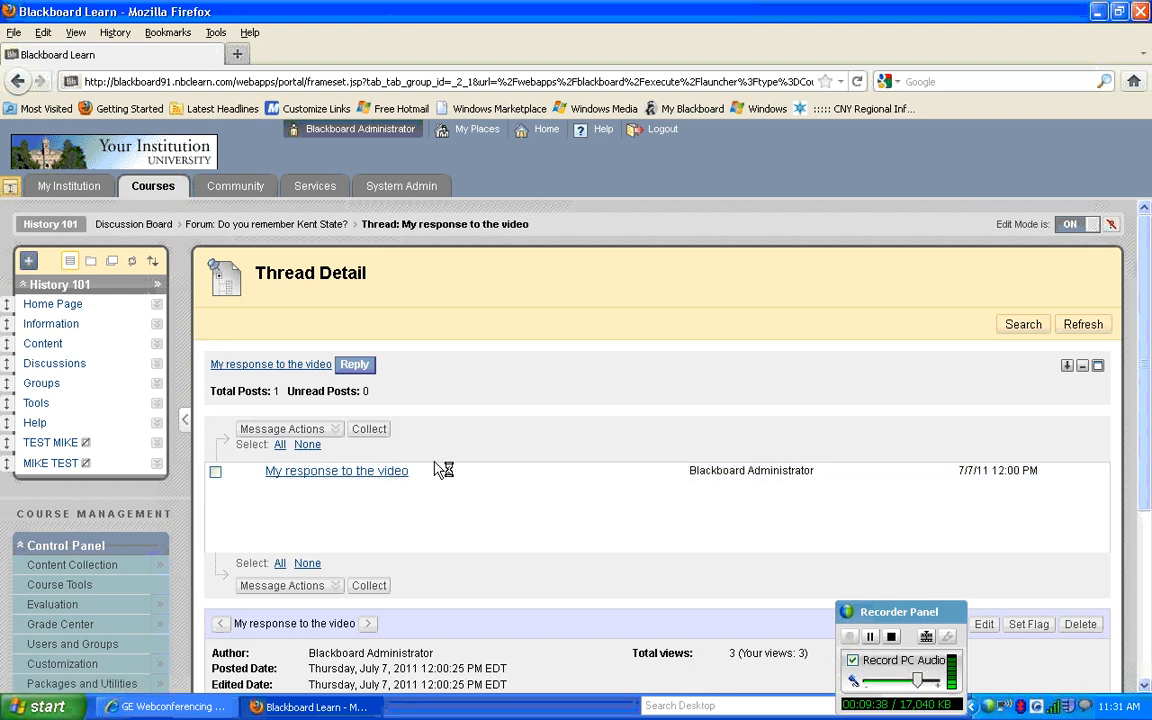
{"action": "mouse_move", "coordinate": [452, 450]}
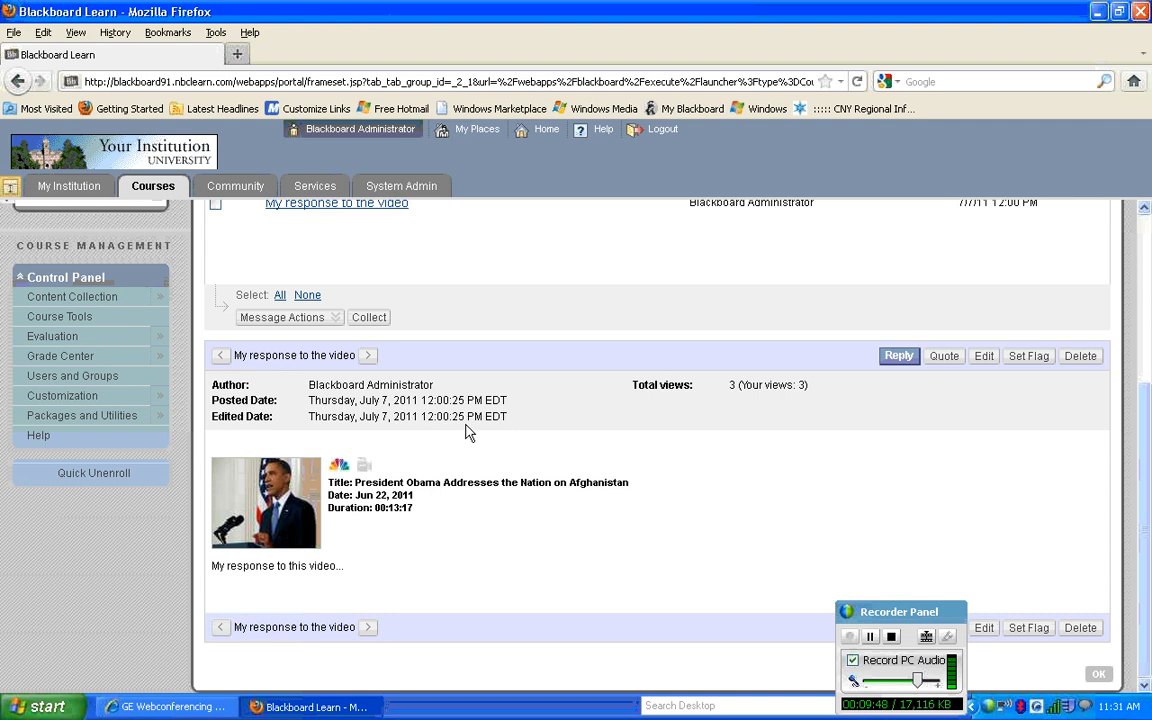
{"action": "mouse_move", "coordinate": [556, 536]}
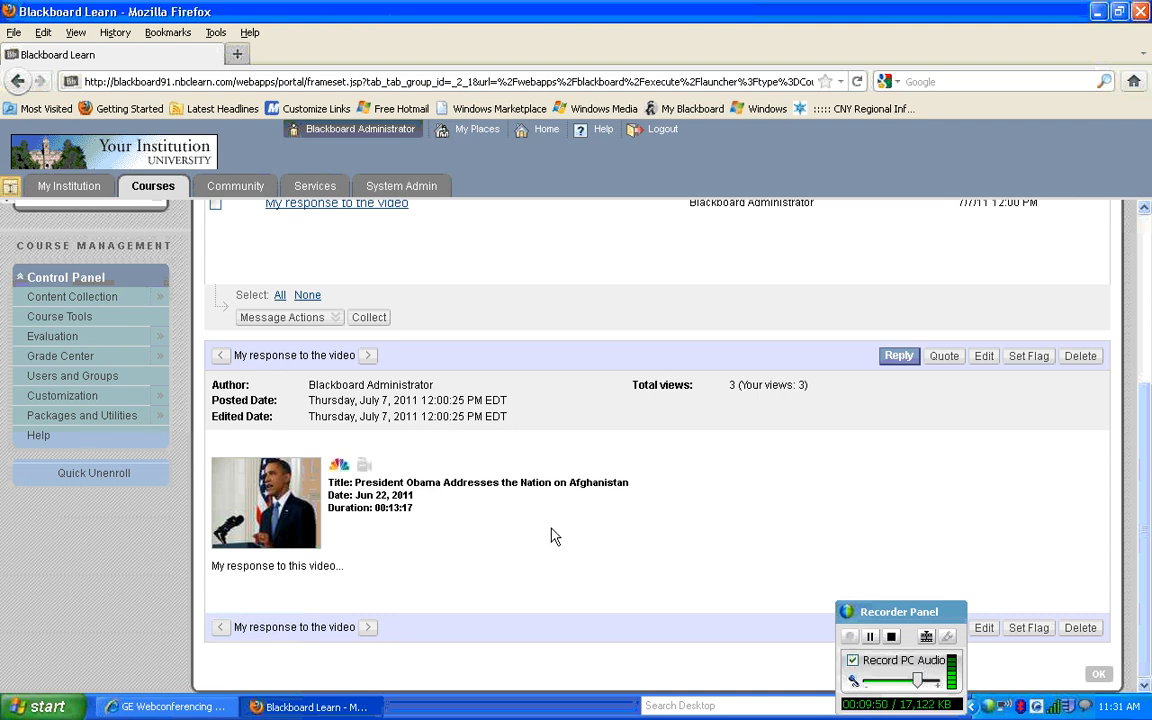
{"action": "mouse_move", "coordinate": [568, 554]}
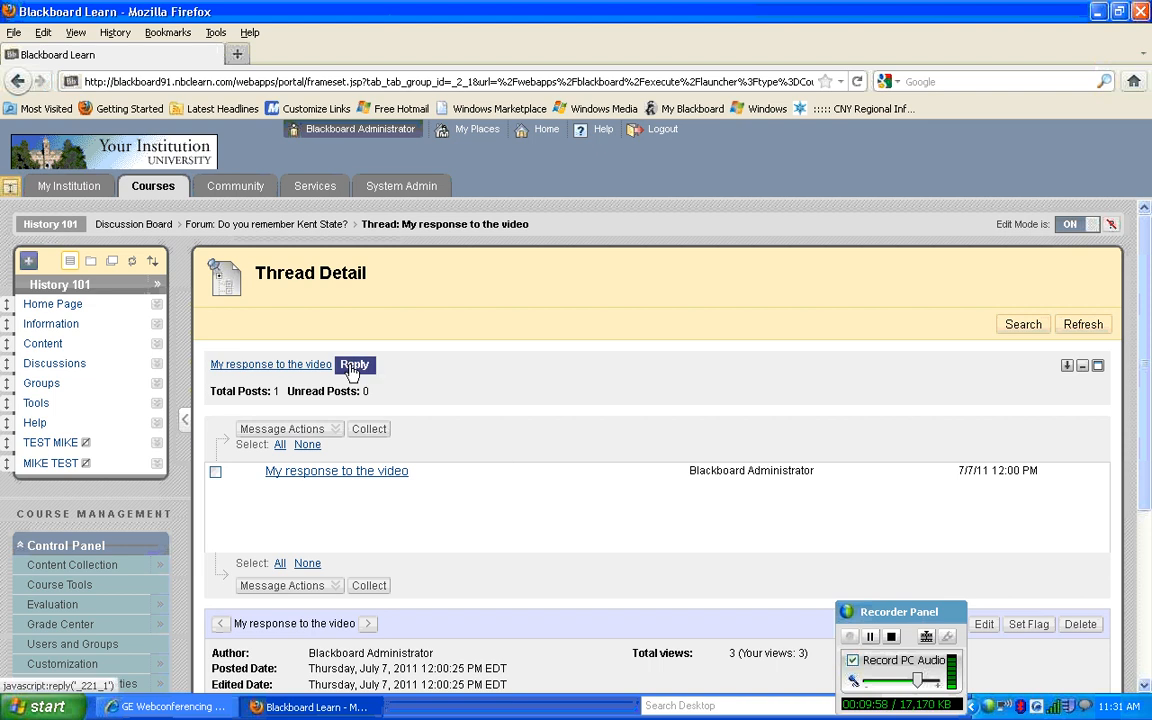
{"action": "mouse_move", "coordinate": [190, 308]}
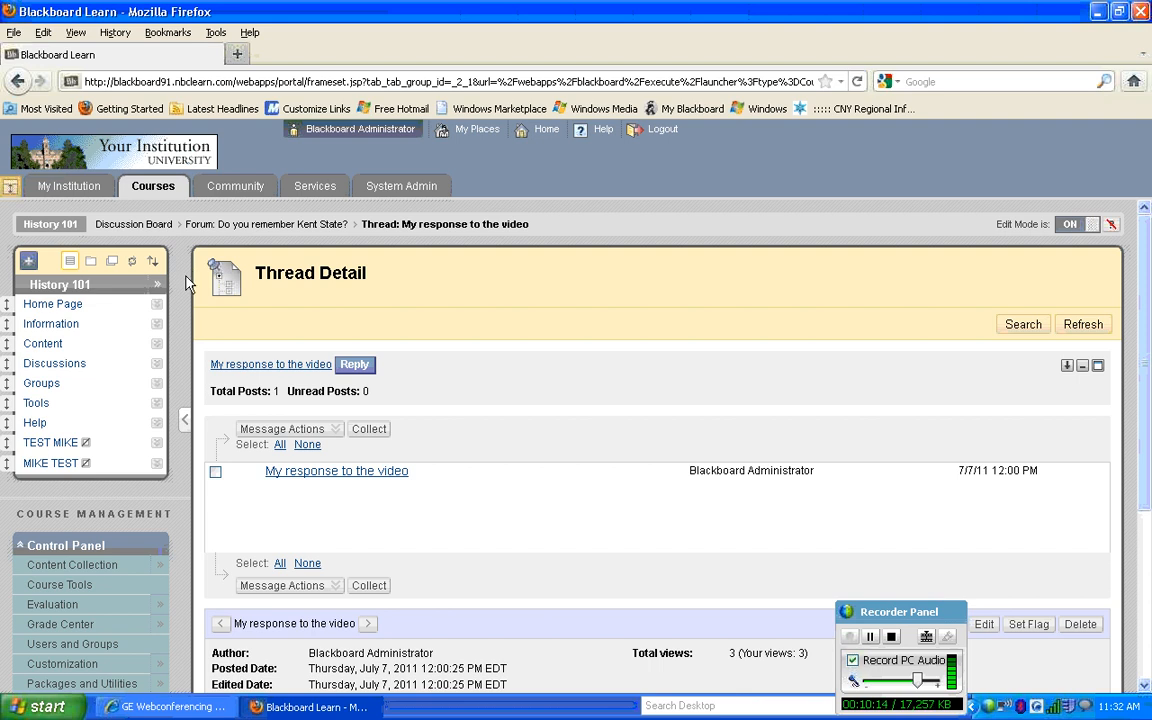
{"action": "mouse_move", "coordinate": [180, 334]}
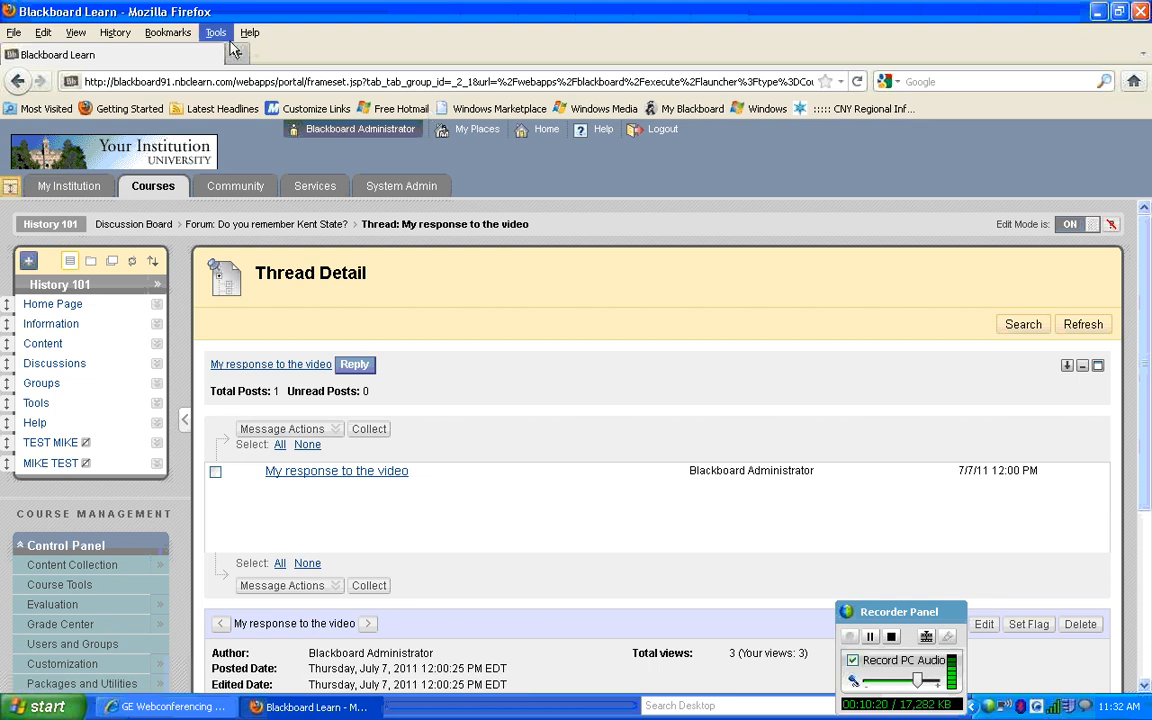
{"action": "left_click", "coordinate": [462, 52]}
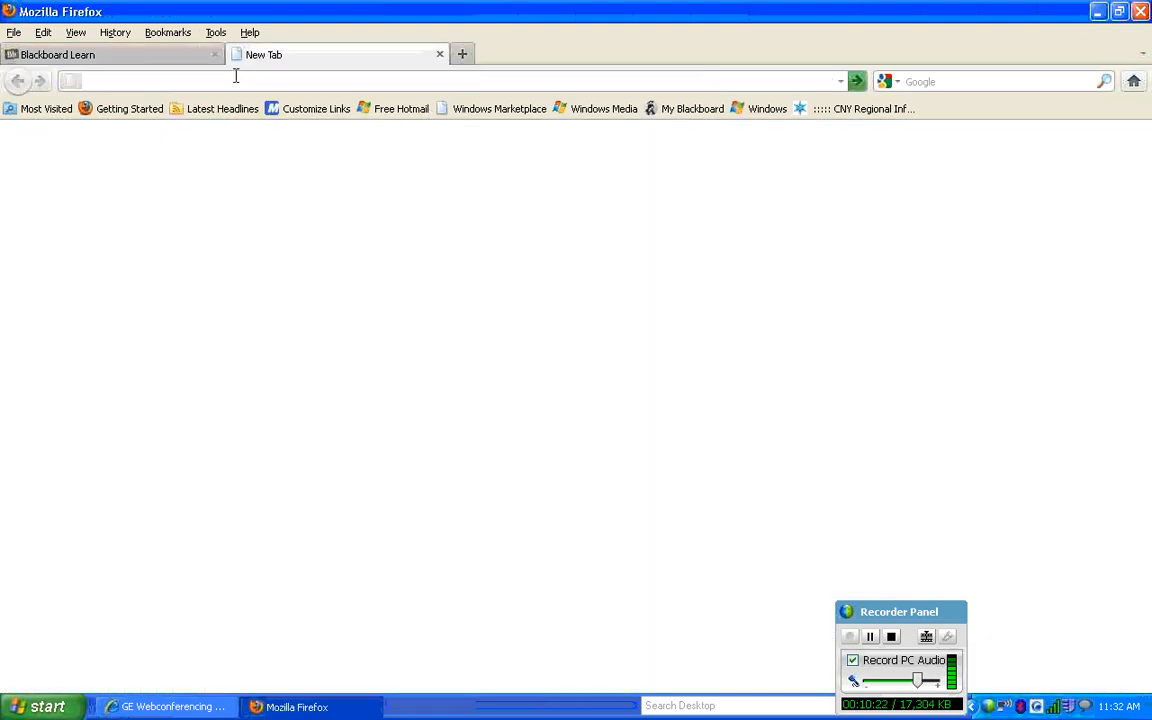
{"action": "type", "text": "www.nbclearn.com/tools/"}
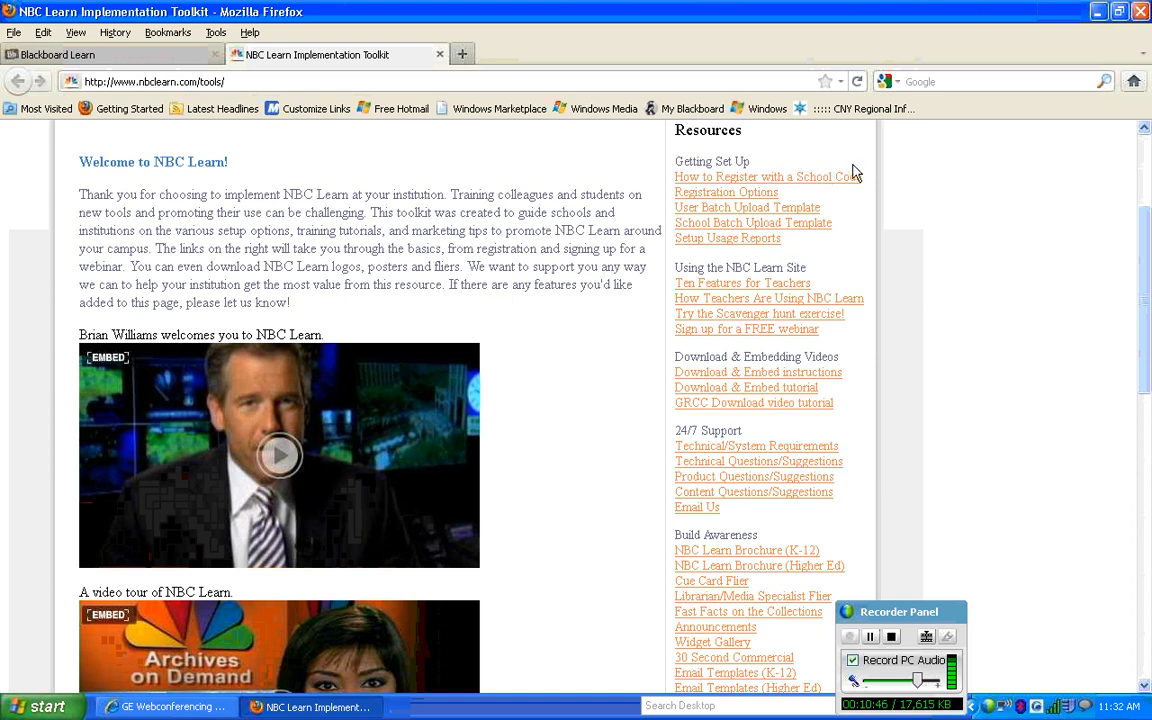
{"action": "mouse_move", "coordinate": [836, 264]}
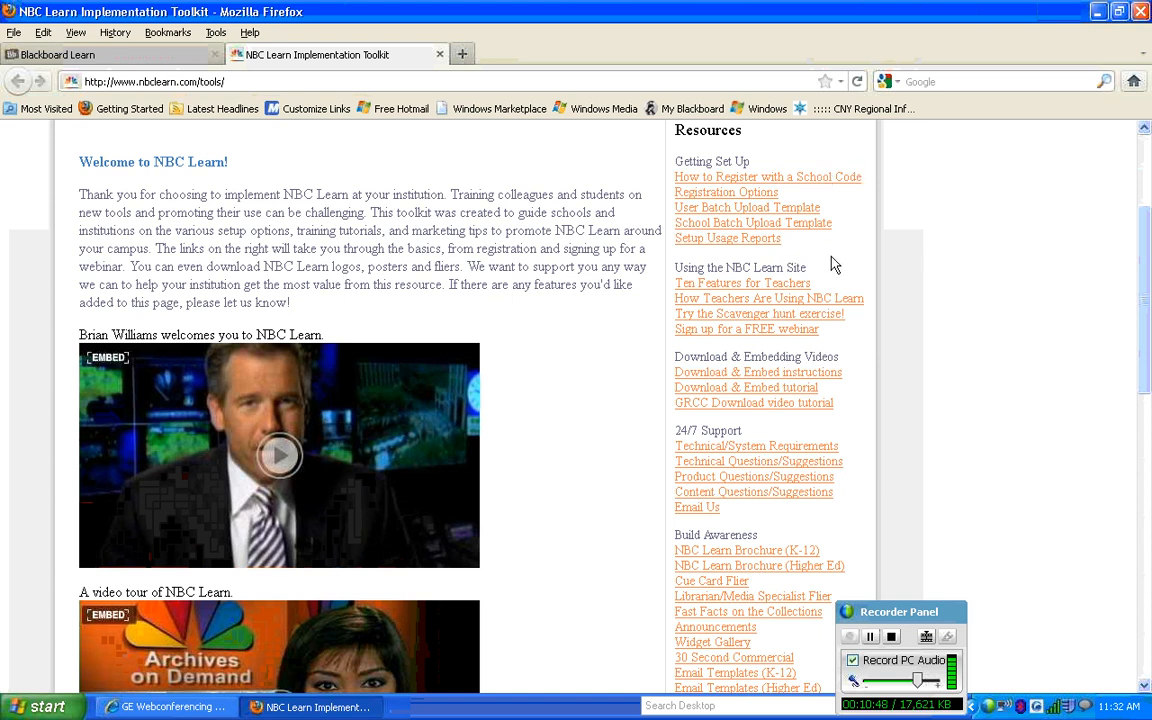
{"action": "mouse_move", "coordinate": [838, 344]}
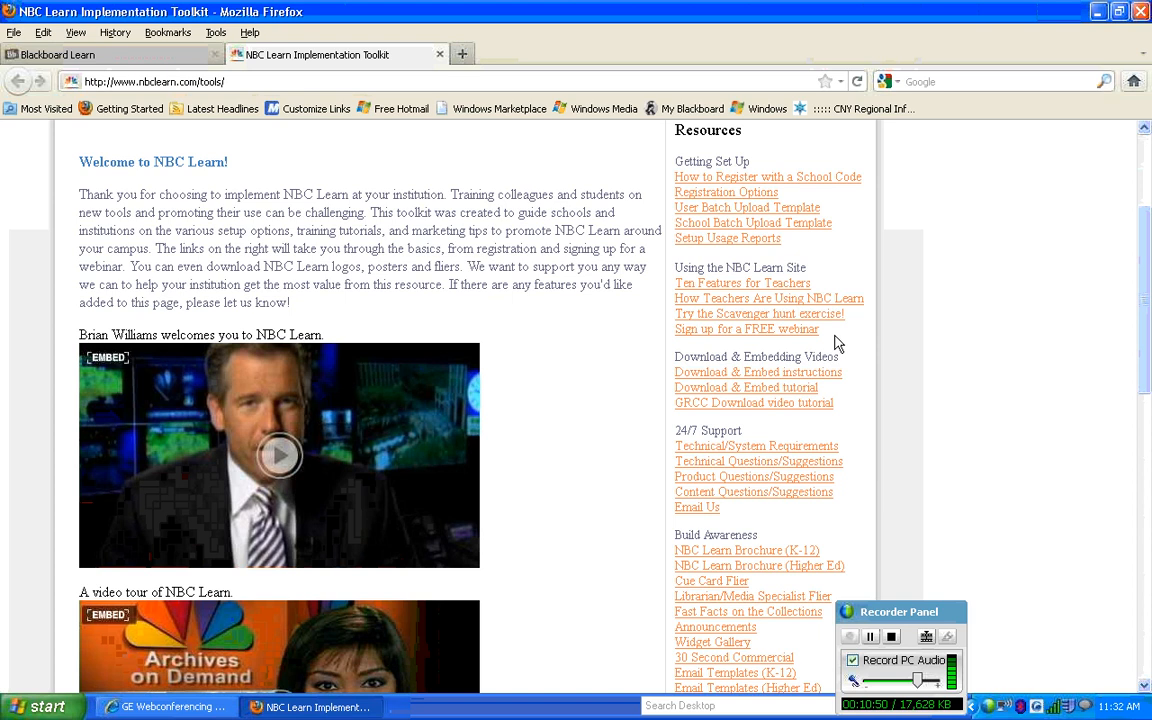
{"action": "scroll", "scroll_direction": "down", "scroll_amount": 3}
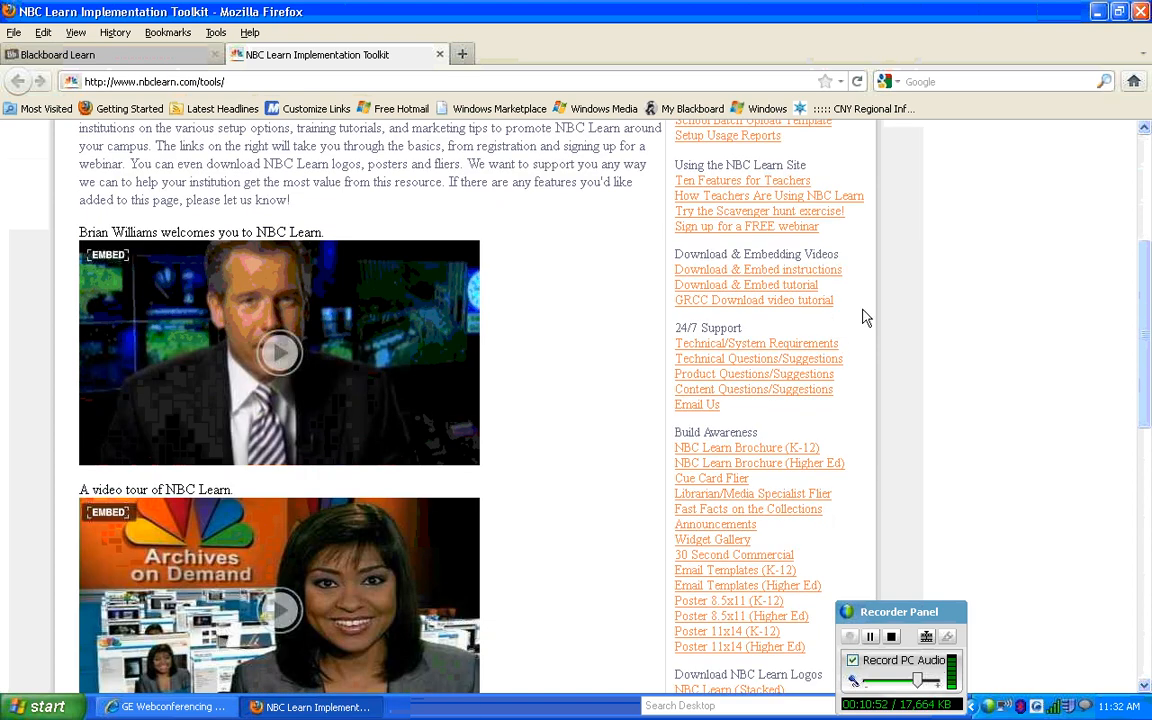
{"action": "scroll", "scroll_direction": "down", "scroll_amount": 3}
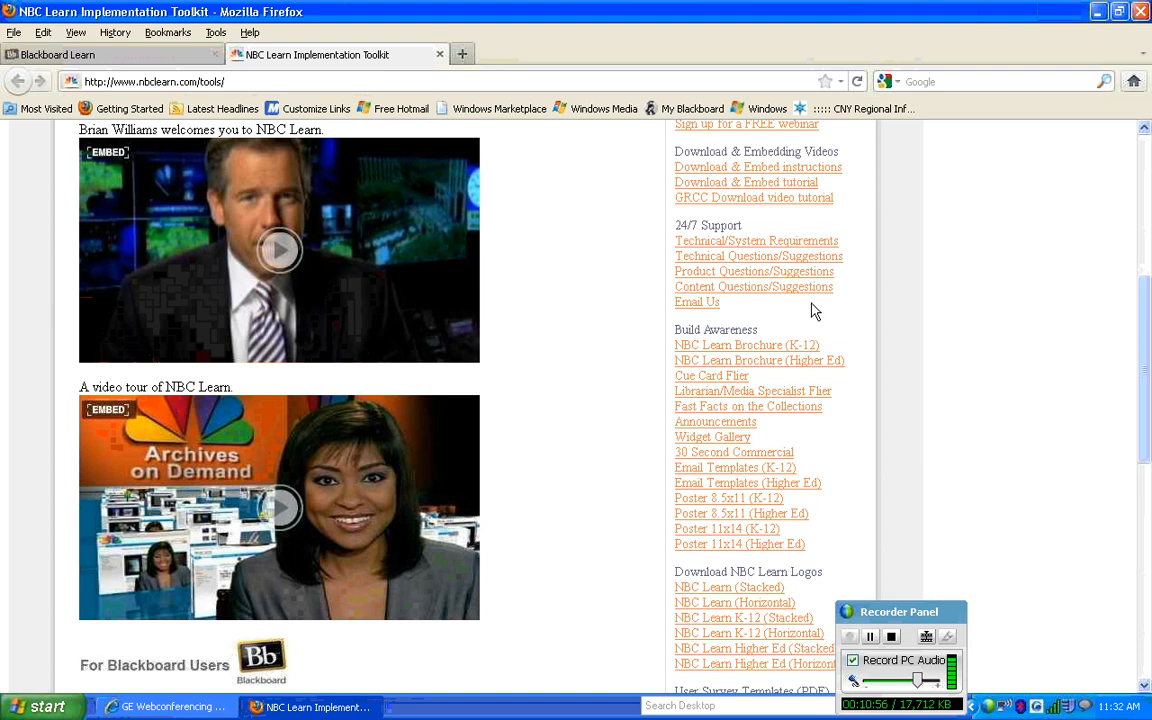
{"action": "mouse_move", "coordinate": [818, 288]}
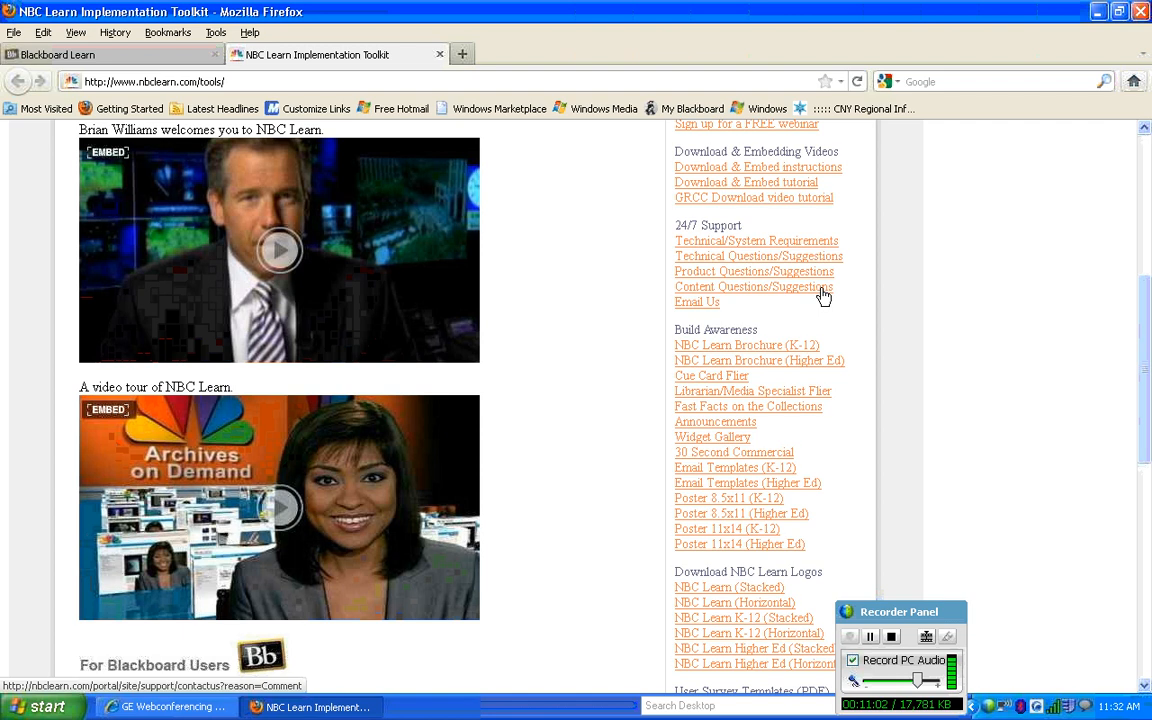
Scroll the Implementation Toolkit down to the Blackboard video tutorials and building block links
{"action": "scroll", "scroll_direction": "down", "scroll_amount": 3}
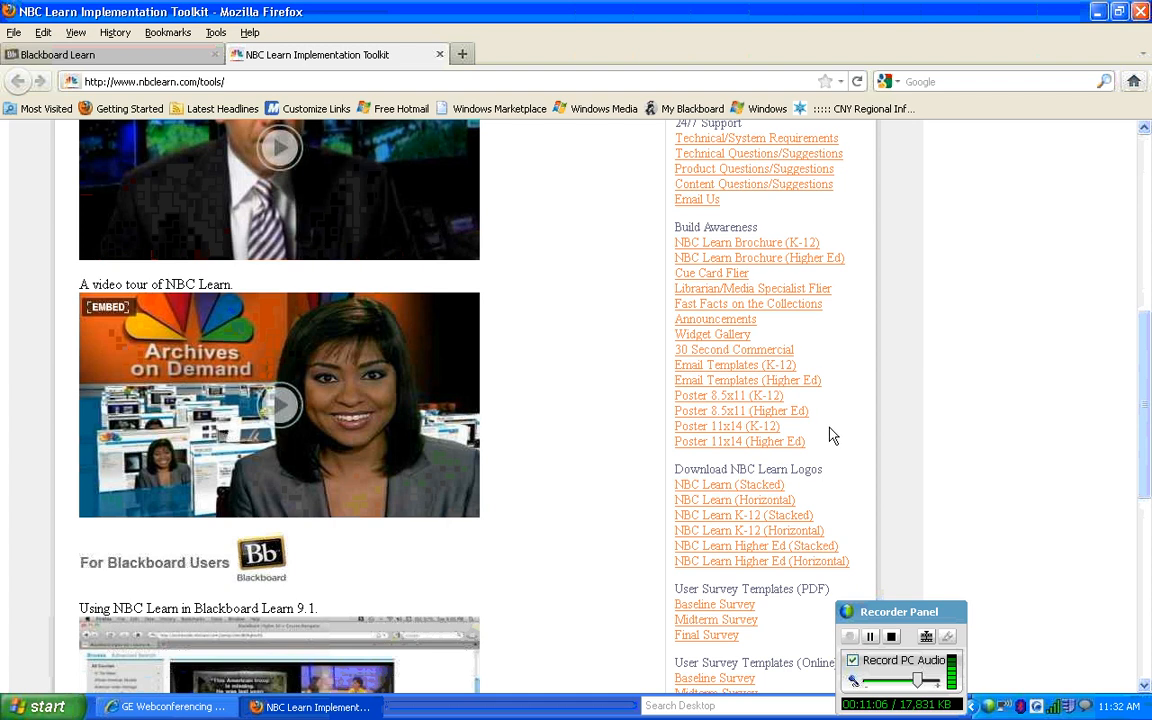
{"action": "scroll", "scroll_direction": "down", "scroll_amount": 3}
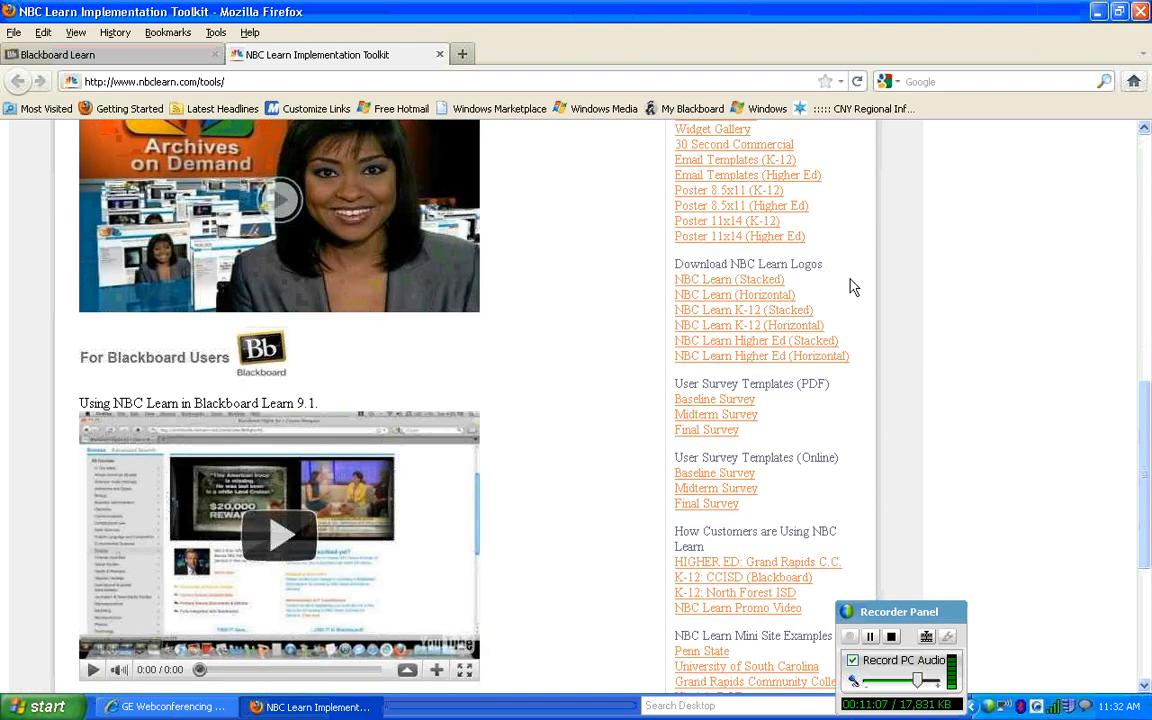
{"action": "scroll", "scroll_direction": "down", "scroll_amount": 3}
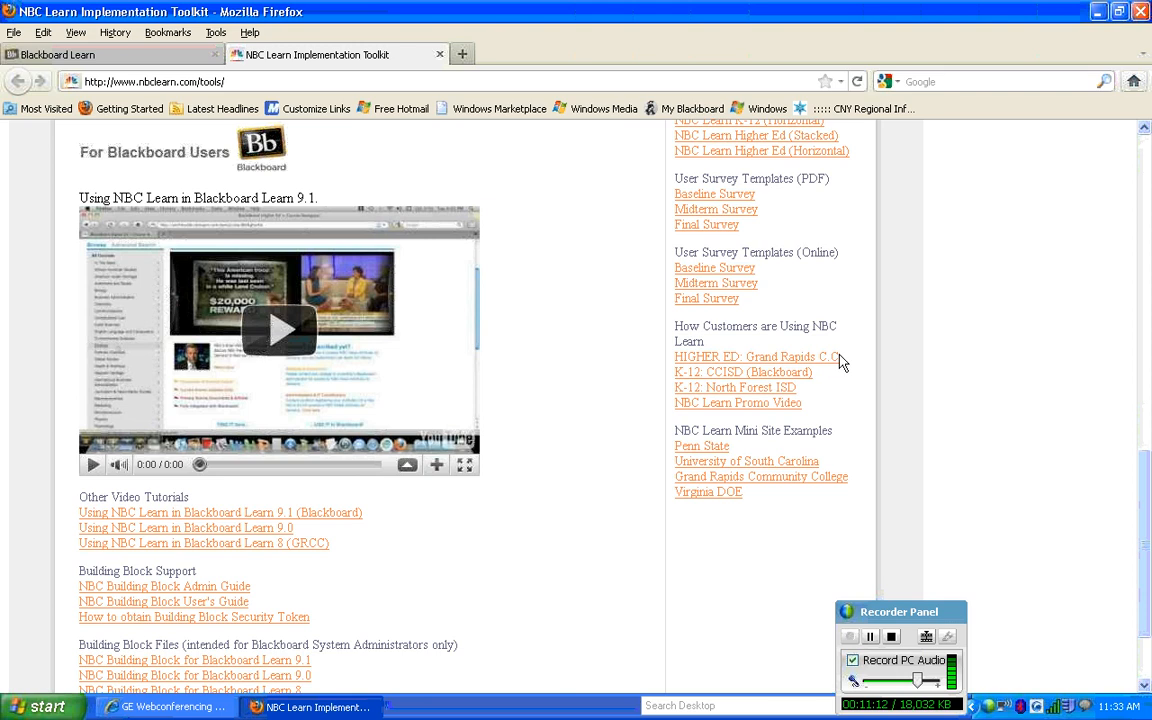
{"action": "mouse_move", "coordinate": [844, 460]}
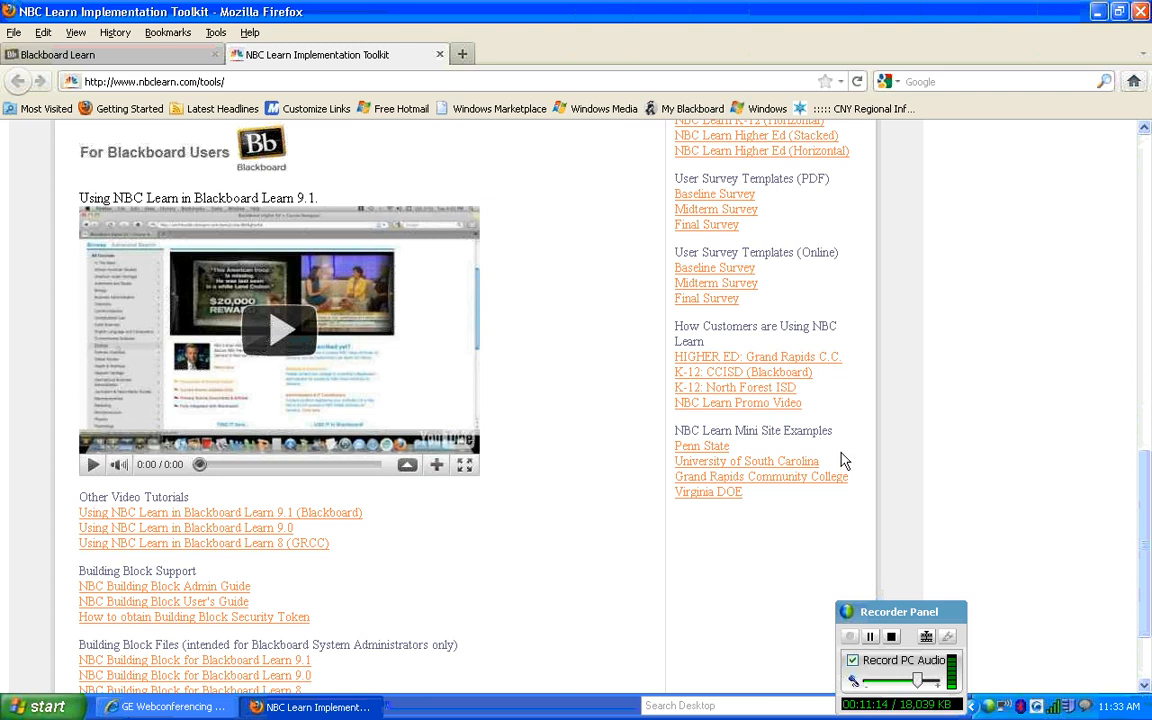
{"action": "mouse_move", "coordinate": [488, 266]}
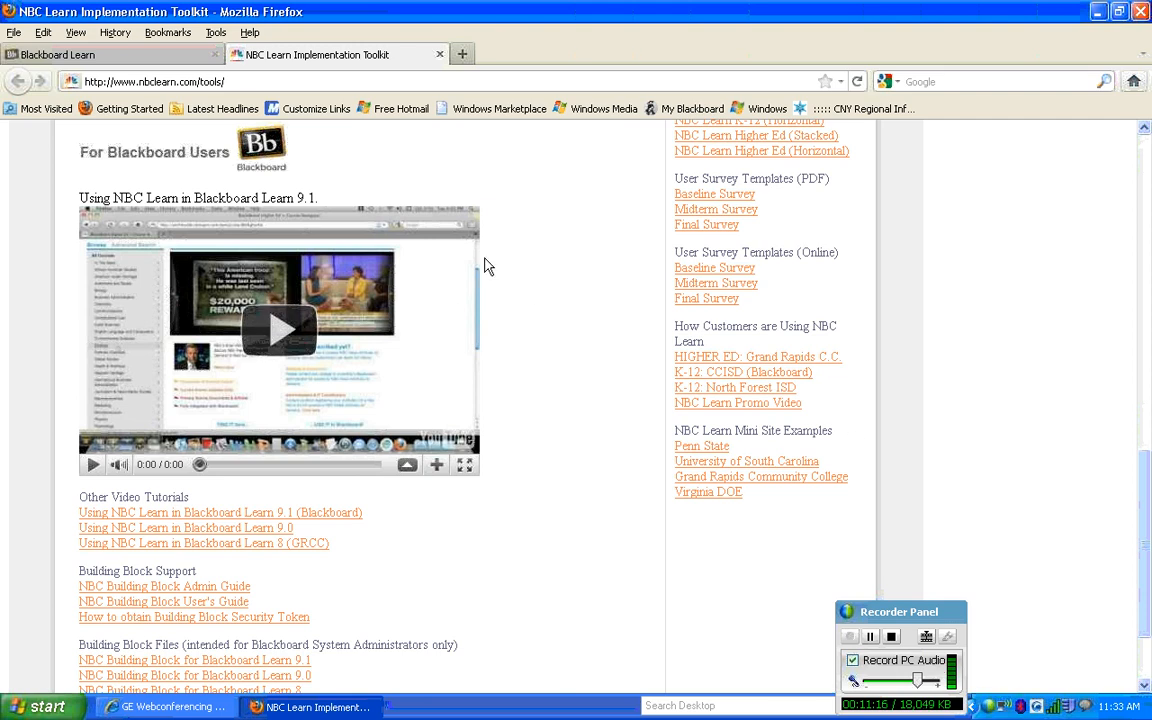
{"action": "mouse_move", "coordinate": [128, 178]}
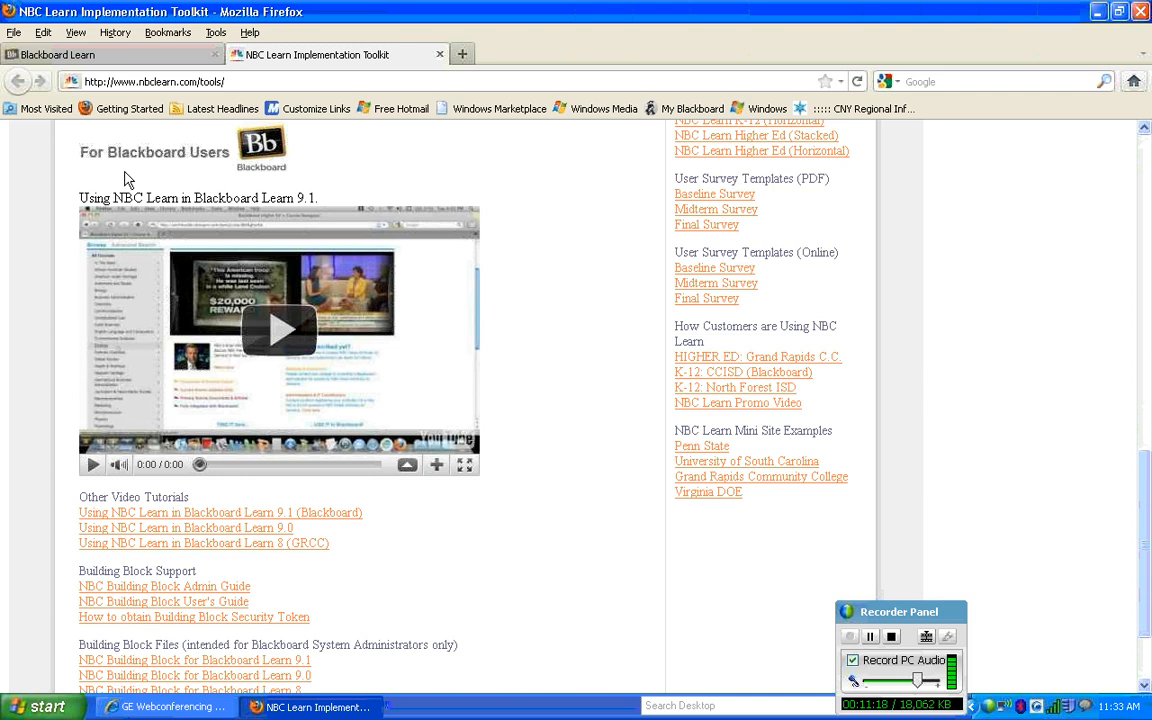
{"action": "mouse_move", "coordinate": [304, 152]}
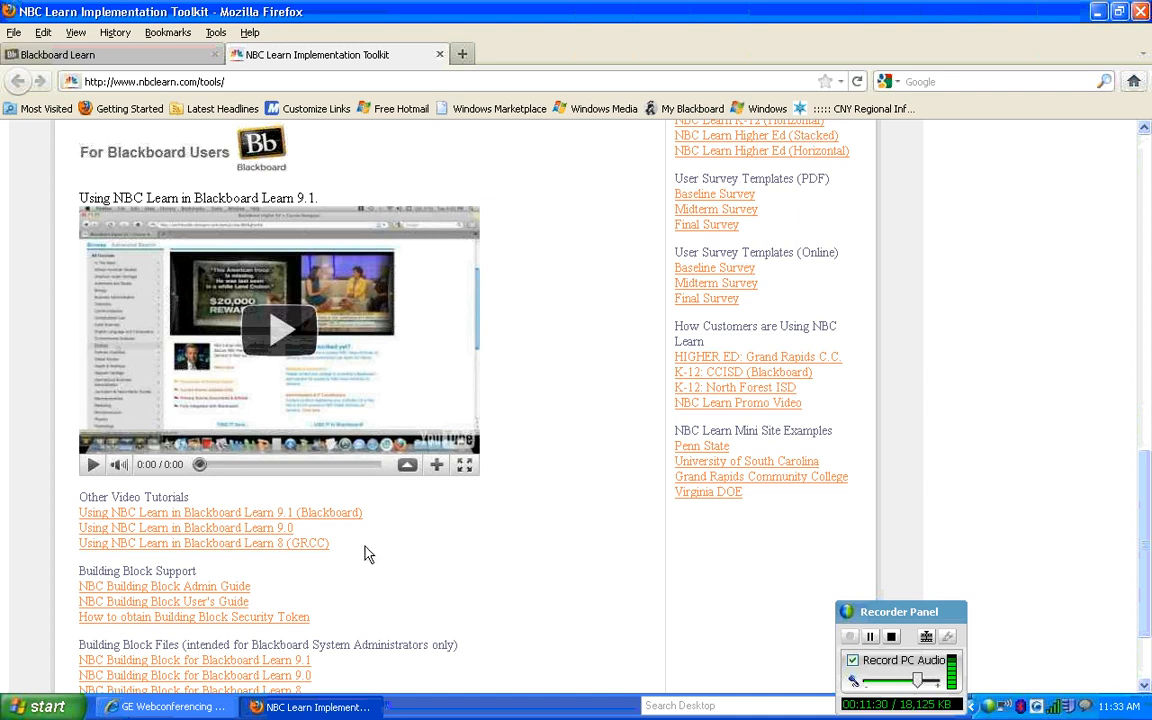
{"action": "scroll", "scroll_direction": "down", "scroll_amount": 3}
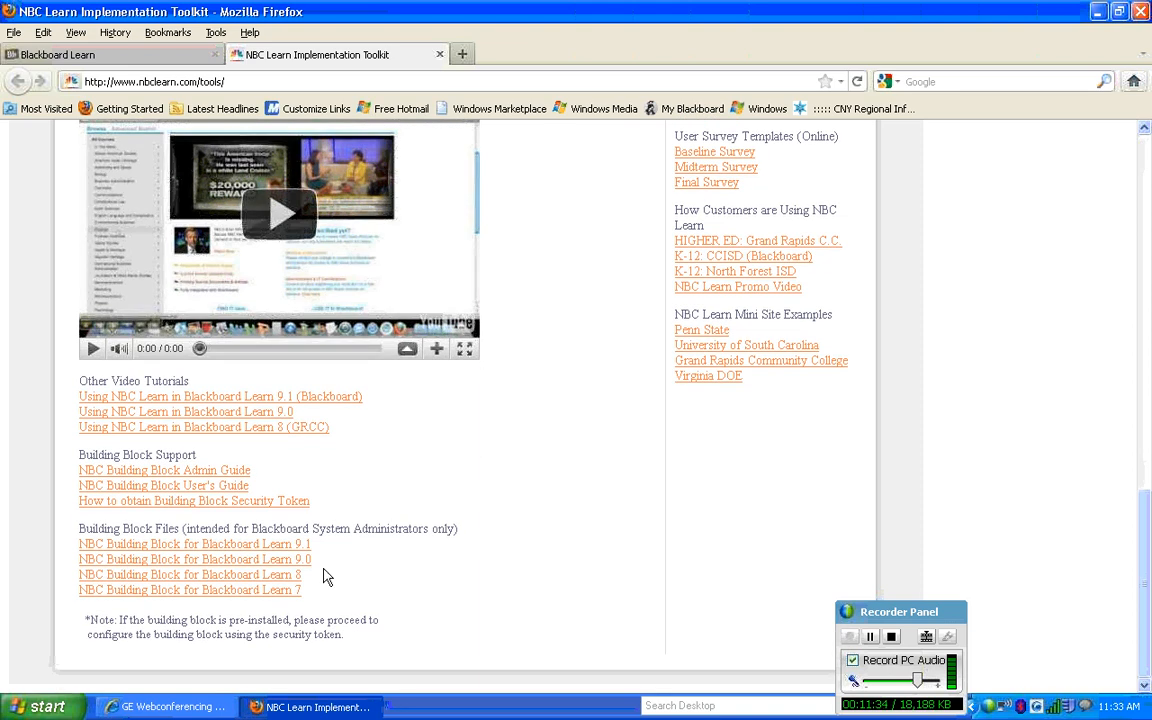
{"action": "mouse_move", "coordinate": [184, 590]}
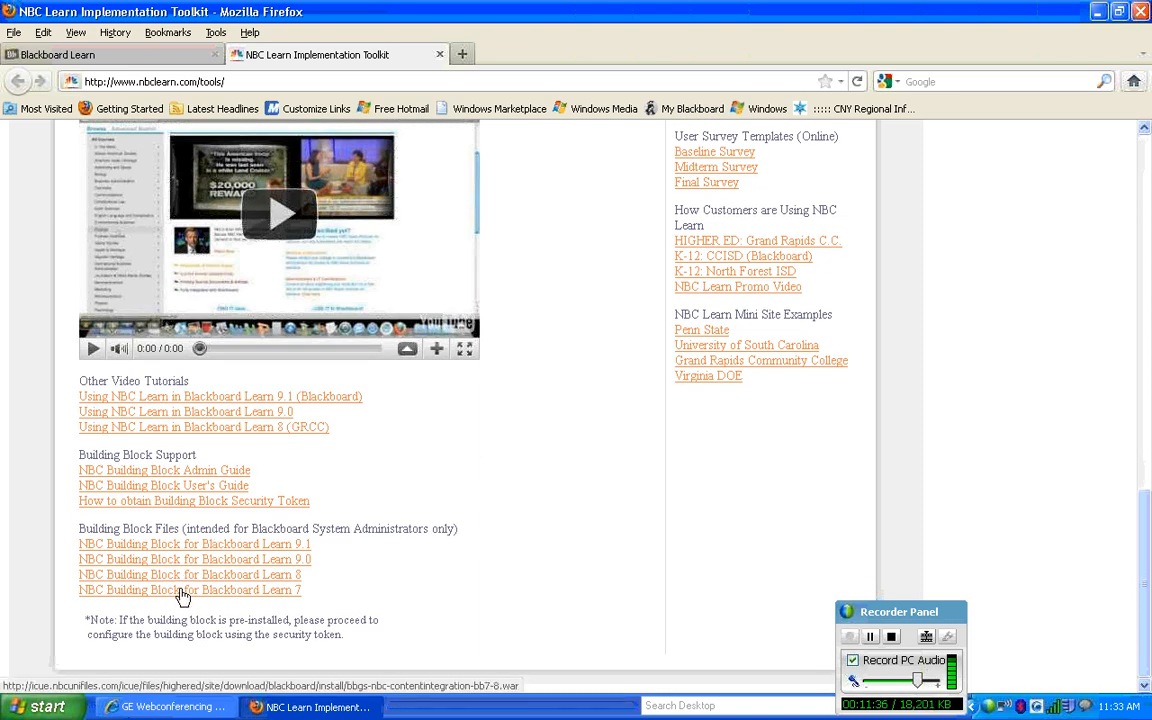